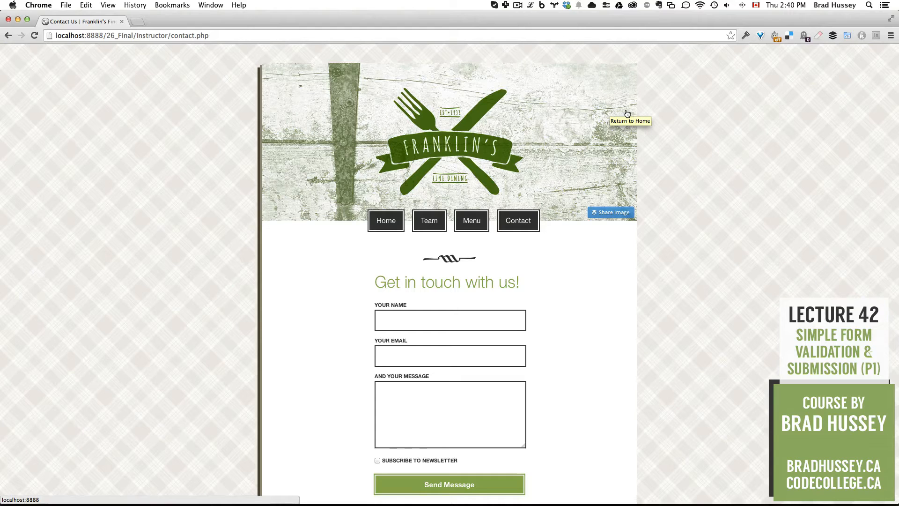
pyautogui.moveTo(657, 160)
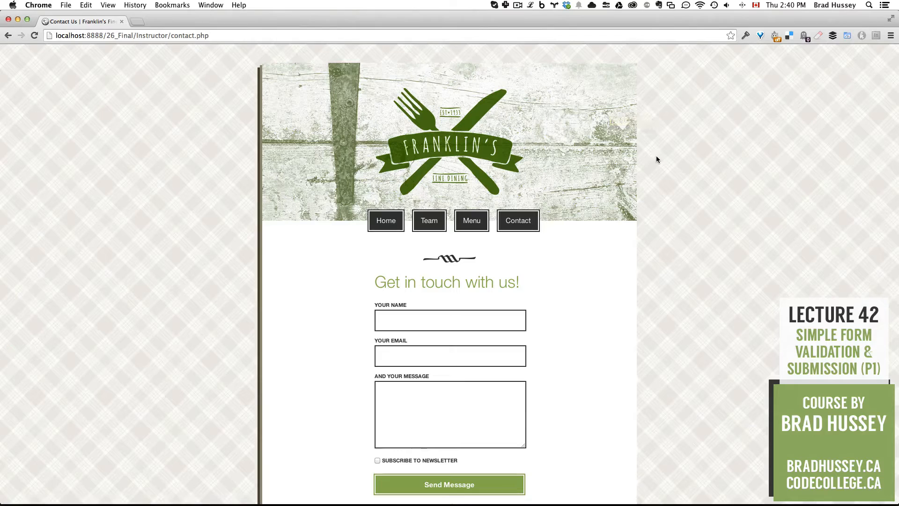
pyautogui.moveTo(658, 228)
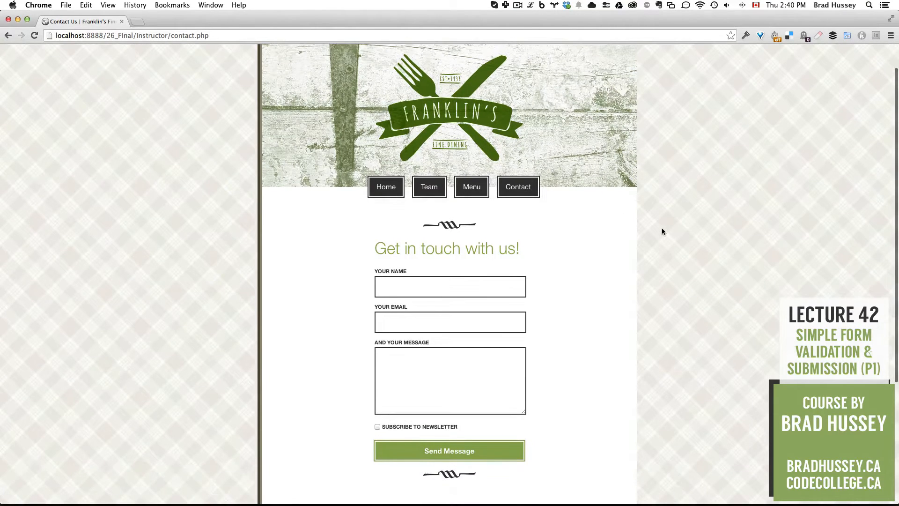
# - Submit the contact form with every field empty and go back to the form
pyautogui.scroll(-3)
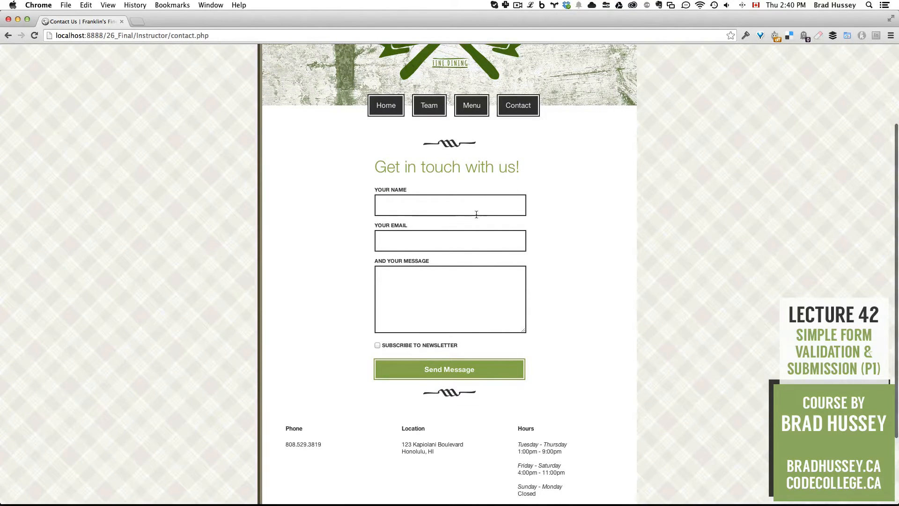
pyautogui.click(450, 298)
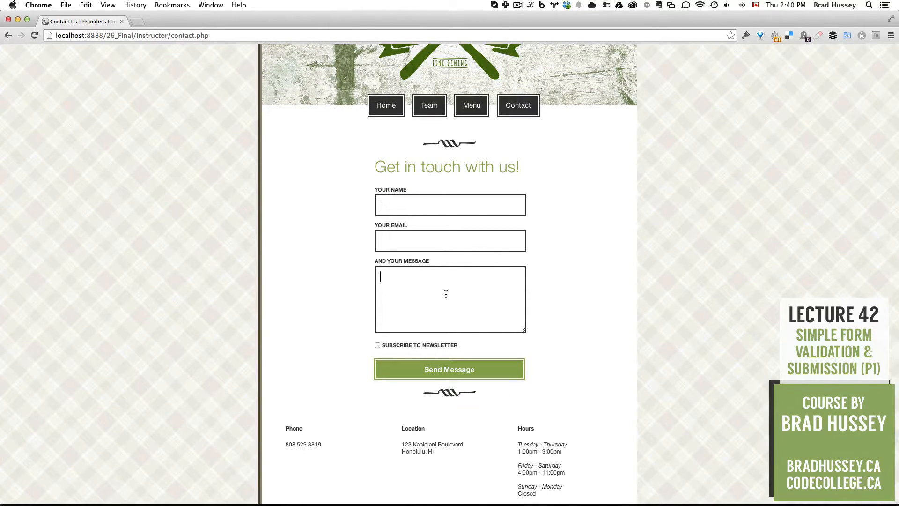
pyautogui.click(451, 205)
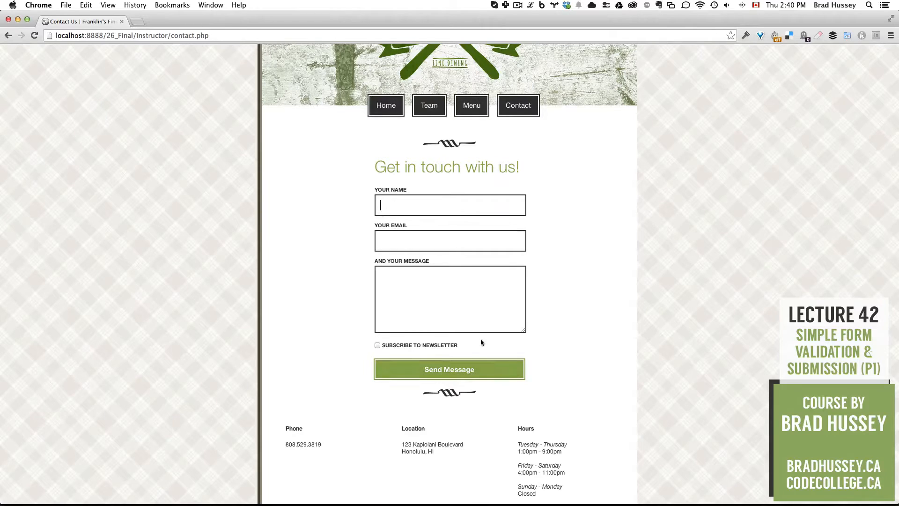
pyautogui.moveTo(457, 369)
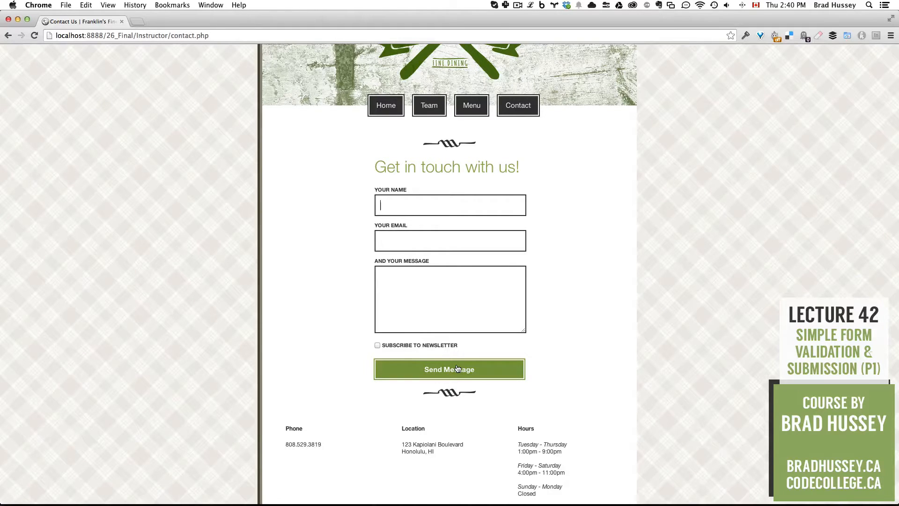
pyautogui.click(448, 369)
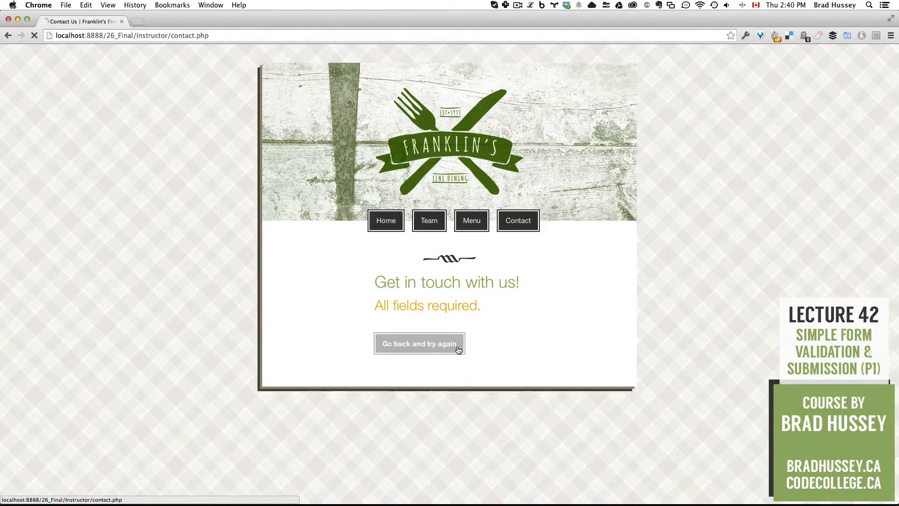
pyautogui.click(420, 344)
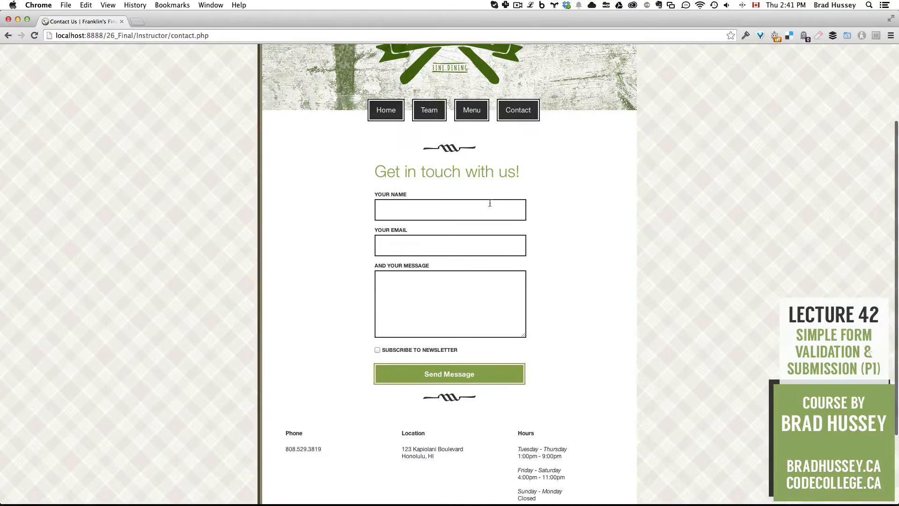
# - Submit with name 'asdgasdg' but empty email, return to the form, and scroll to the include line
pyautogui.write('asdgasdg')
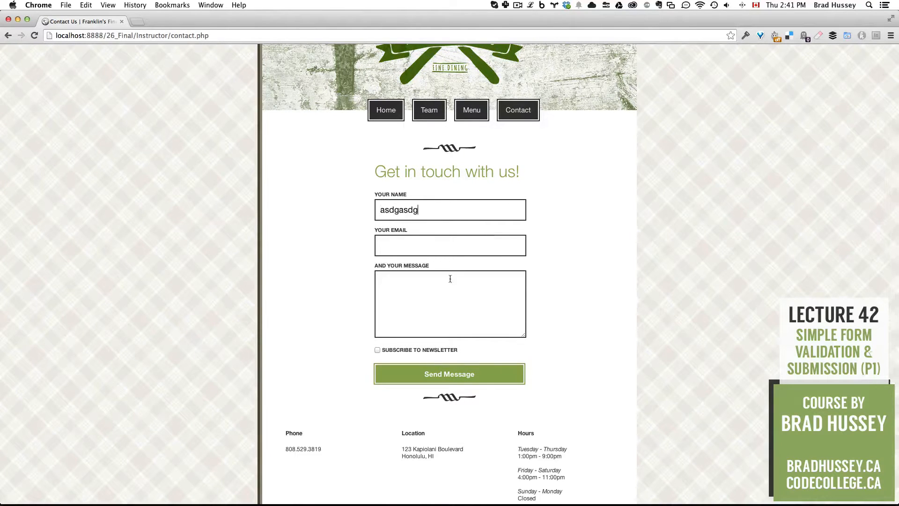
pyautogui.click(448, 373)
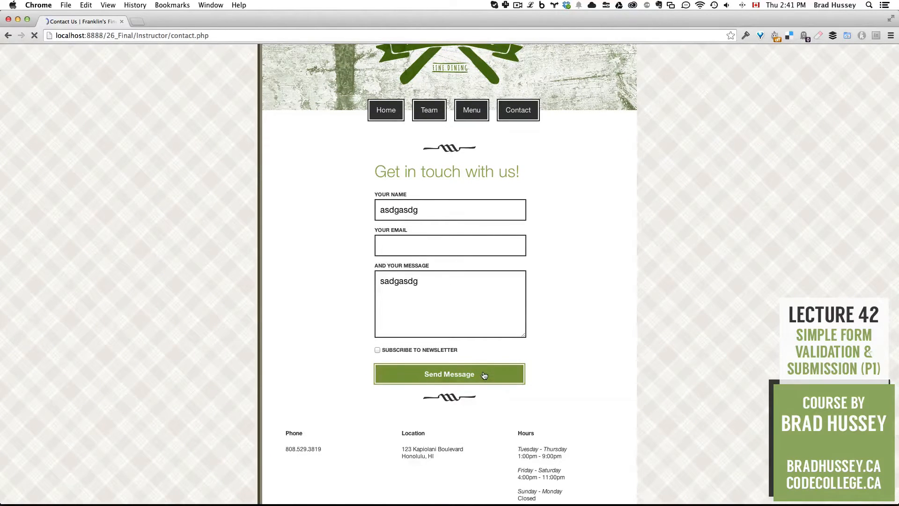
pyautogui.click(448, 374)
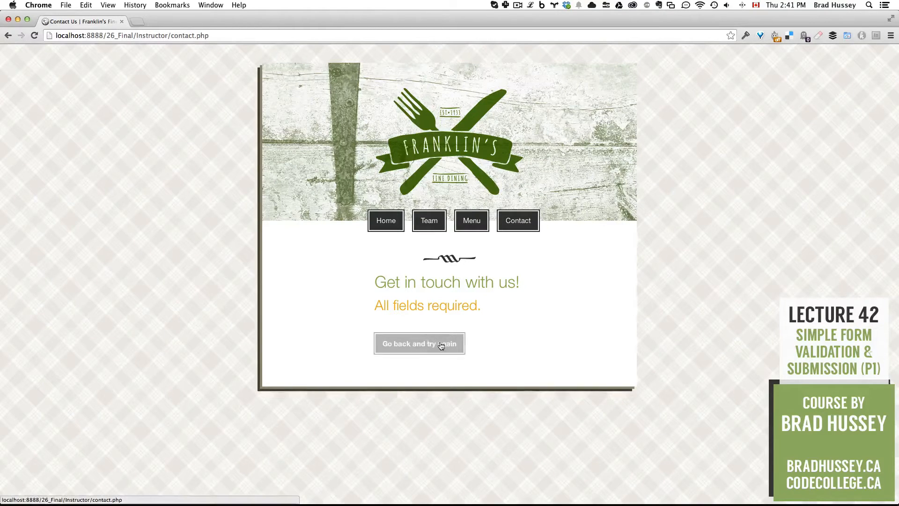
pyautogui.click(420, 343)
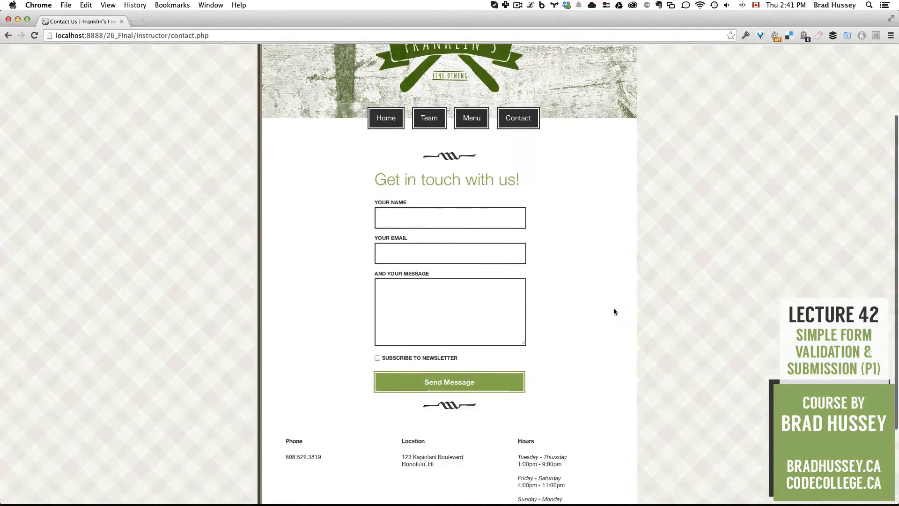
pyautogui.scroll(-3)
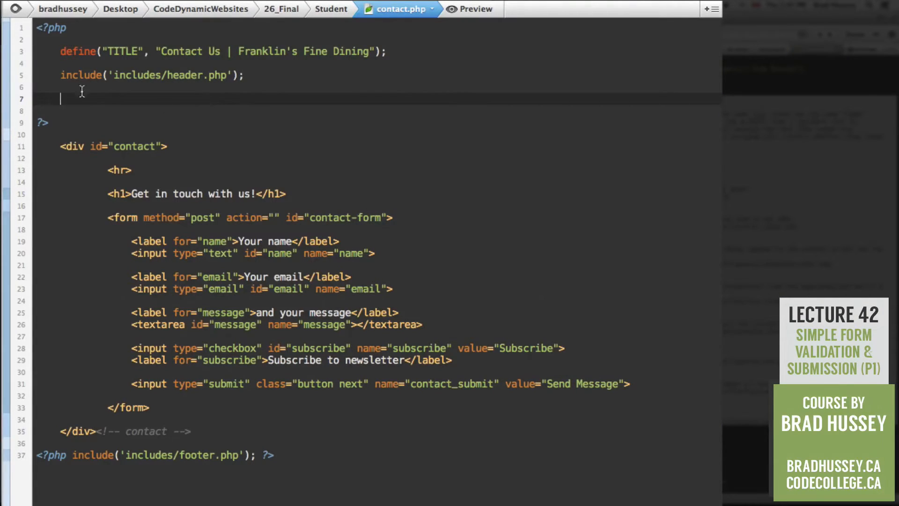
pyautogui.moveTo(183, 82)
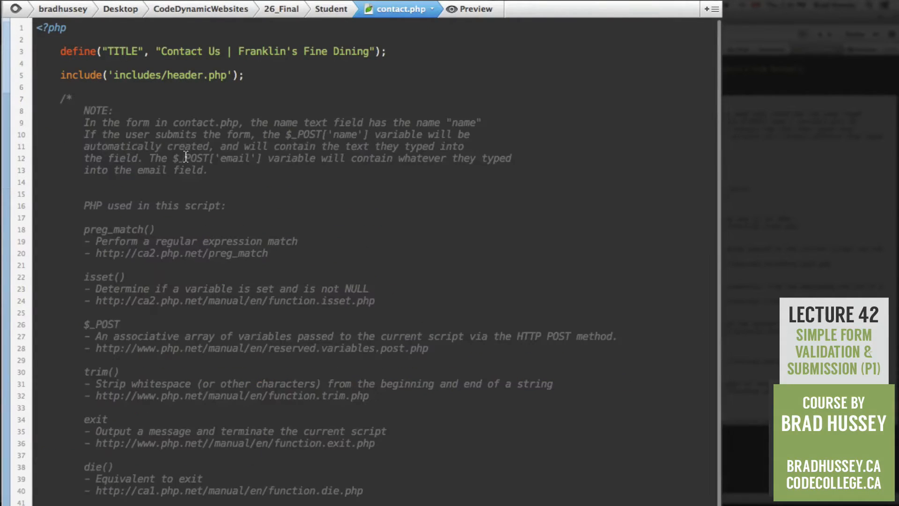
pyautogui.scroll(-3)
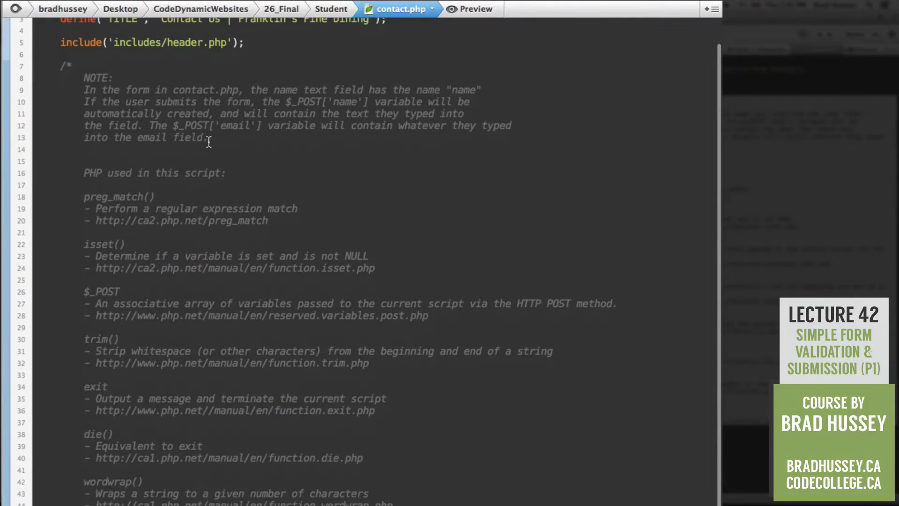
pyautogui.moveTo(416, 260)
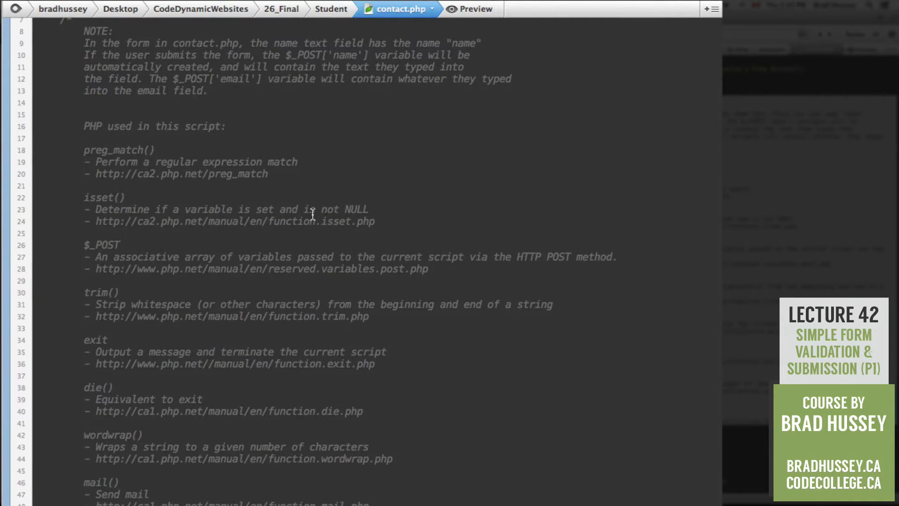
# - List preg_match, isset, $_POST, trim, exit, die, wordwrap and mail with php.net links and close the comment
pyautogui.scroll(-3)
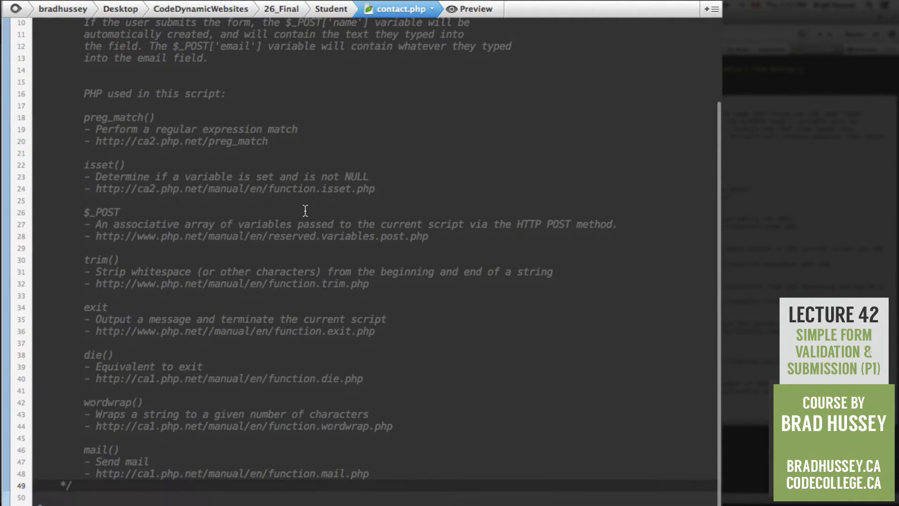
pyautogui.moveTo(304, 222)
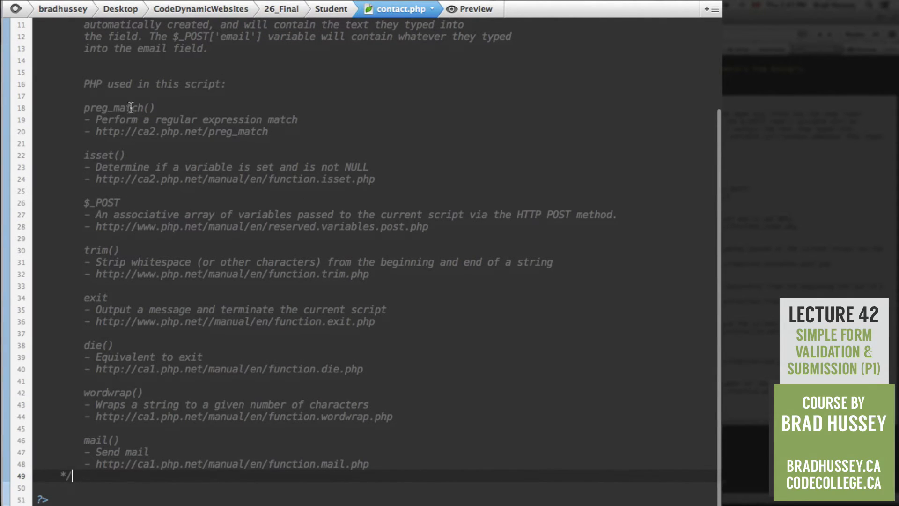
pyautogui.moveTo(503, 57)
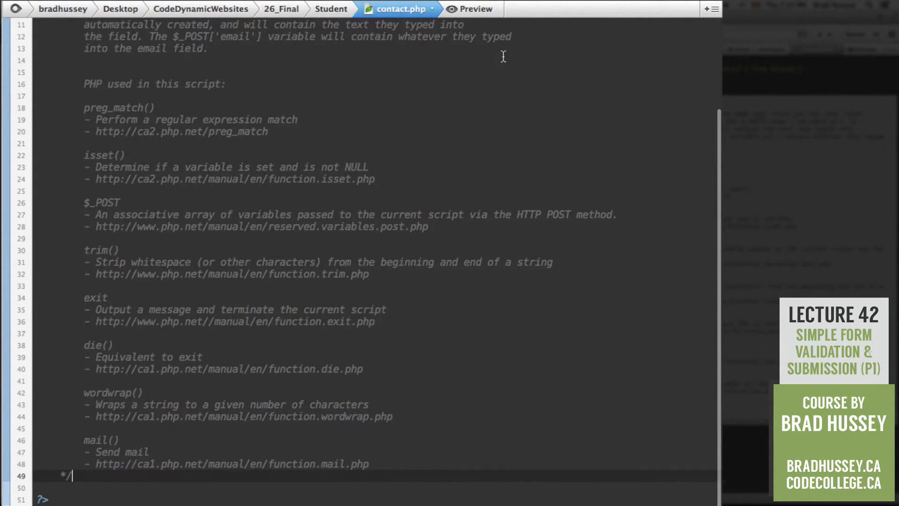
pyautogui.moveTo(378, 114)
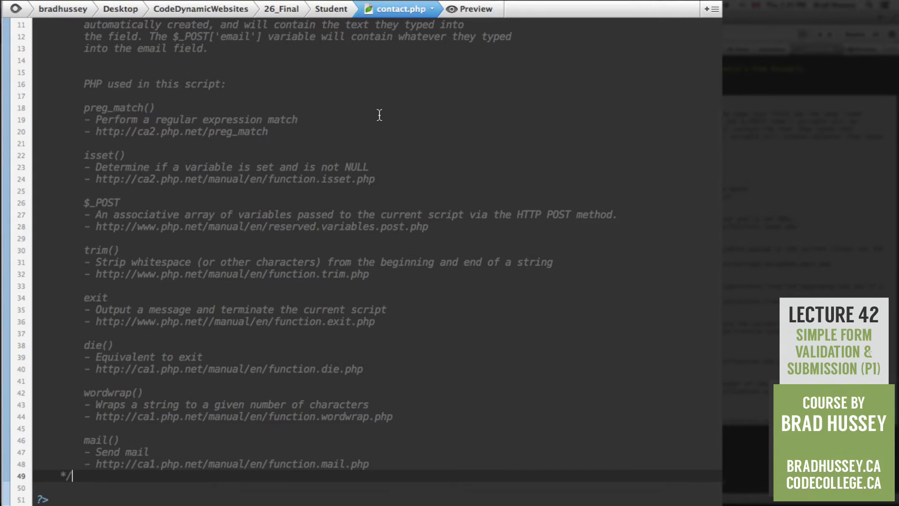
pyautogui.moveTo(284, 126)
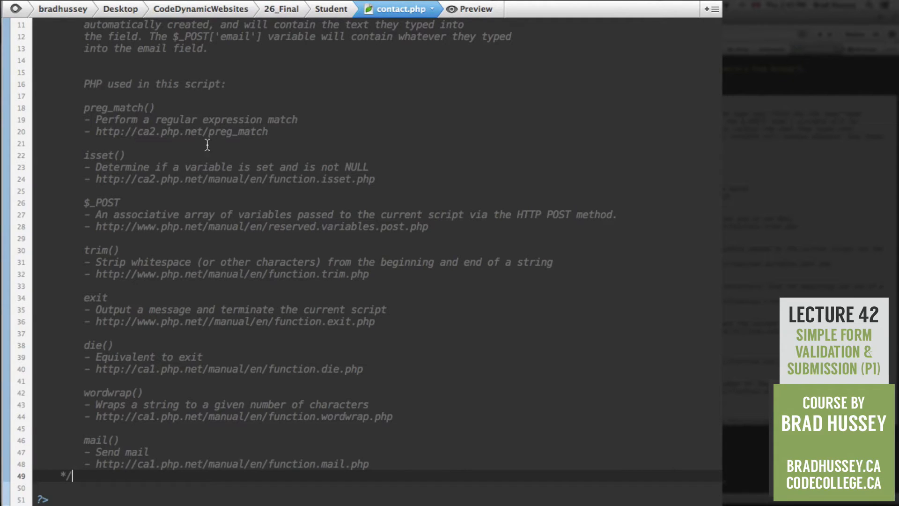
pyautogui.moveTo(330, 138)
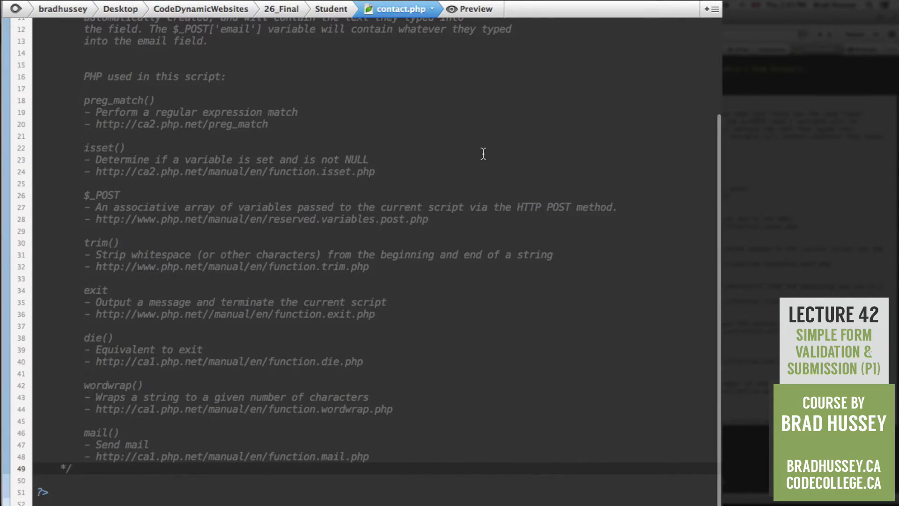
pyautogui.moveTo(422, 167)
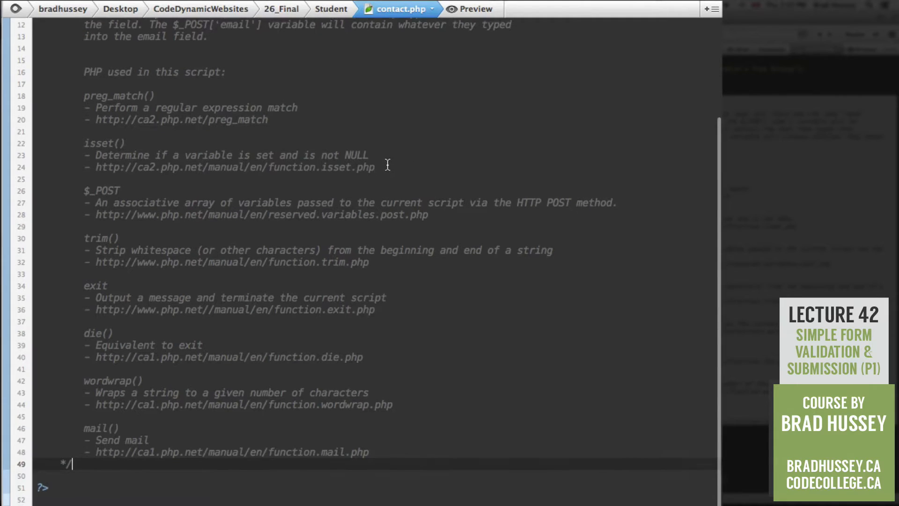
pyautogui.scroll(-3)
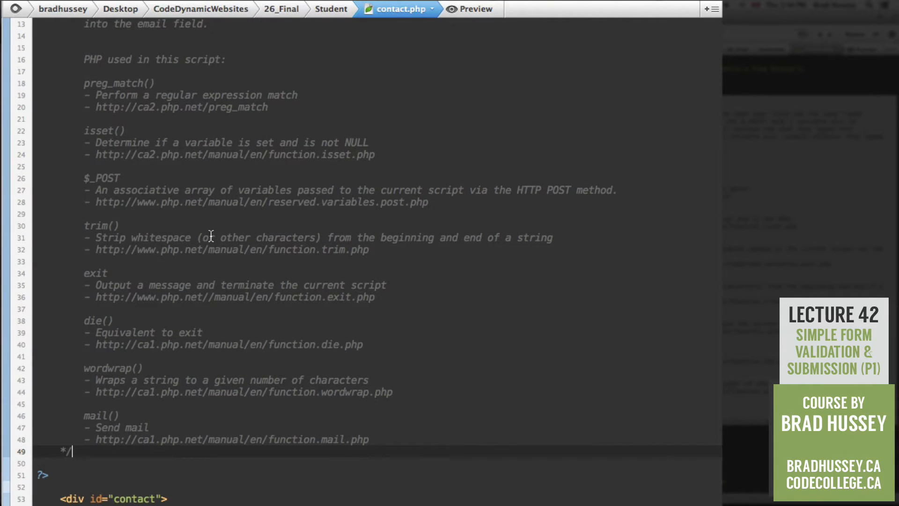
pyautogui.moveTo(478, 205)
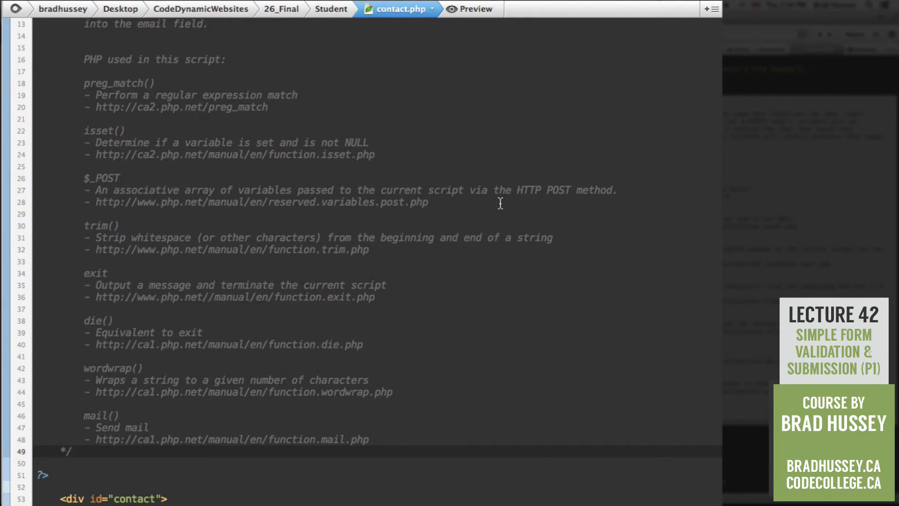
pyautogui.click(68, 451)
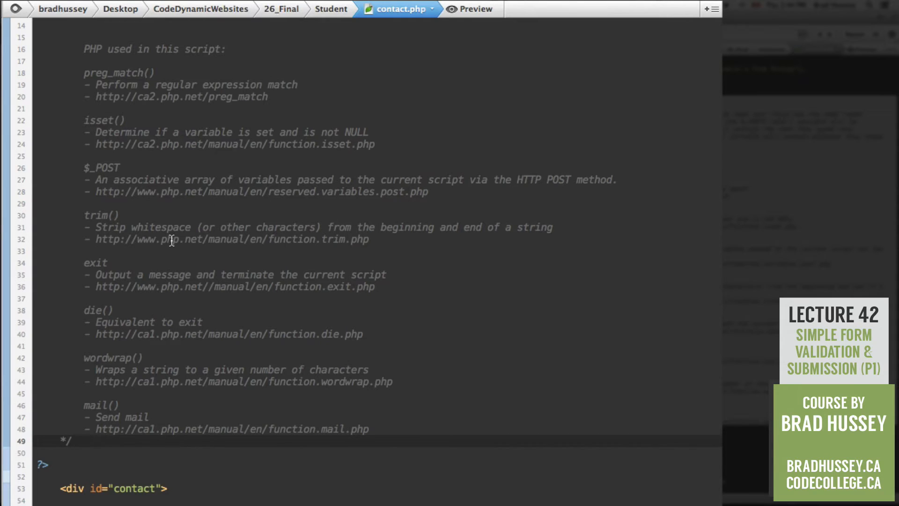
pyautogui.click(72, 440)
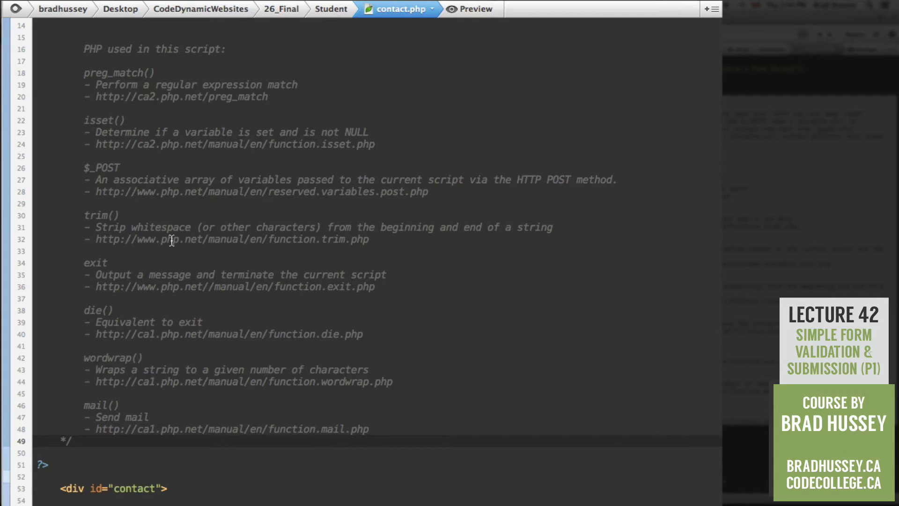
pyautogui.click(70, 440)
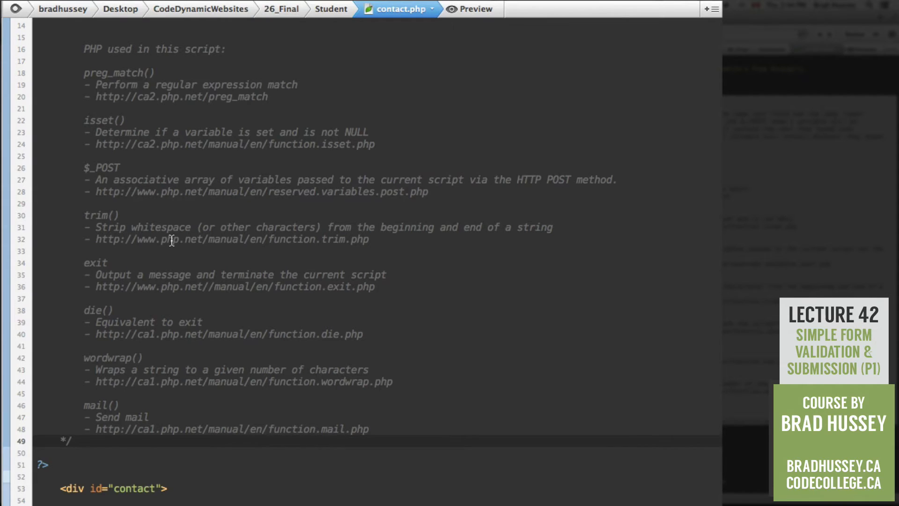
pyautogui.moveTo(148, 272)
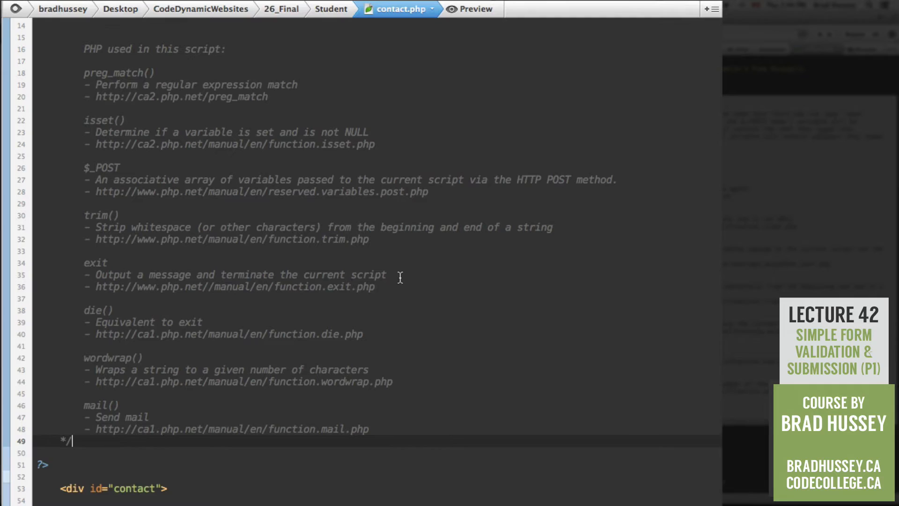
pyautogui.scroll(-3)
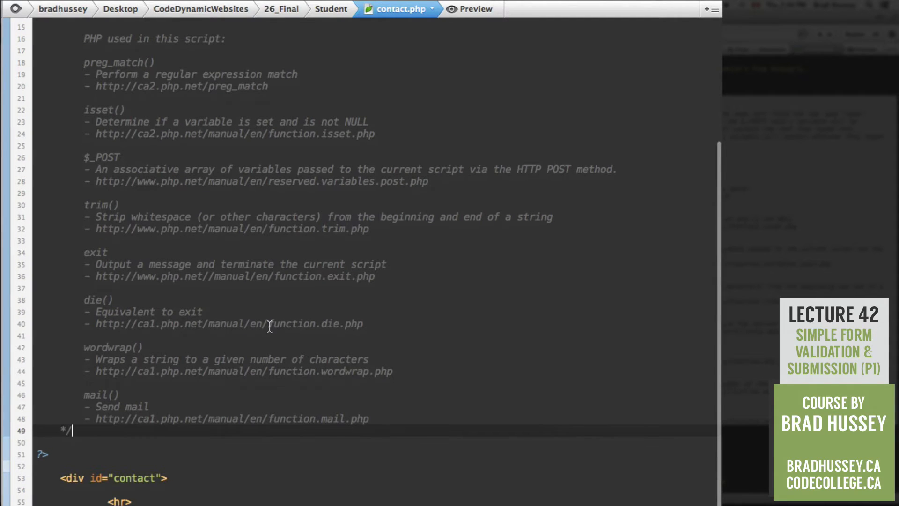
pyautogui.moveTo(216, 315)
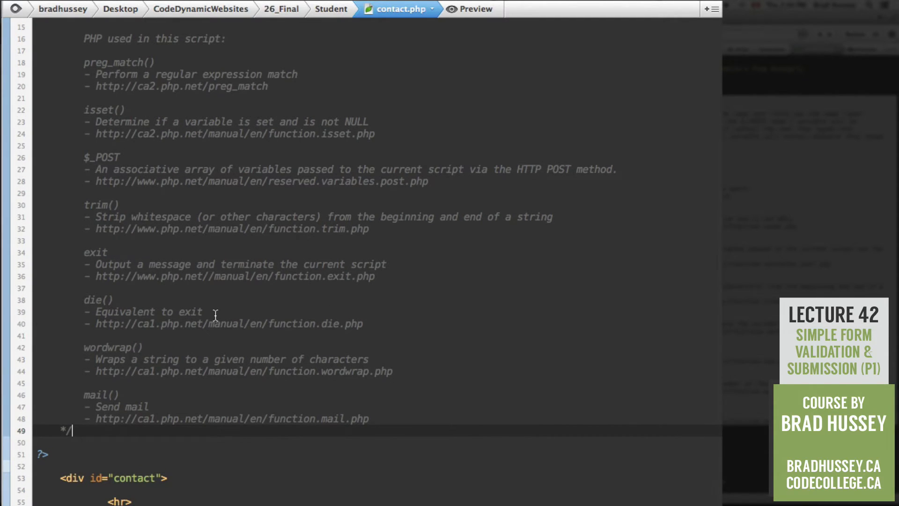
# - Insert an empty <?php ... ?> block after the <h1> heading, before the <form> tag
pyautogui.scroll(-3)
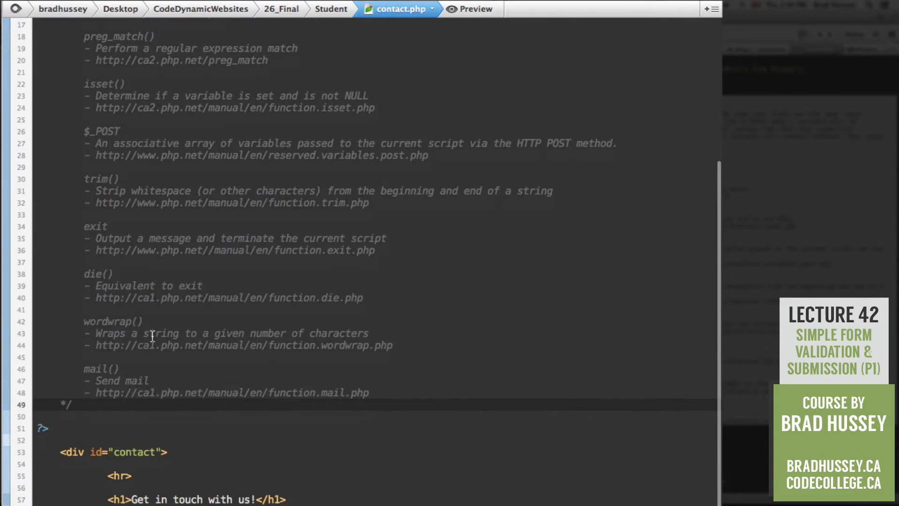
pyautogui.moveTo(180, 353)
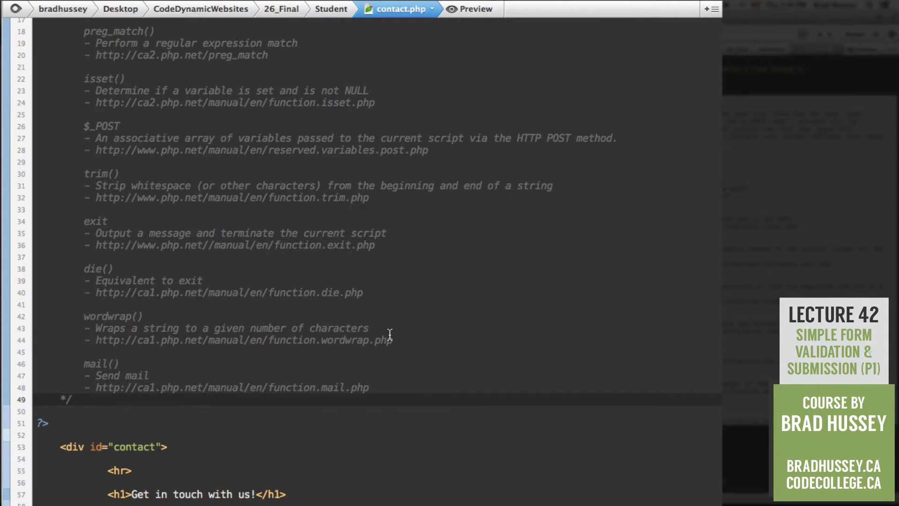
pyautogui.click(73, 400)
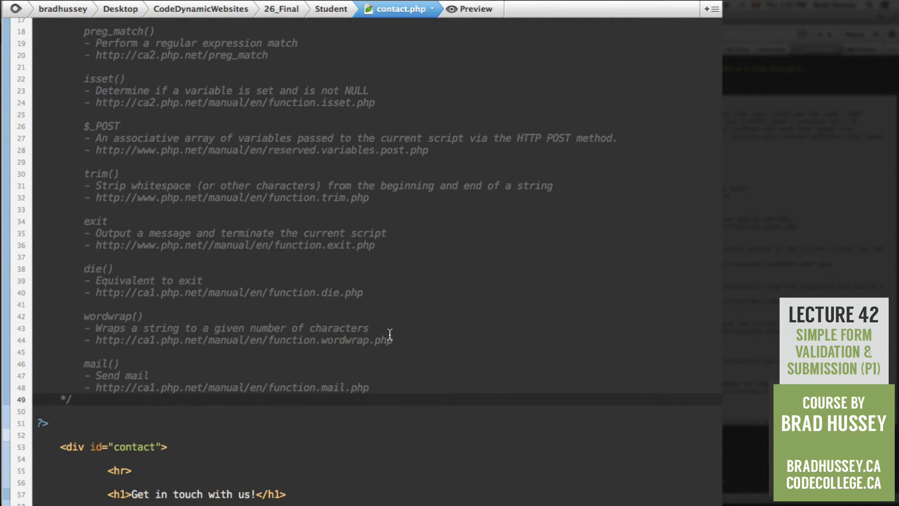
pyautogui.click(72, 399)
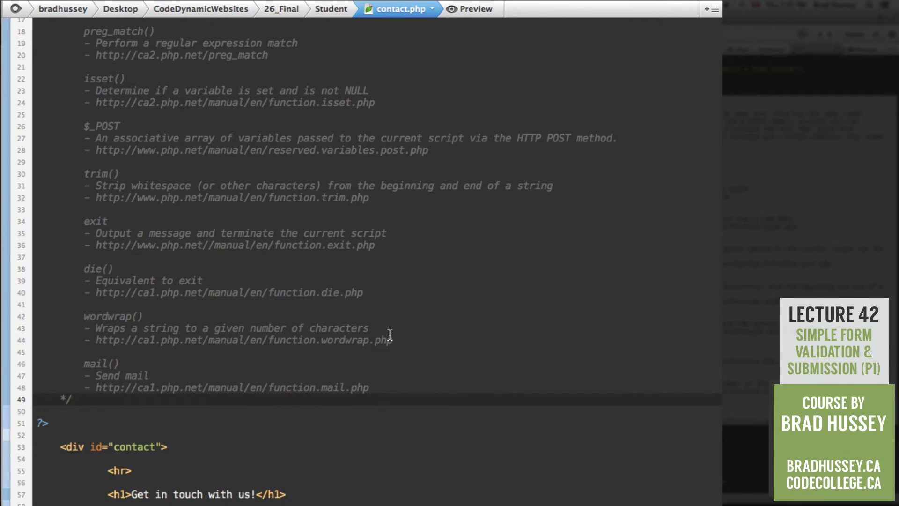
pyautogui.moveTo(470, 433)
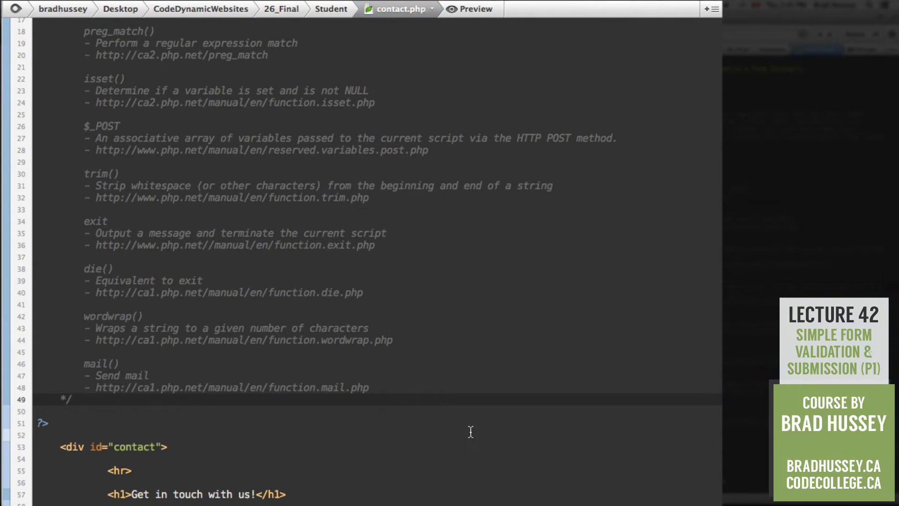
pyautogui.scroll(-3)
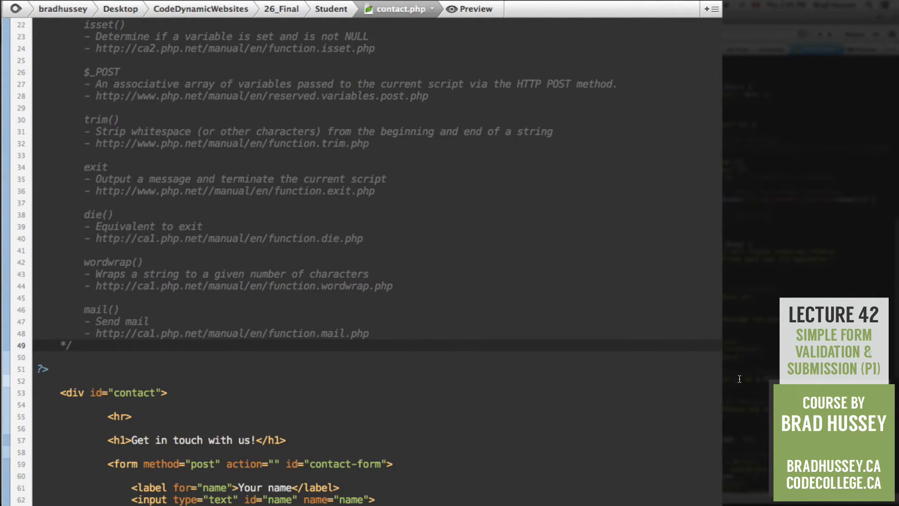
pyautogui.moveTo(231, 407)
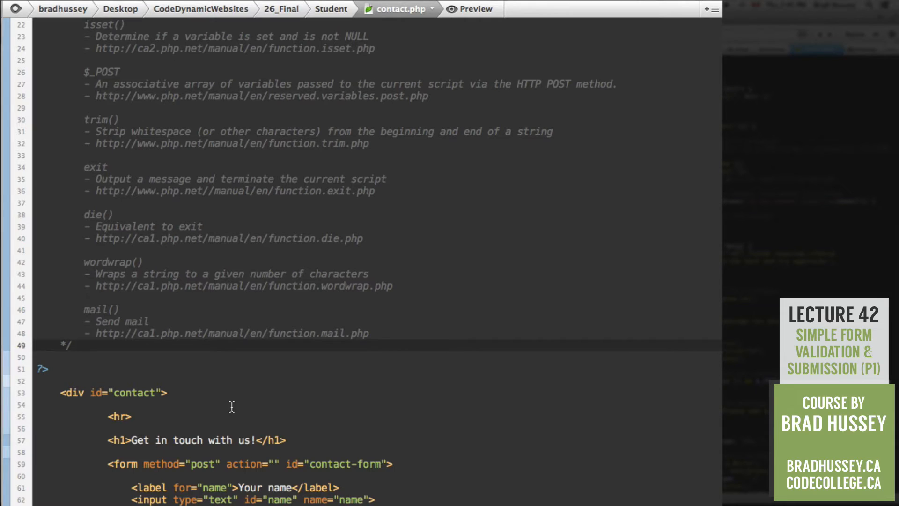
pyautogui.moveTo(285, 400)
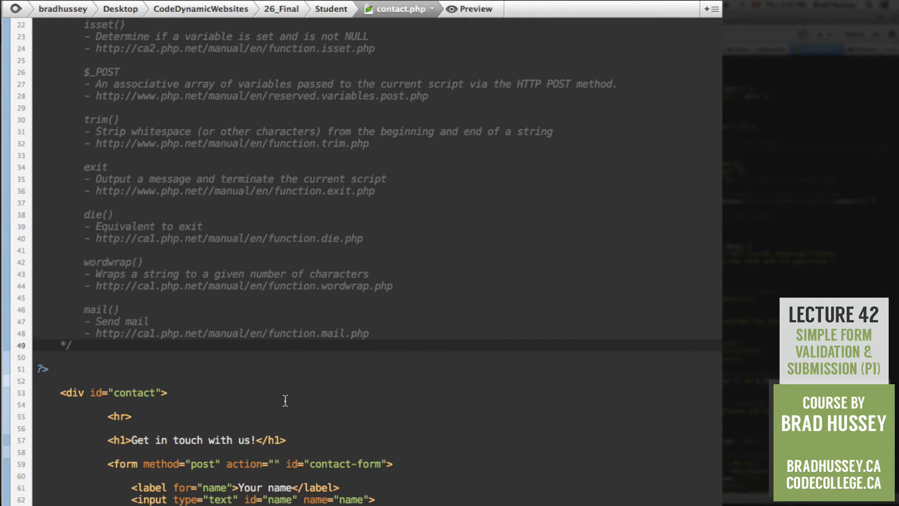
pyautogui.moveTo(342, 449)
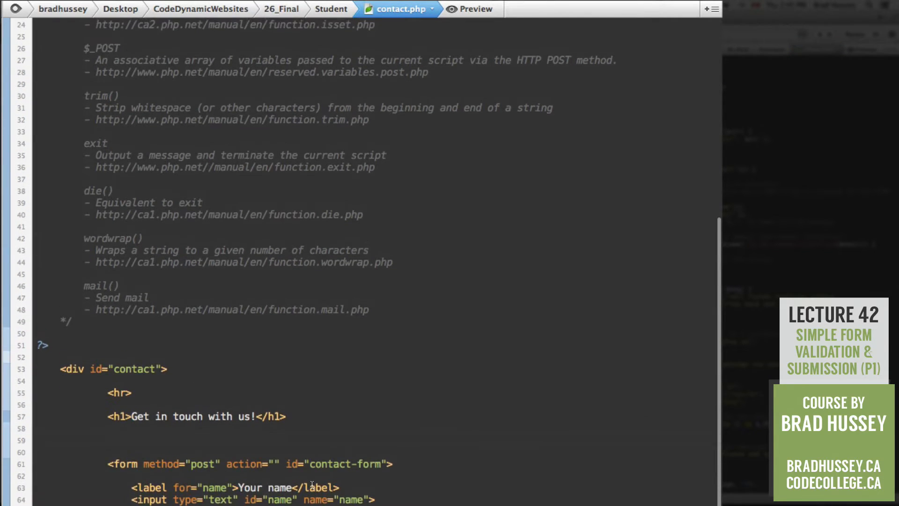
pyautogui.scroll(-3)
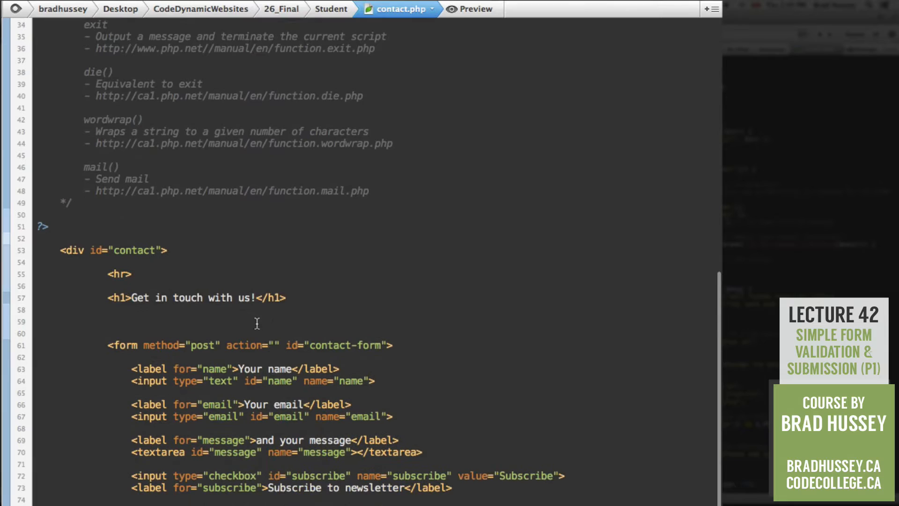
pyautogui.write('<?')
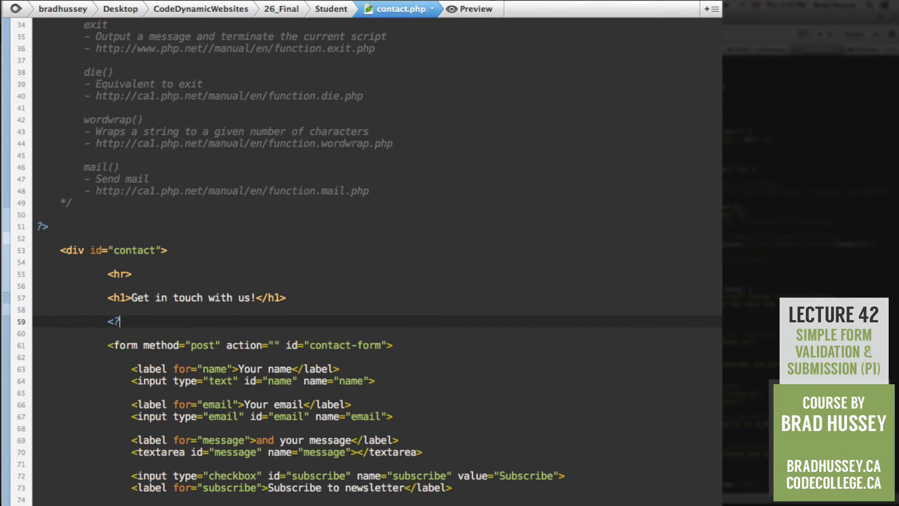
pyautogui.write('php')
pyautogui.write('?>')
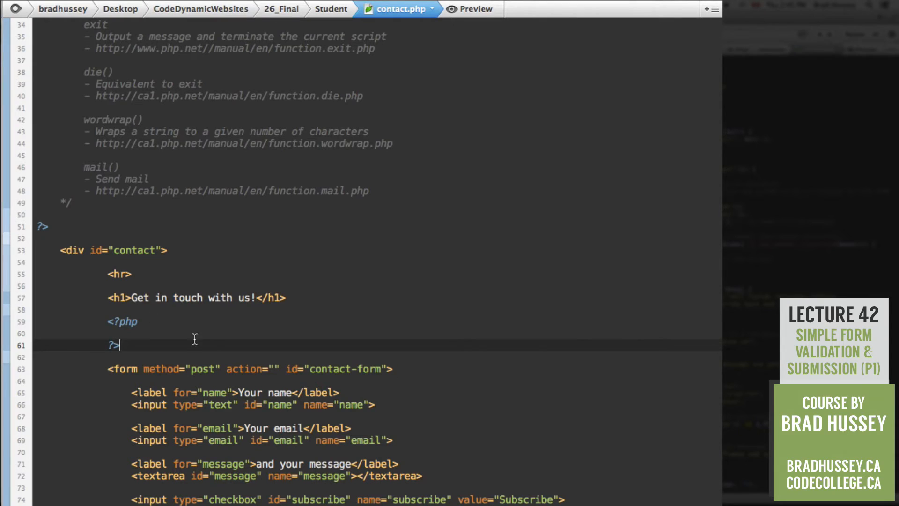
pyautogui.press('Return')
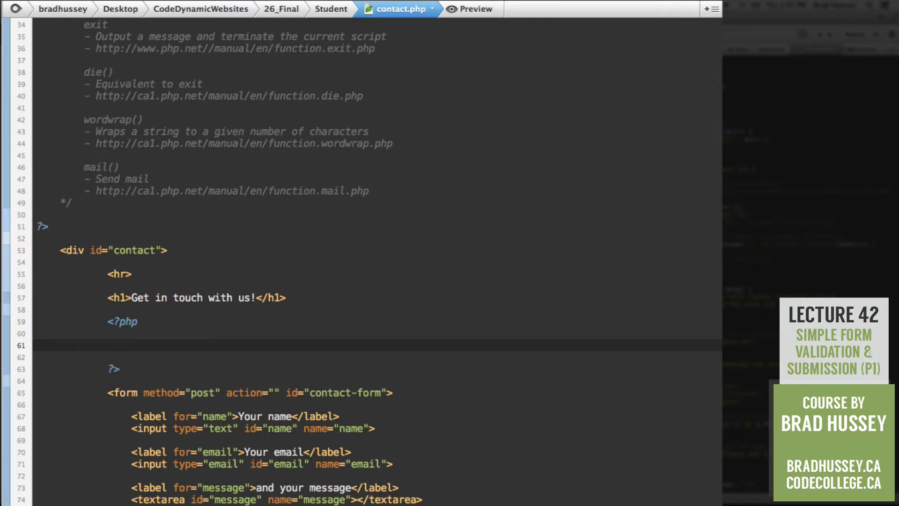
# - Write if (isset($_POST['contact_submit'])) { } with an empty body inside the PHP block
pyautogui.click(131, 345)
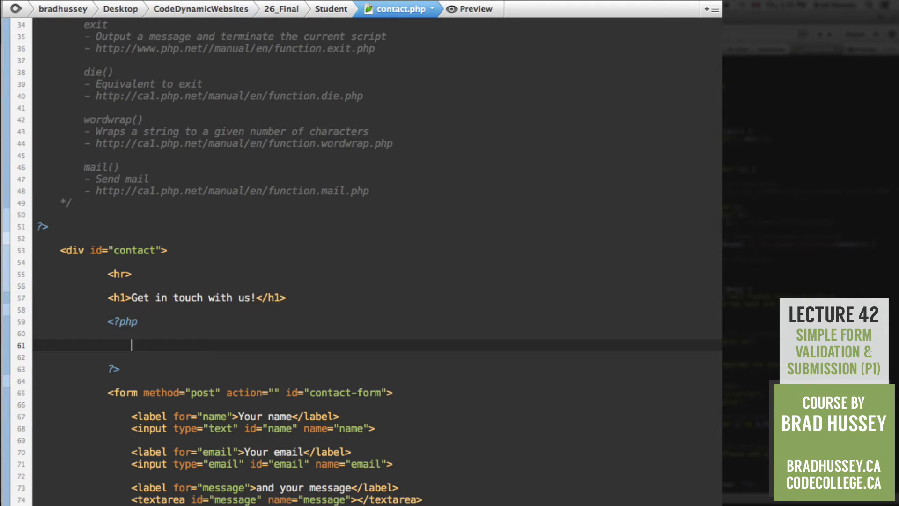
pyautogui.write('if (i')
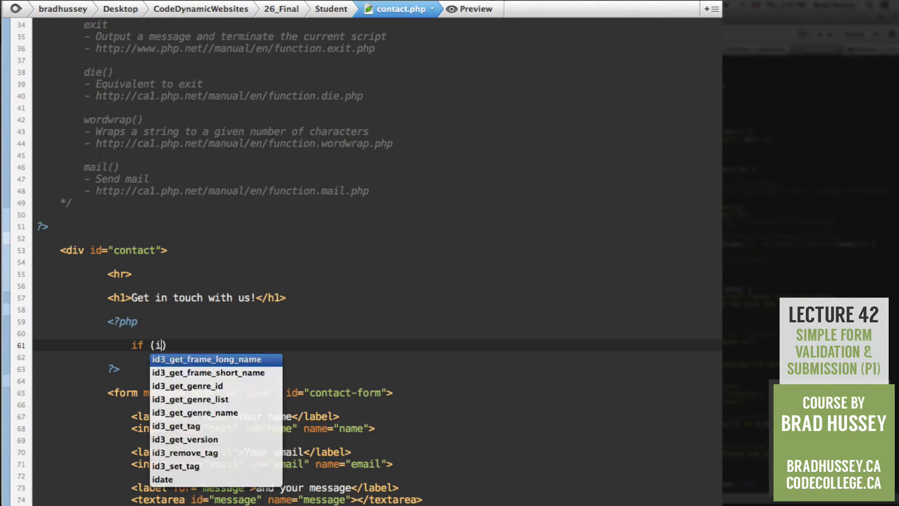
pyautogui.write('sset')
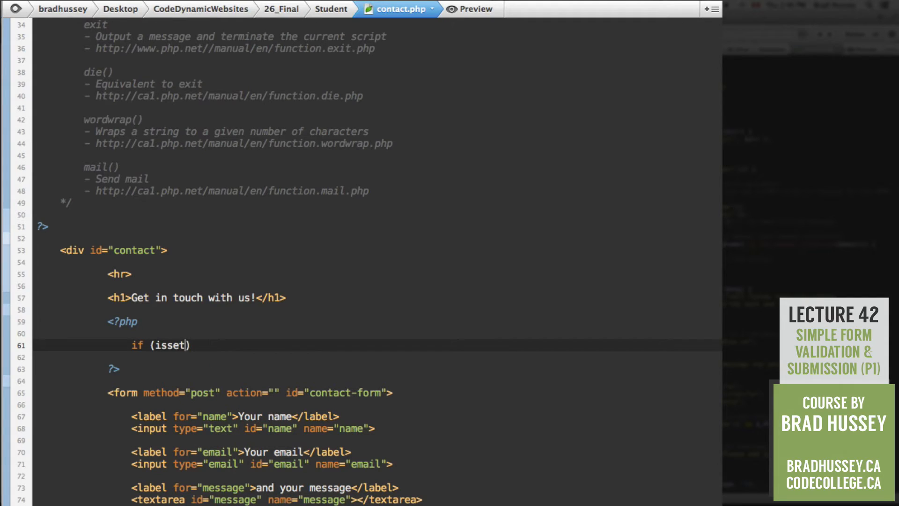
pyautogui.write('($')
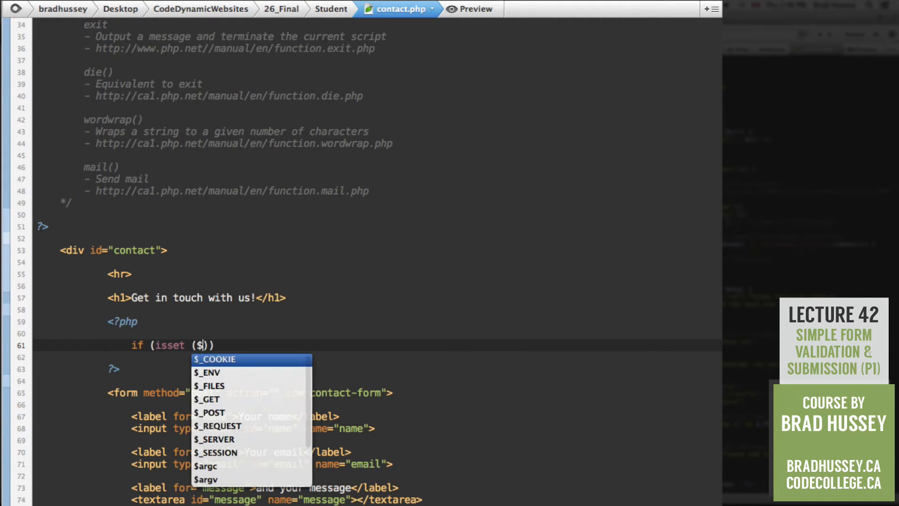
pyautogui.write("_POST['")
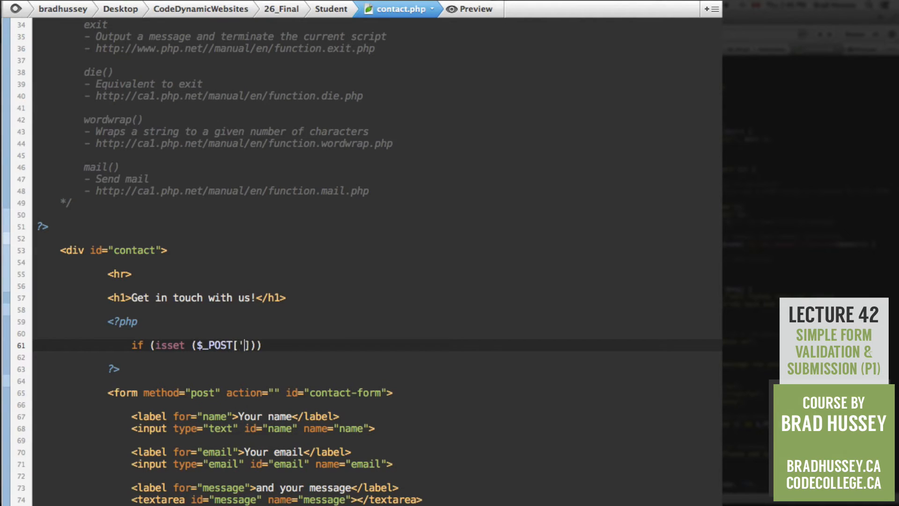
pyautogui.write('contact_submi')
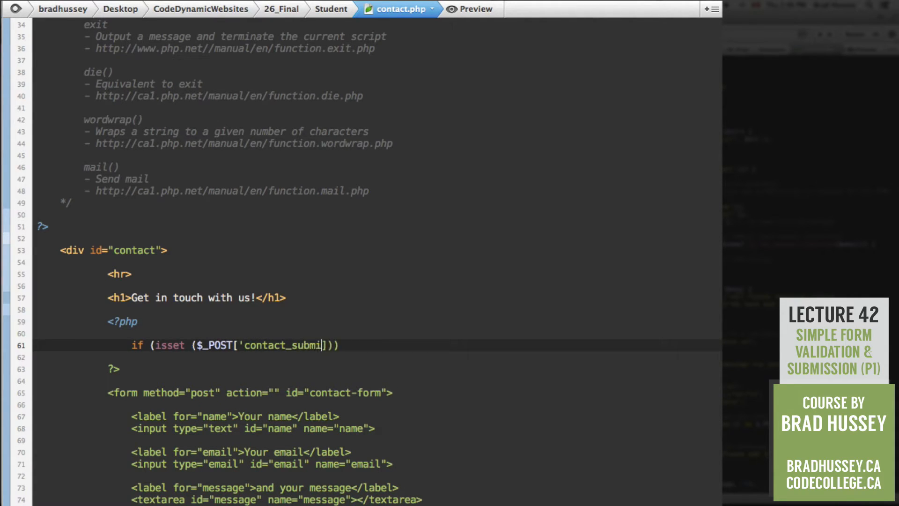
pyautogui.write("t'")
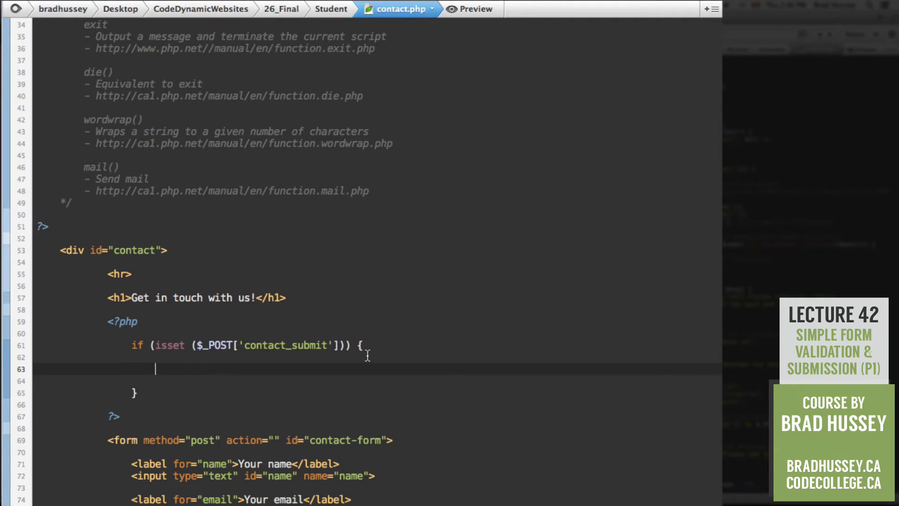
pyautogui.moveTo(397, 350)
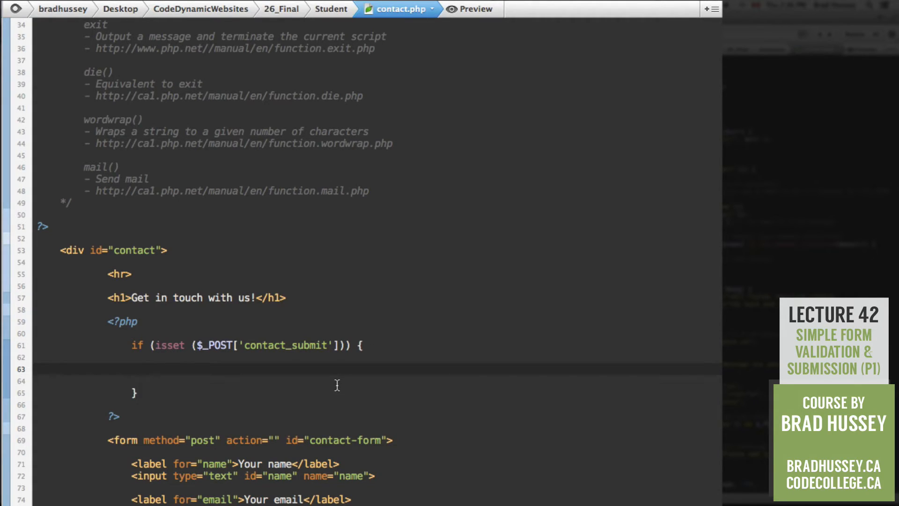
pyautogui.moveTo(161, 427)
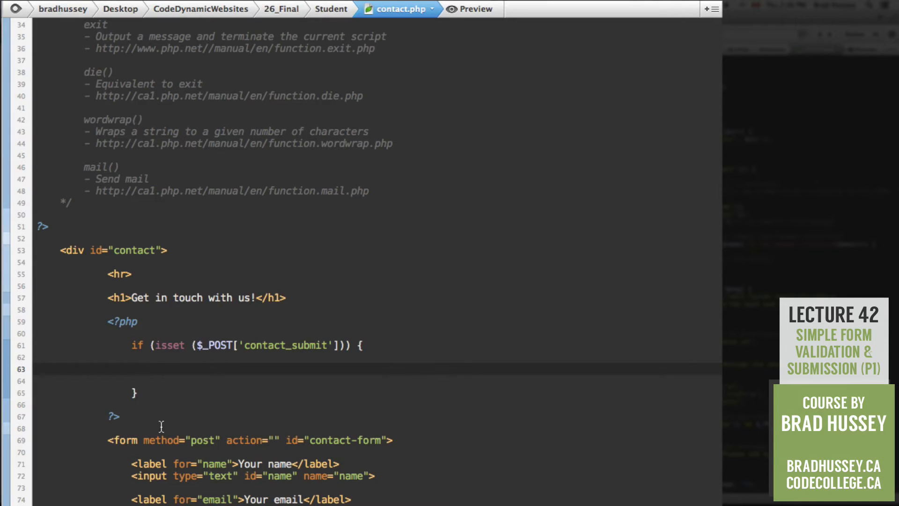
# - Assign $name = $_POST['name']; inside the if block
pyautogui.write('$name')
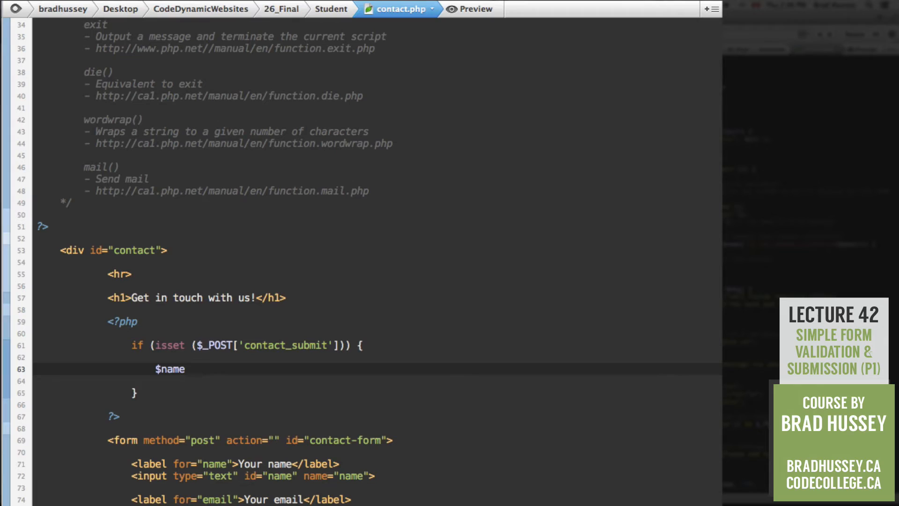
pyautogui.write('=')
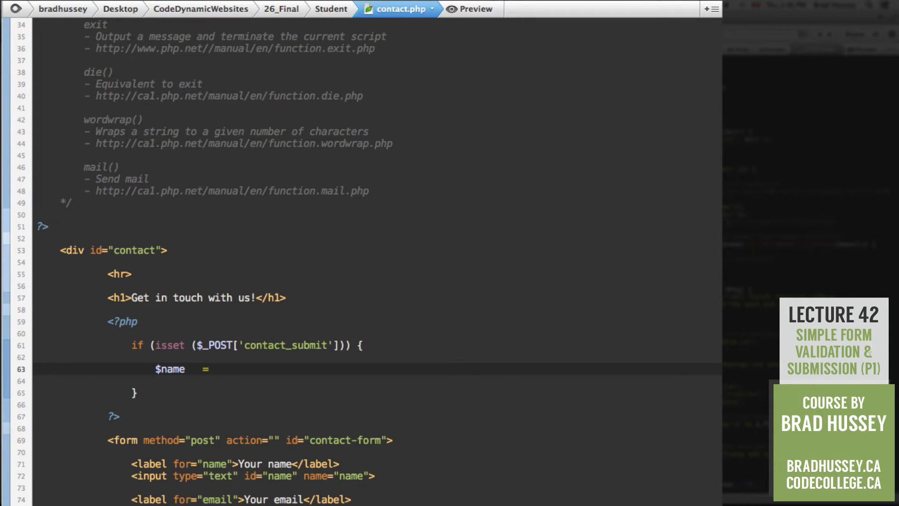
pyautogui.write('$_POST')
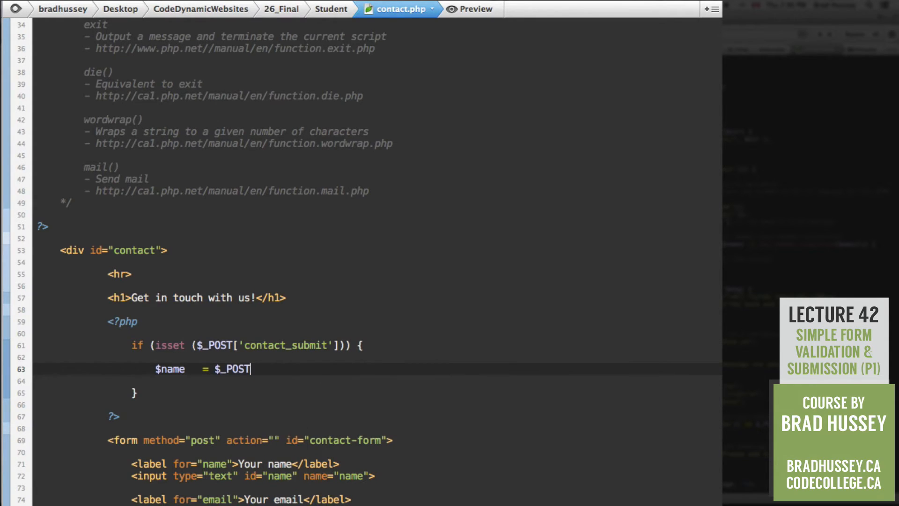
pyautogui.write("['name")
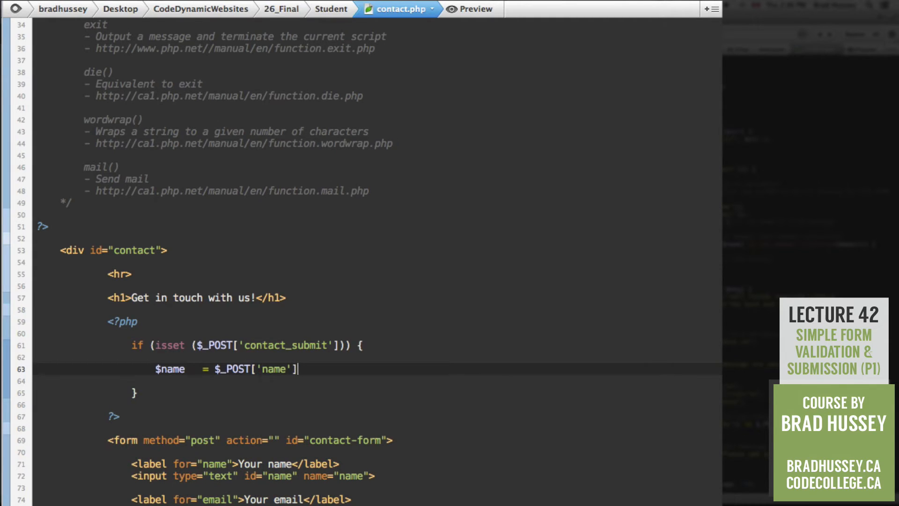
pyautogui.write(';')
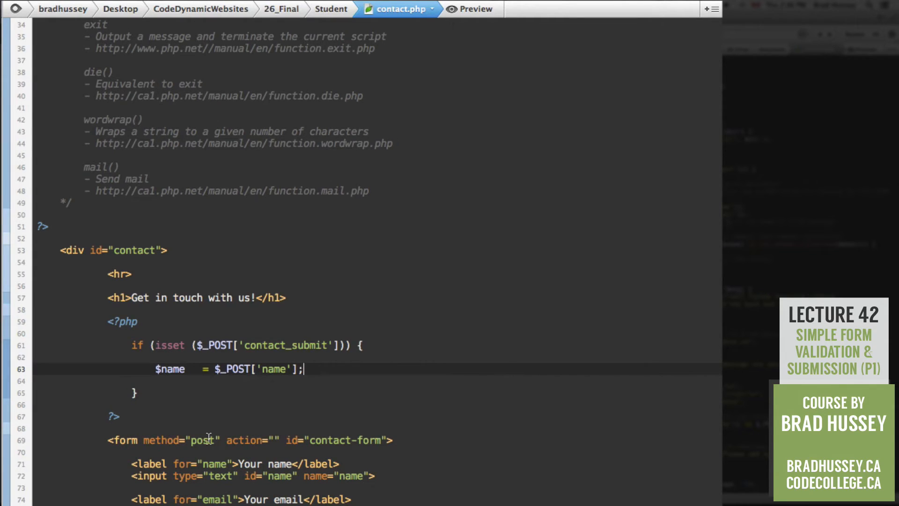
pyautogui.moveTo(339, 487)
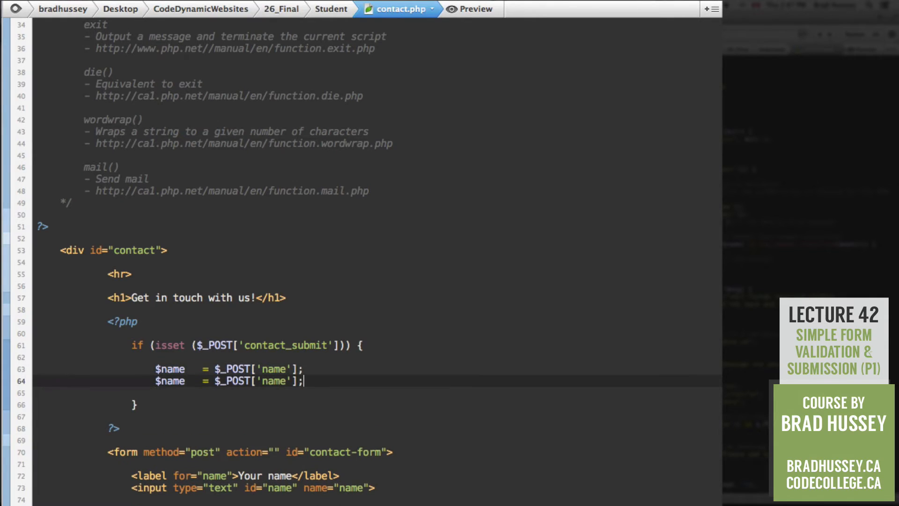
# - Turn the duplicated line into $email = $_POST['email'];, fixing the 'emaiil' typo
pyautogui.doubleClick(169, 381)
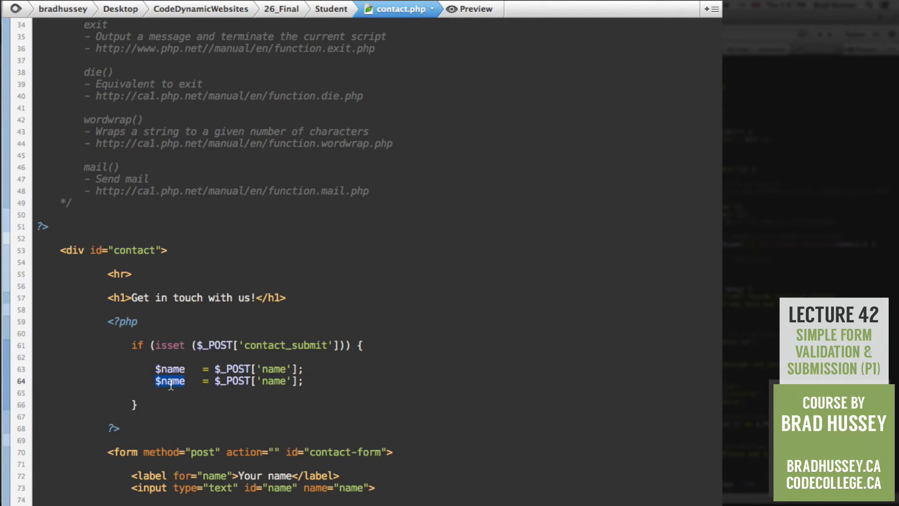
pyautogui.write('$email')
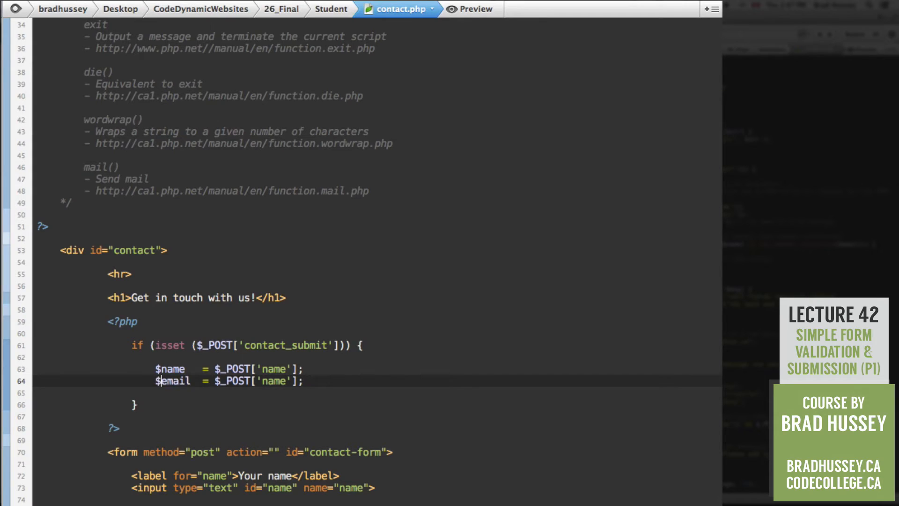
pyautogui.doubleClick(274, 381)
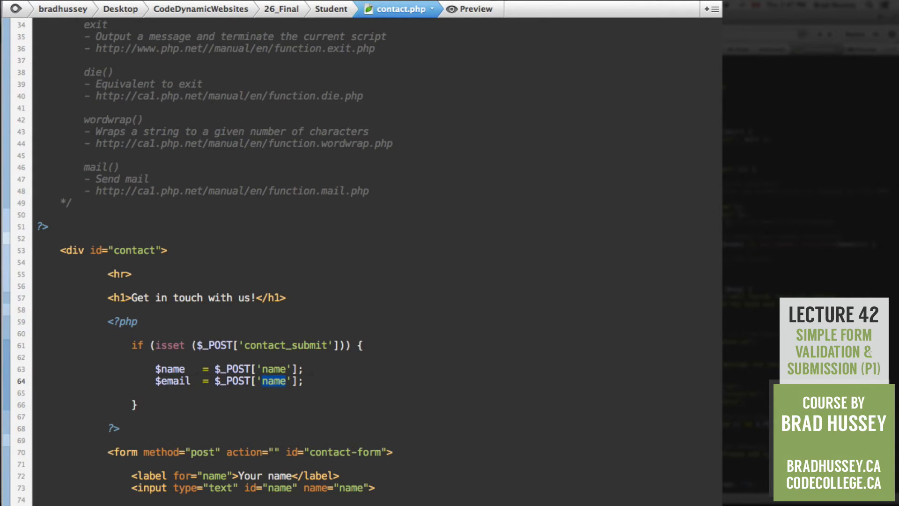
pyautogui.write('emaiil')
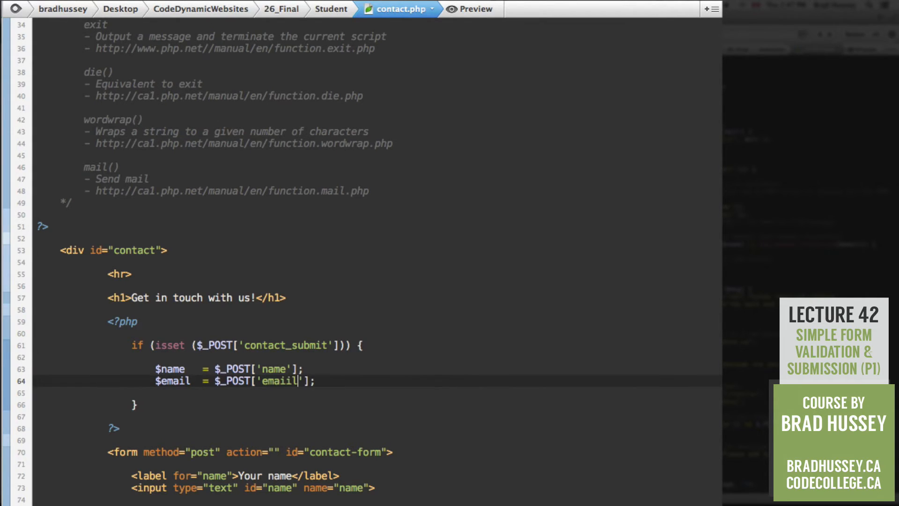
pyautogui.press('Backspace')
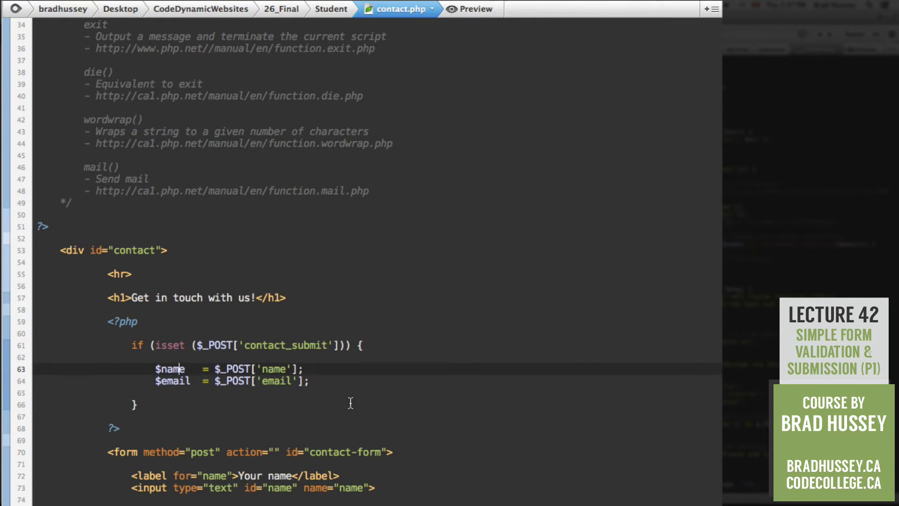
# - Duplicate the name line again as $msg = $_POST['message'];
pyautogui.click(310, 381)
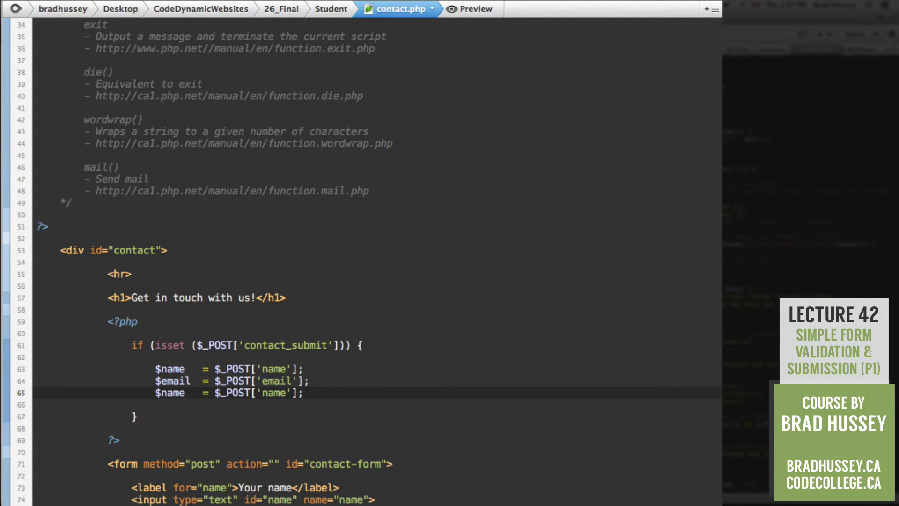
pyautogui.write('msg')
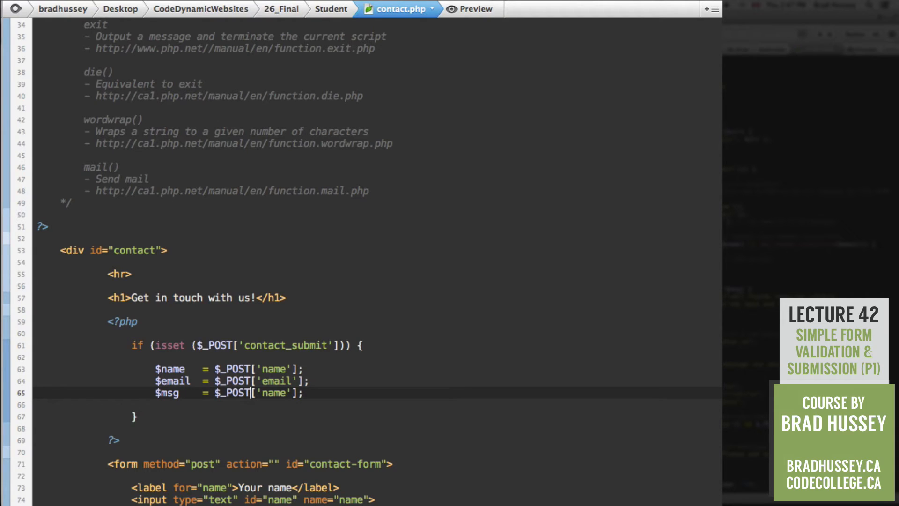
pyautogui.doubleClick(274, 392)
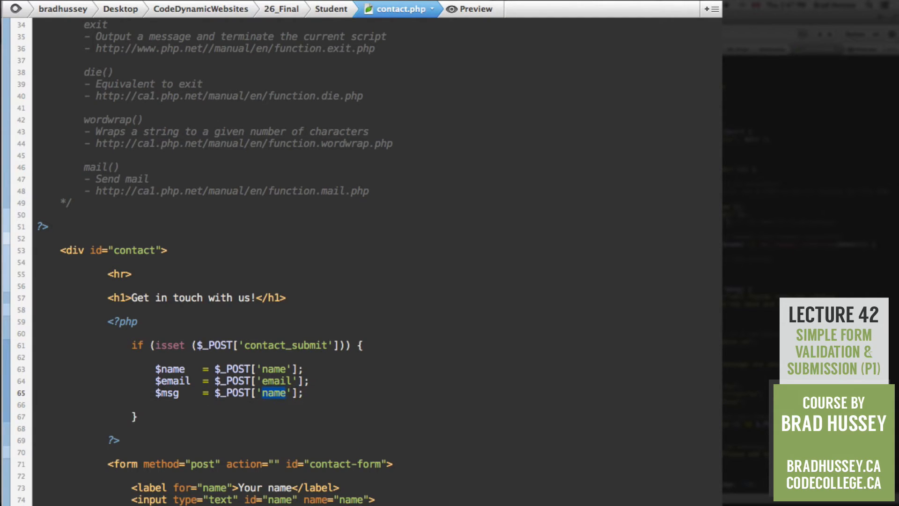
pyautogui.write('message')
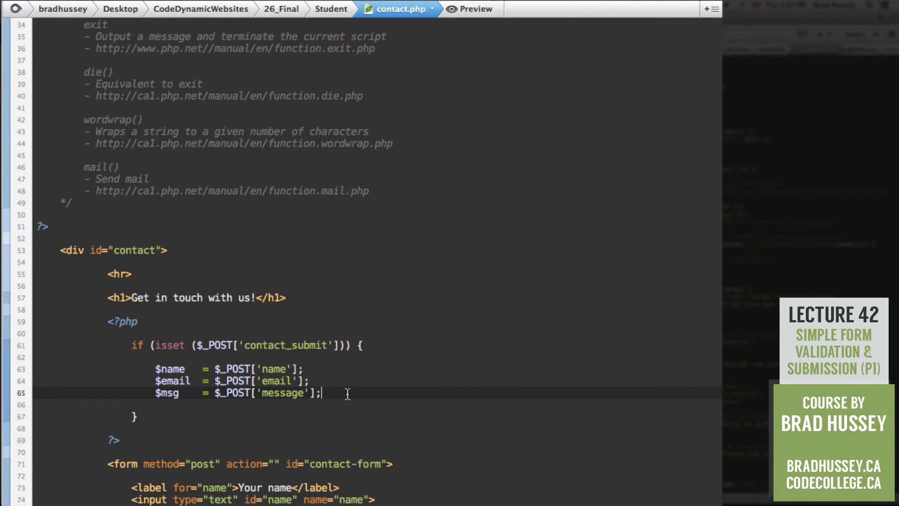
pyautogui.moveTo(283, 377)
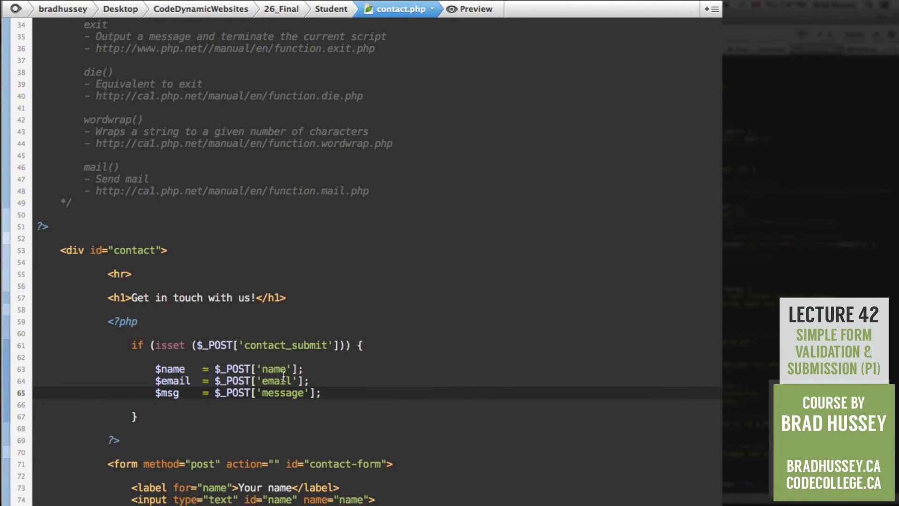
pyautogui.moveTo(397, 350)
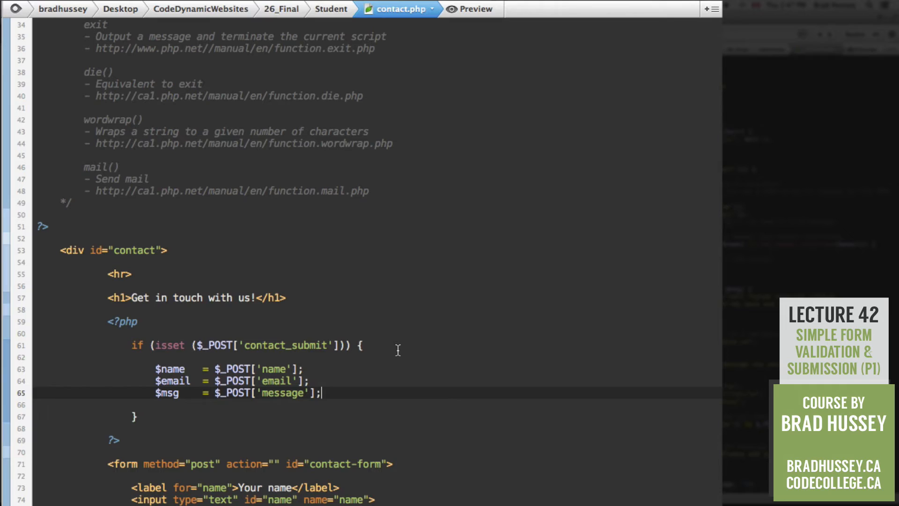
pyautogui.moveTo(187, 372)
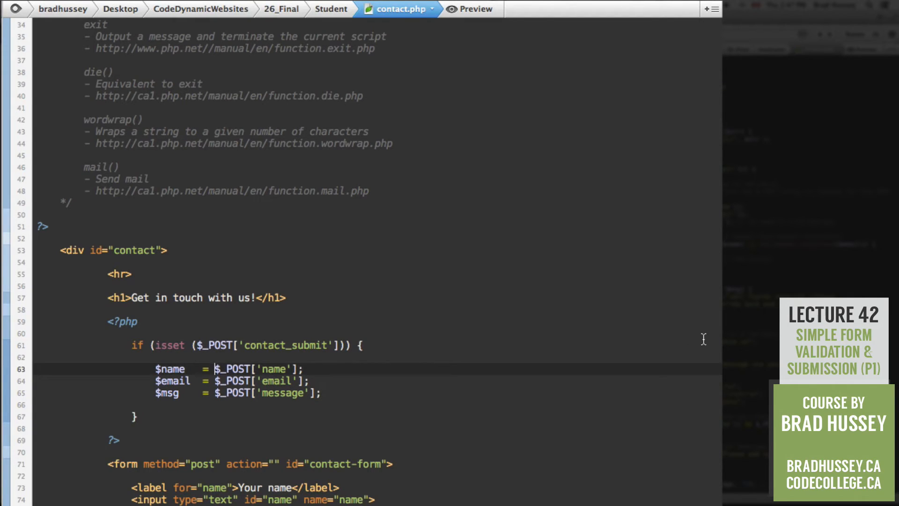
# - Wrap $_POST['name'] and $_POST['email'] in trim()
pyautogui.write('trim(')
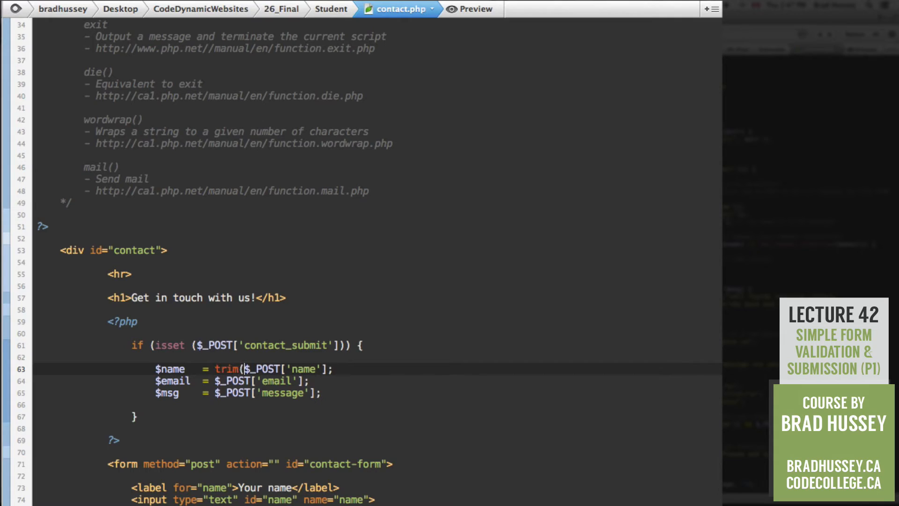
pyautogui.write(')')
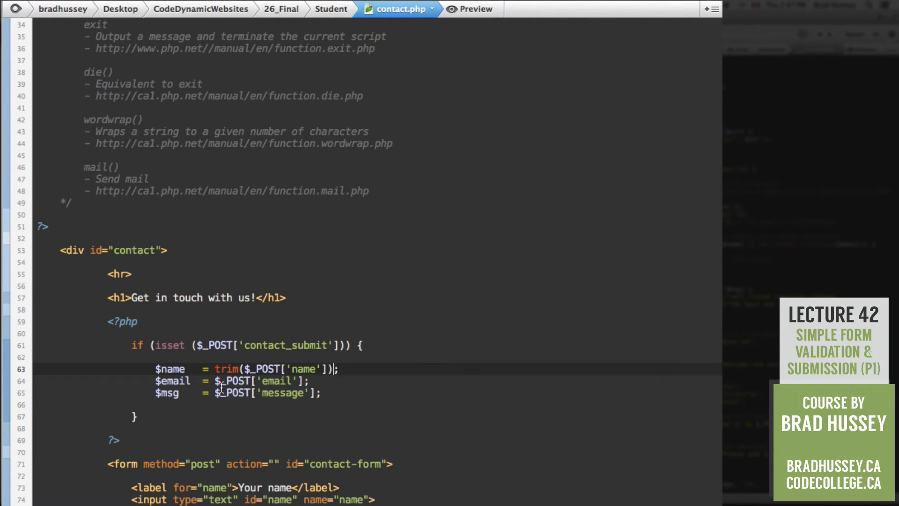
pyautogui.write('trim(')
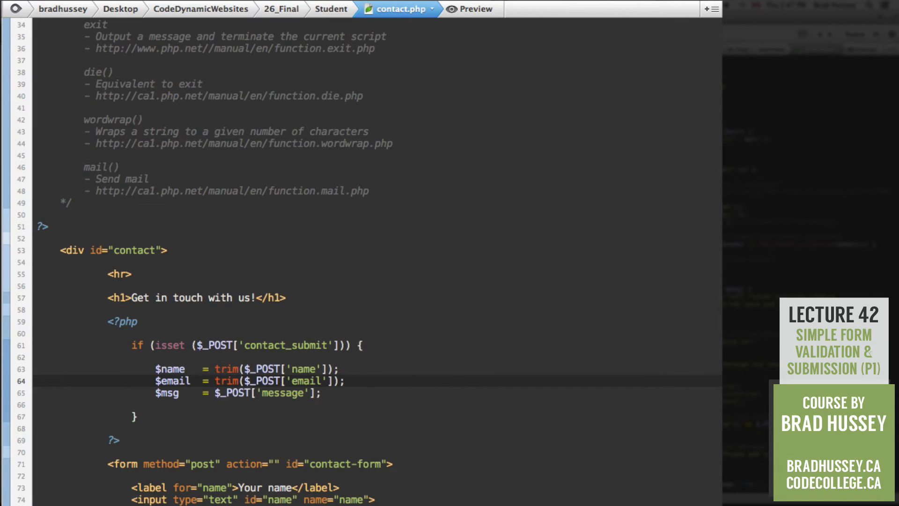
pyautogui.moveTo(324, 380)
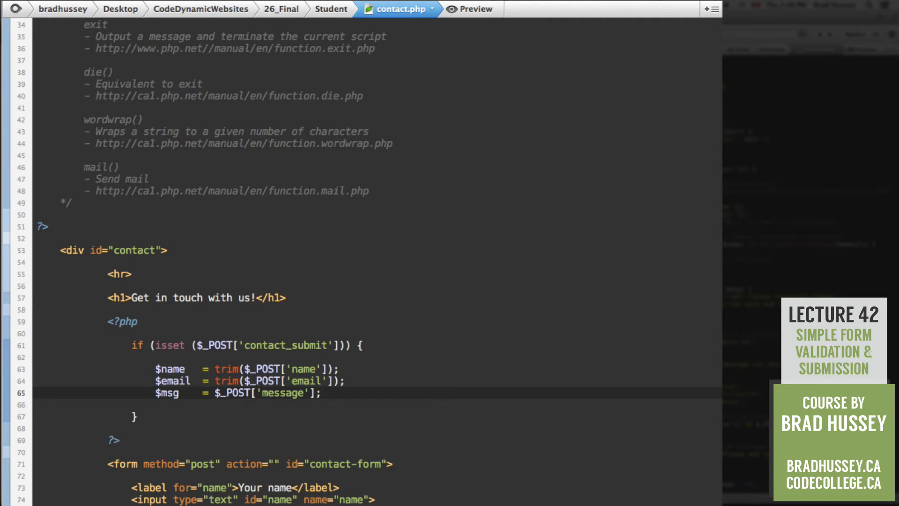
# - Start a '// Check for he' comment on a new line above the isset if-statement
pyautogui.scroll(3)
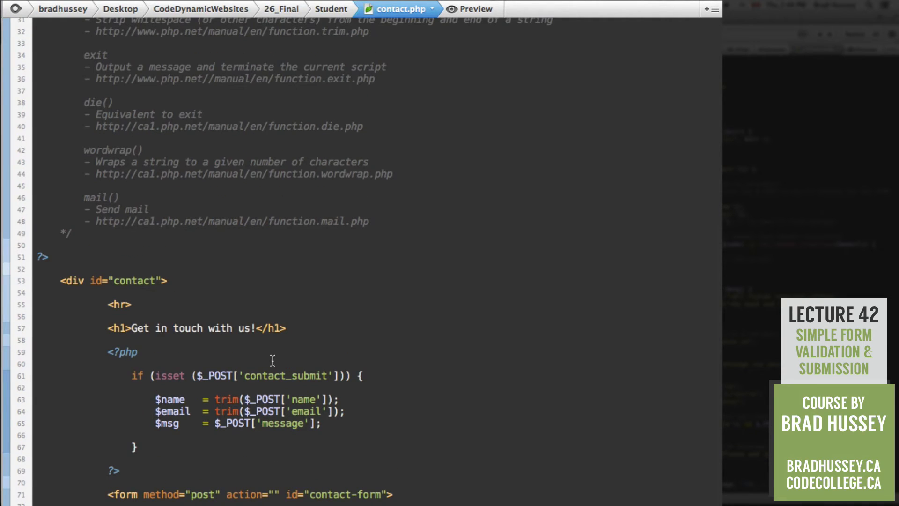
pyautogui.moveTo(295, 354)
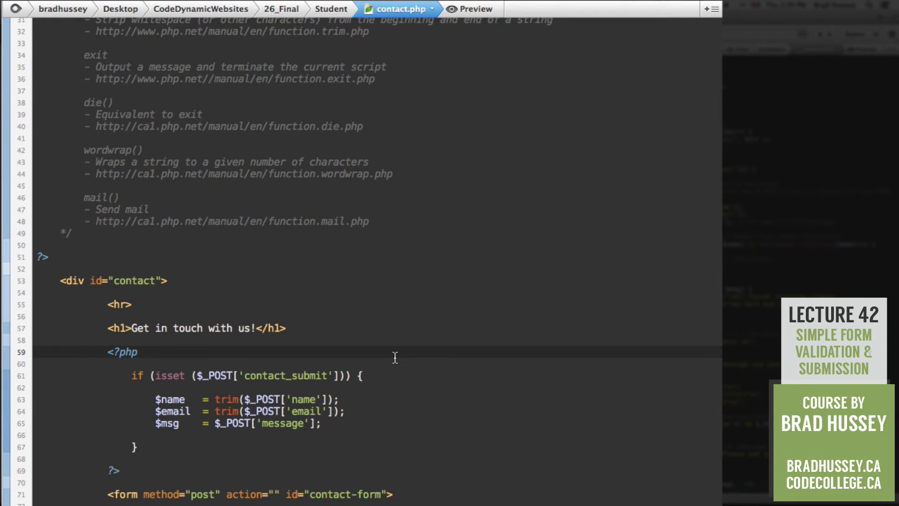
pyautogui.write('// Check for he')
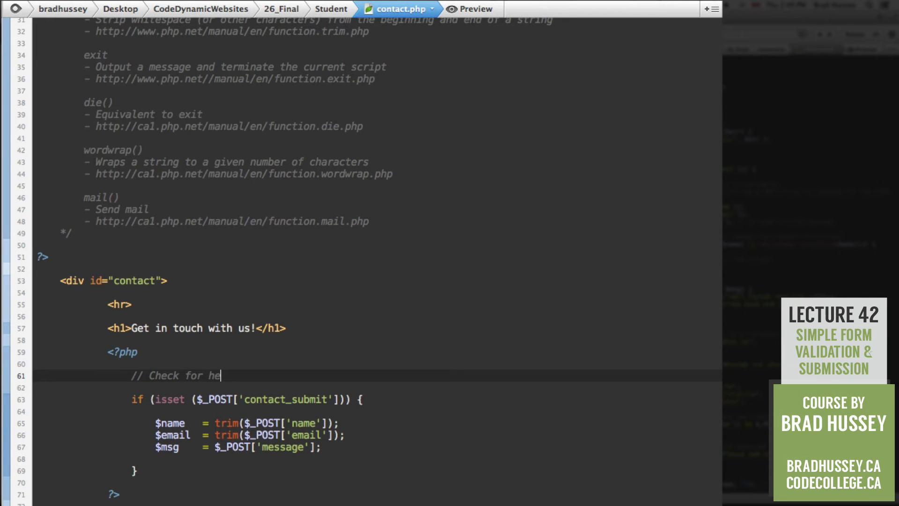
# - Rewrite the comment as '// Check for header injections' and start a new line
pyautogui.press('Backspace')
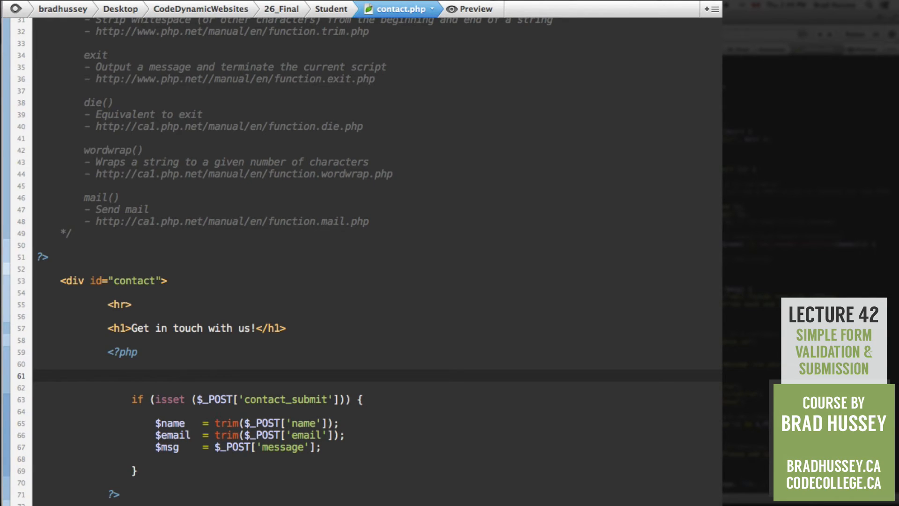
pyautogui.write('// CHeck for')
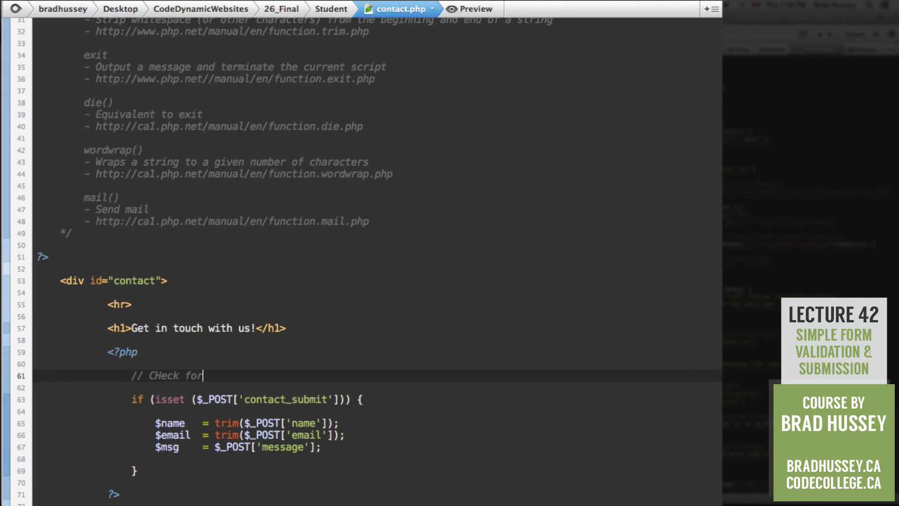
pyautogui.write('g')
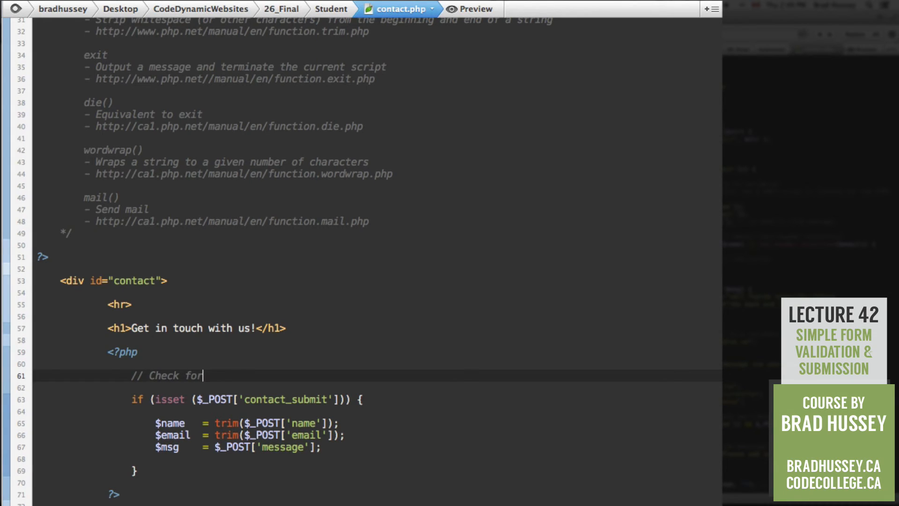
pyautogui.write('header injections')
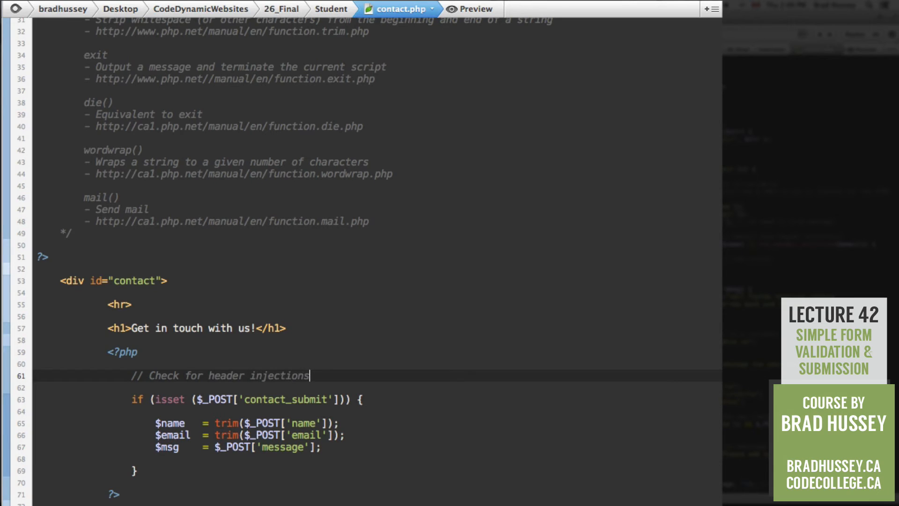
pyautogui.press('Return')
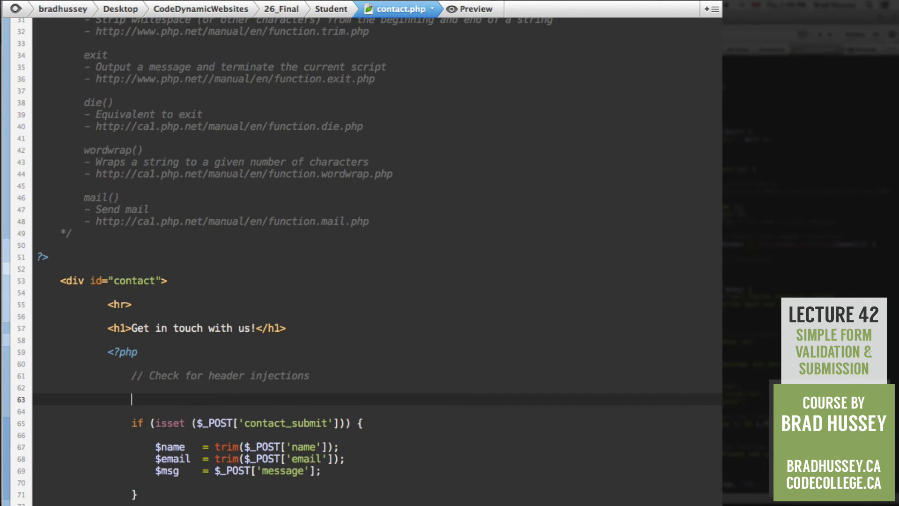
# - Declare function has_header_injection($str)
pyautogui.write('function')
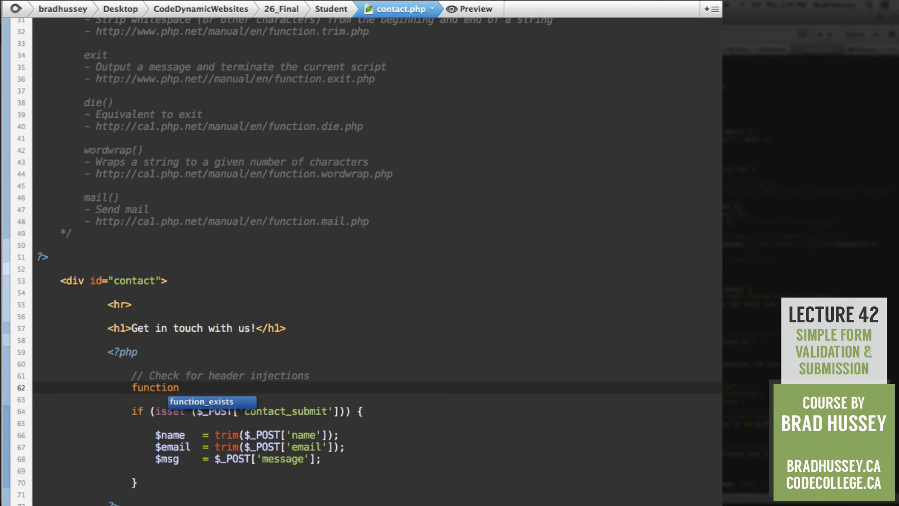
pyautogui.write('has')
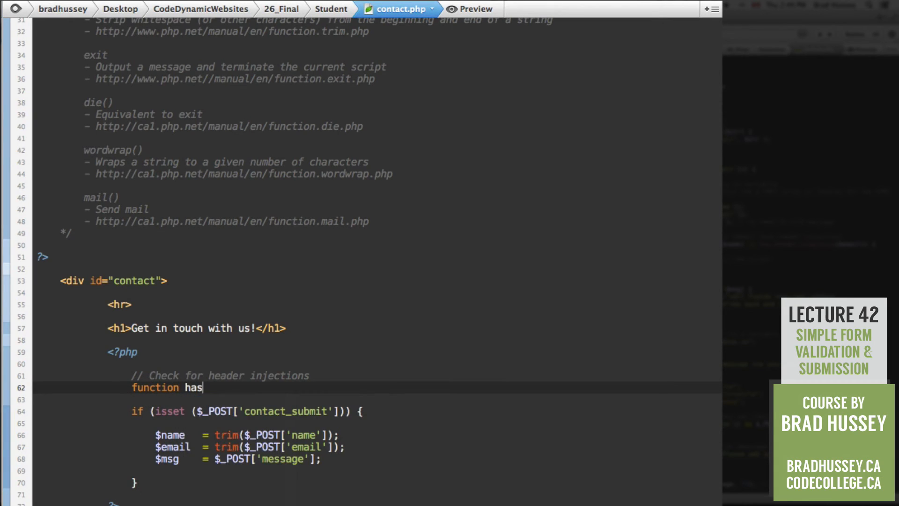
pyautogui.write('_header_injection')
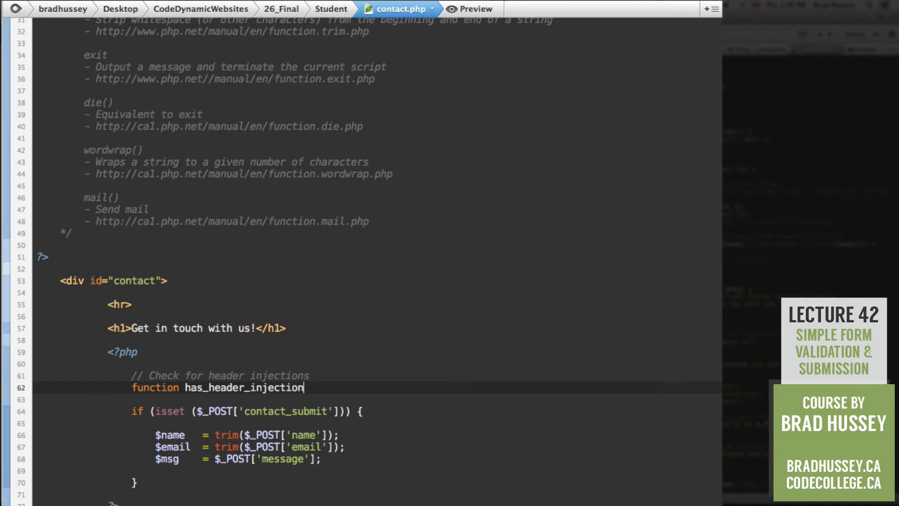
pyautogui.write('($st')
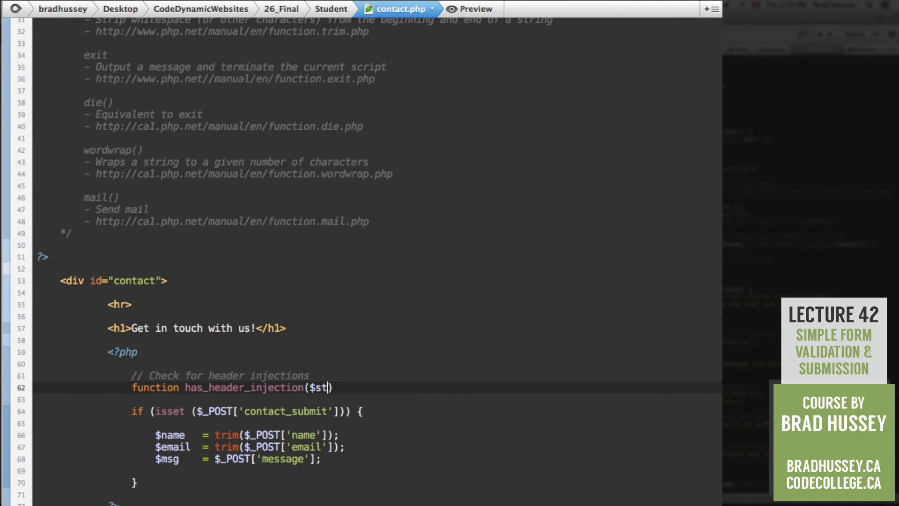
pyautogui.write('r)')
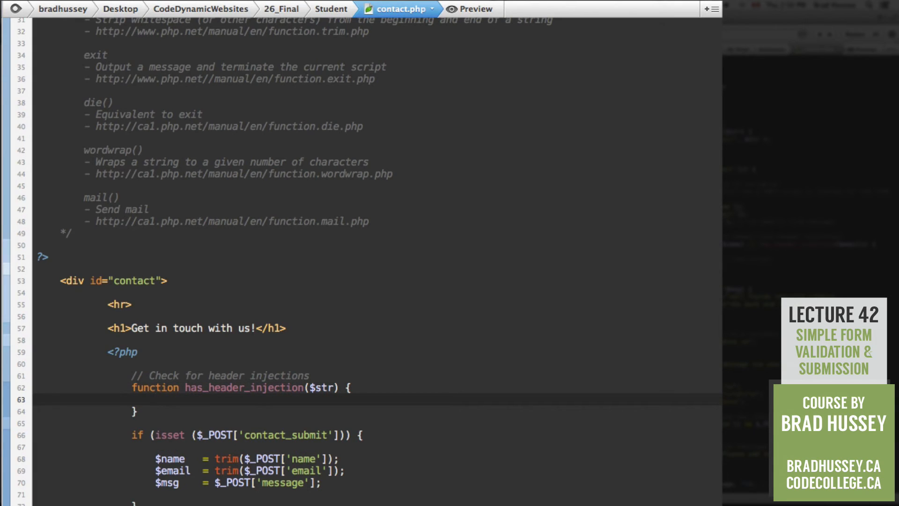
# - Make it return preg_match("/[\r\n]/", $str);
pyautogui.write('re')
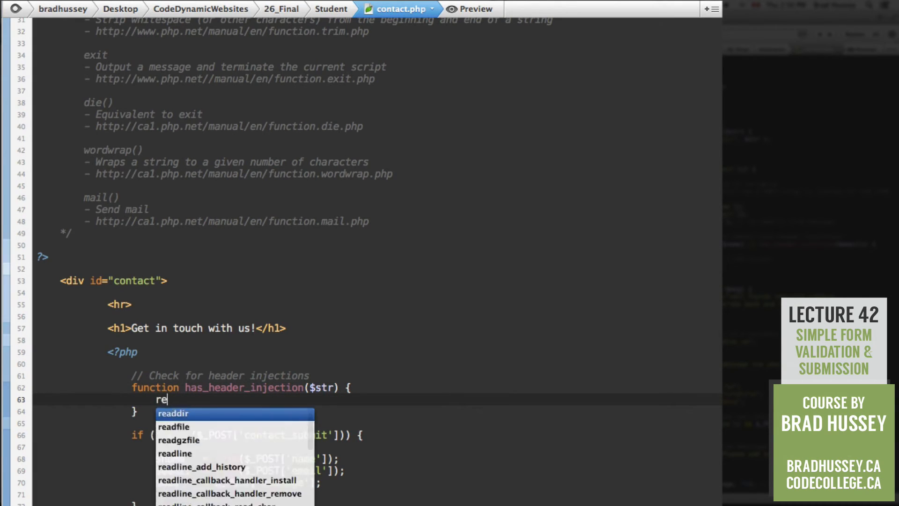
pyautogui.write('turn preg_match(')
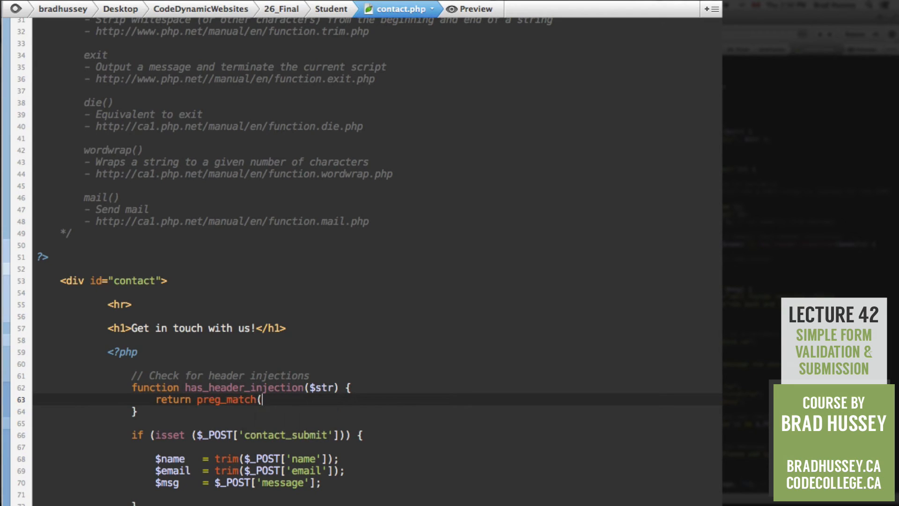
pyautogui.write(');')
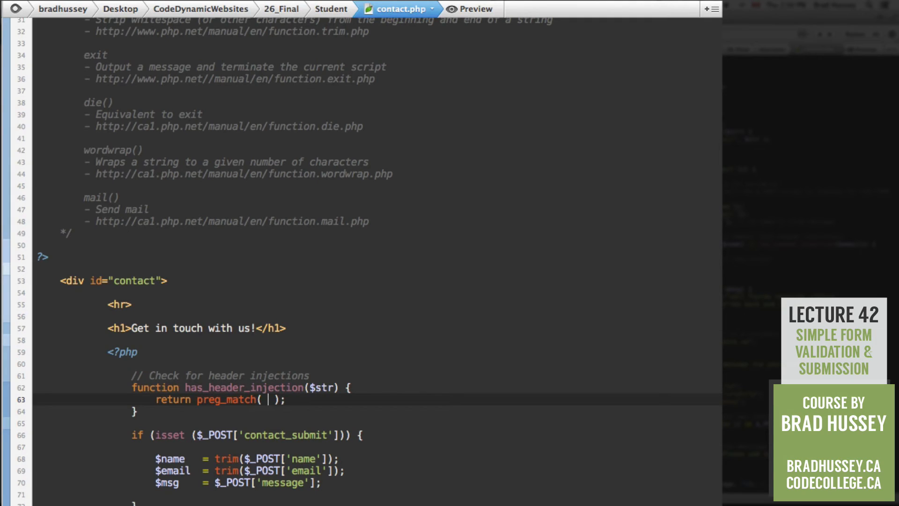
pyautogui.write('"/["')
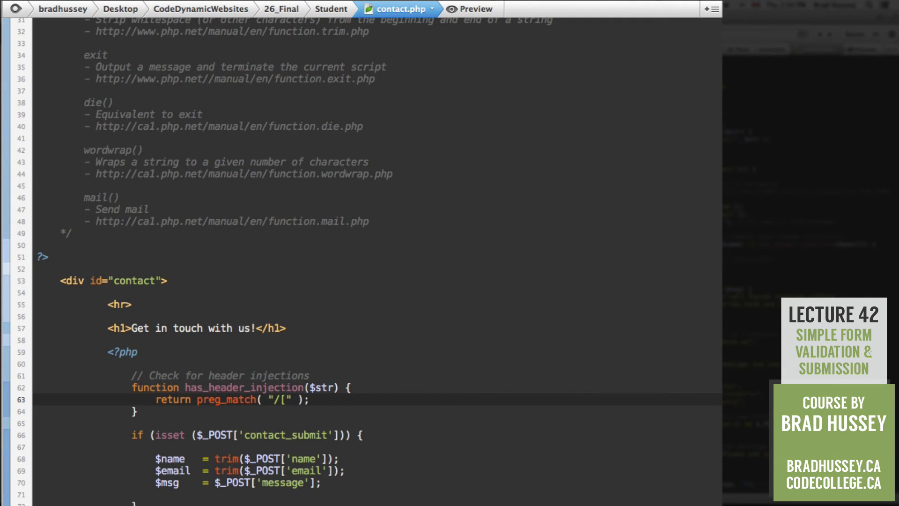
pyautogui.write('\\')
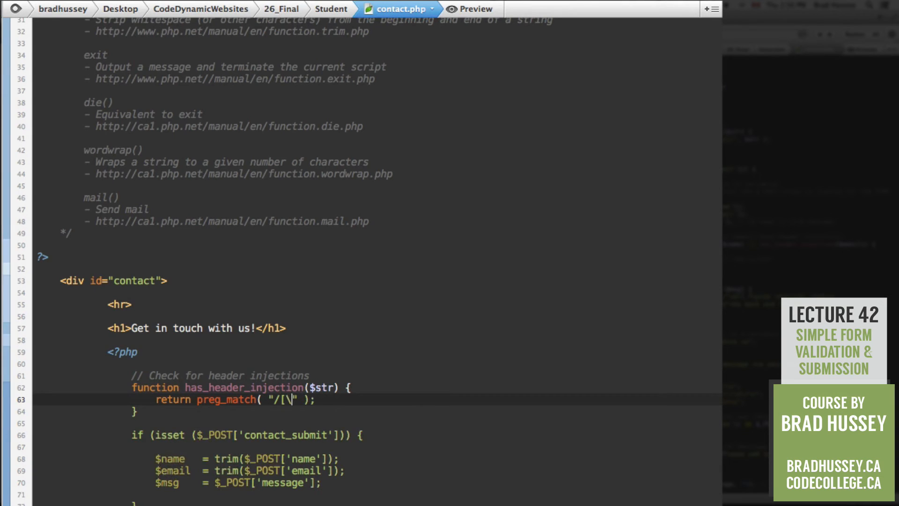
pyautogui.write('r')
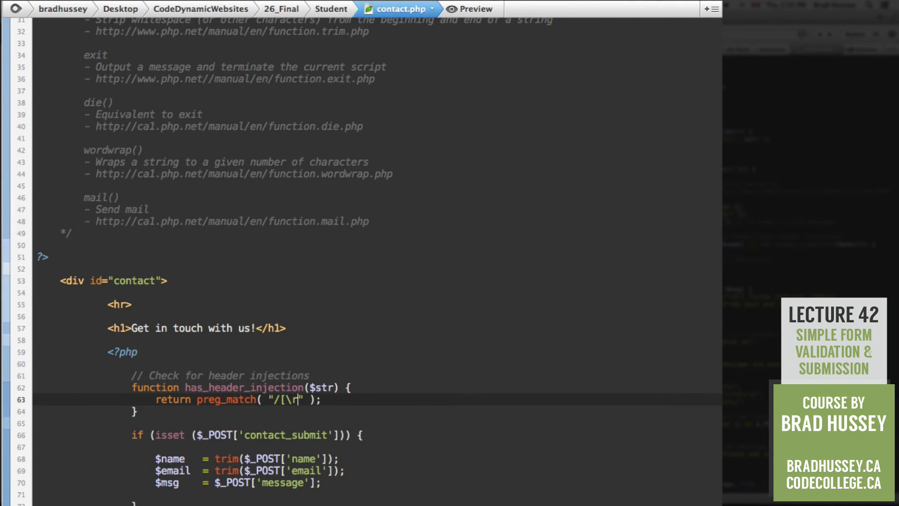
pyautogui.write('\\')
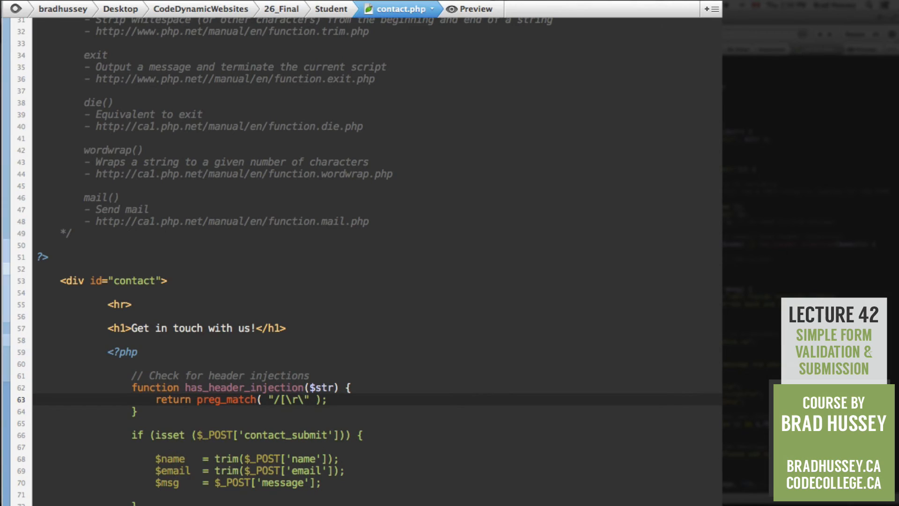
pyautogui.write('n')
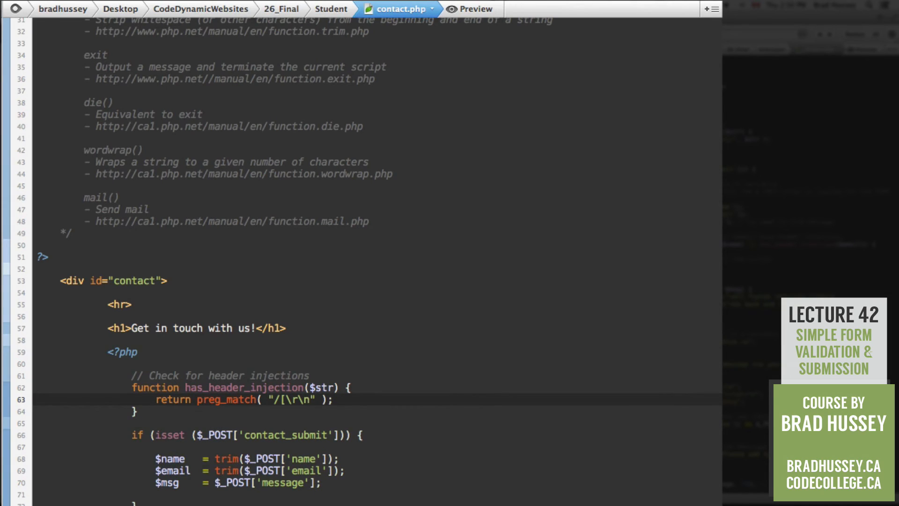
pyautogui.write('"')
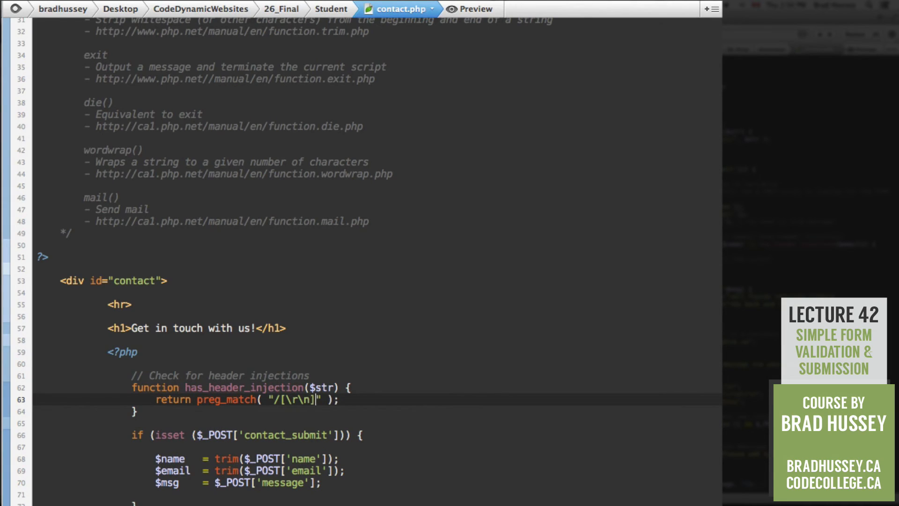
pyautogui.write('/')
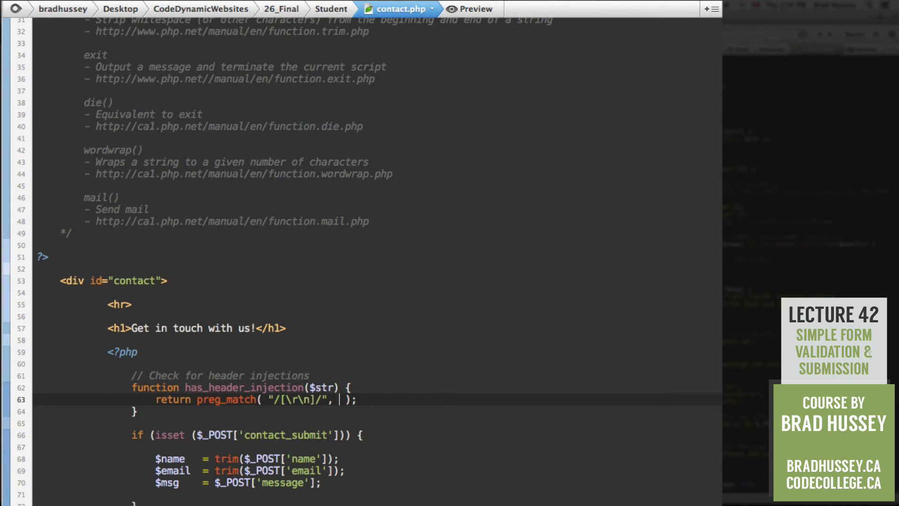
pyautogui.write('$str')
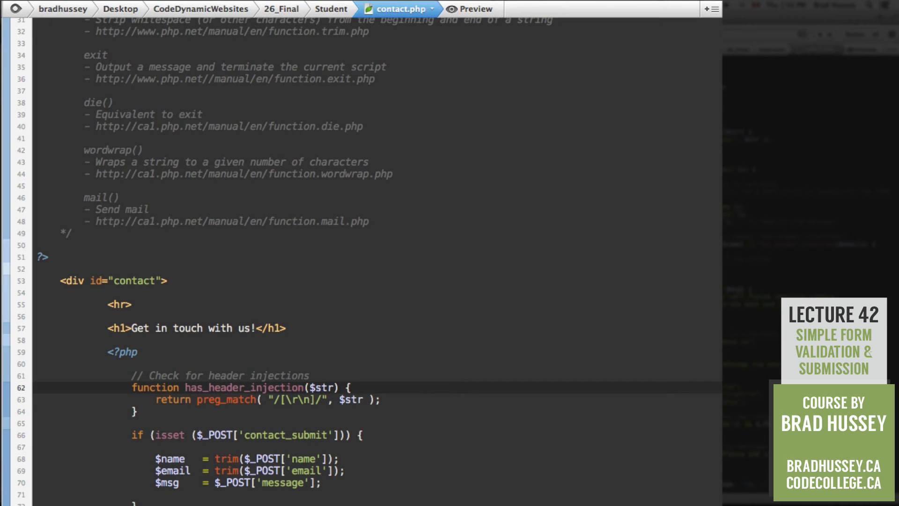
# - After the $msg line add the comment '// Check to see if $name or $email have header injections'
pyautogui.click(355, 411)
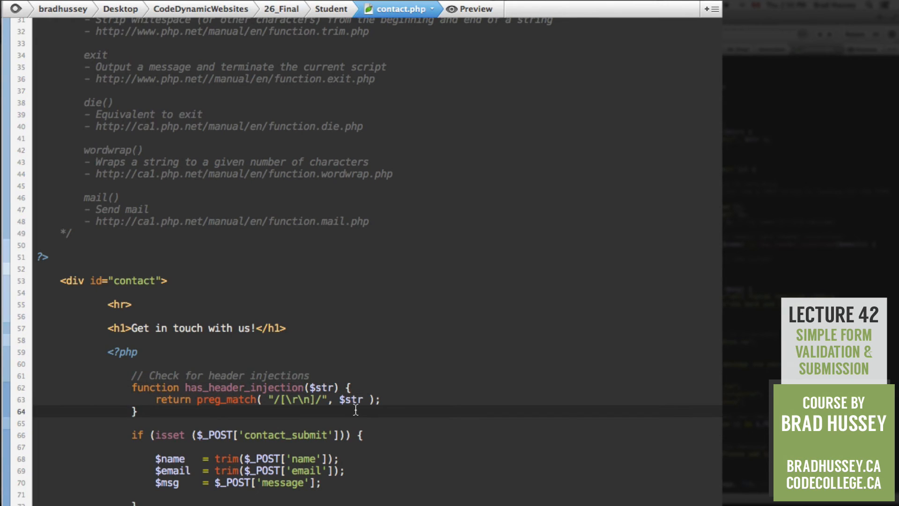
pyautogui.scroll(-3)
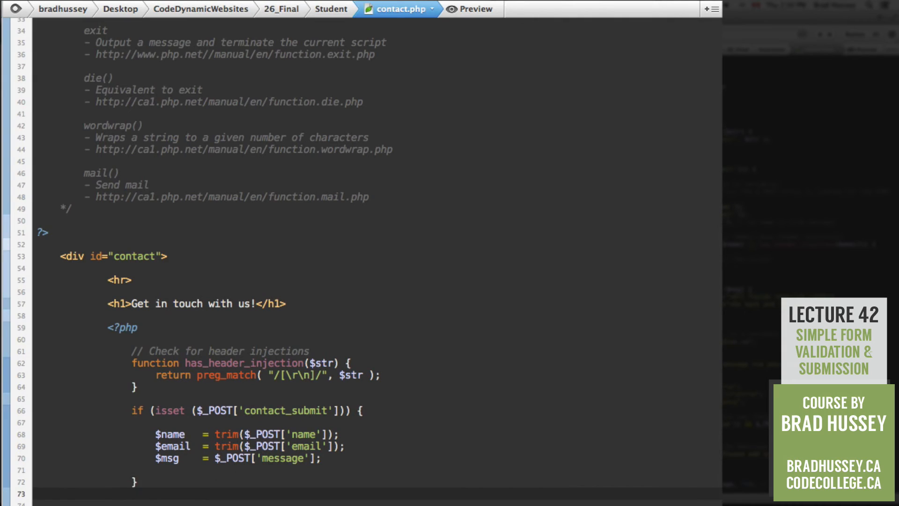
pyautogui.click(240, 457)
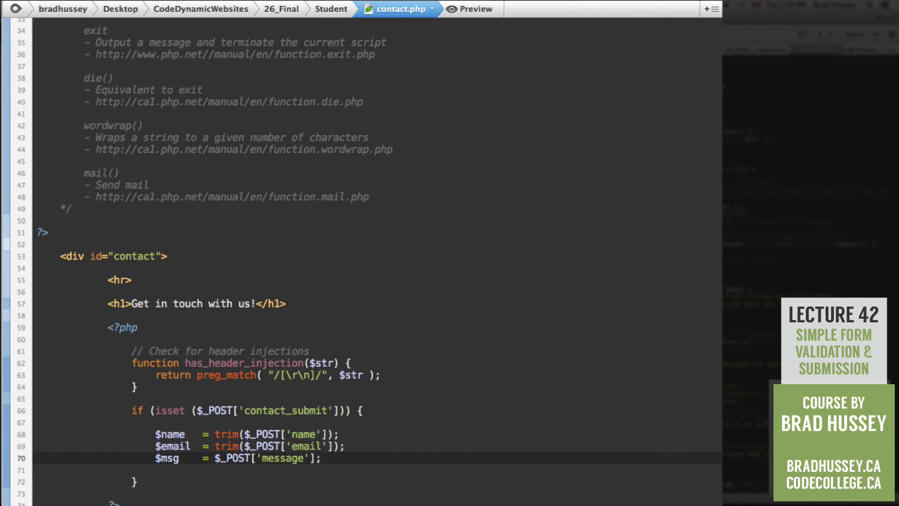
pyautogui.click(430, 418)
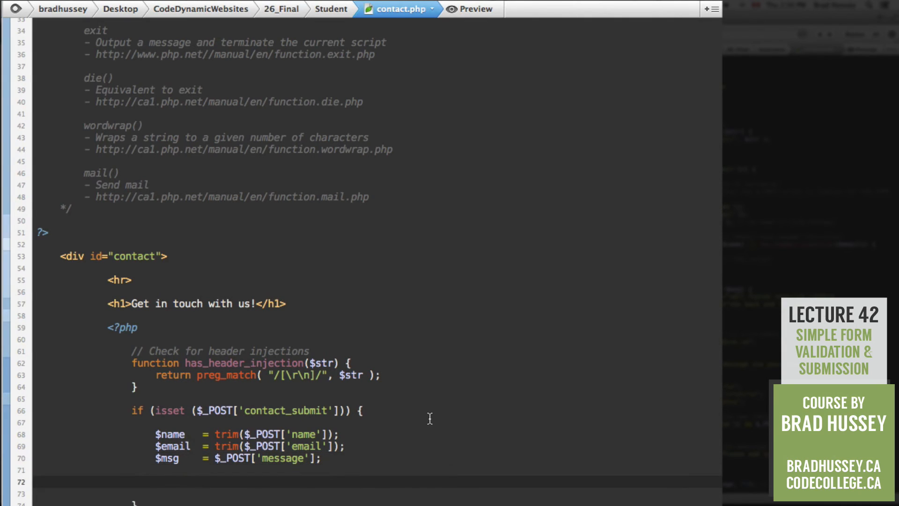
pyautogui.scroll(-3)
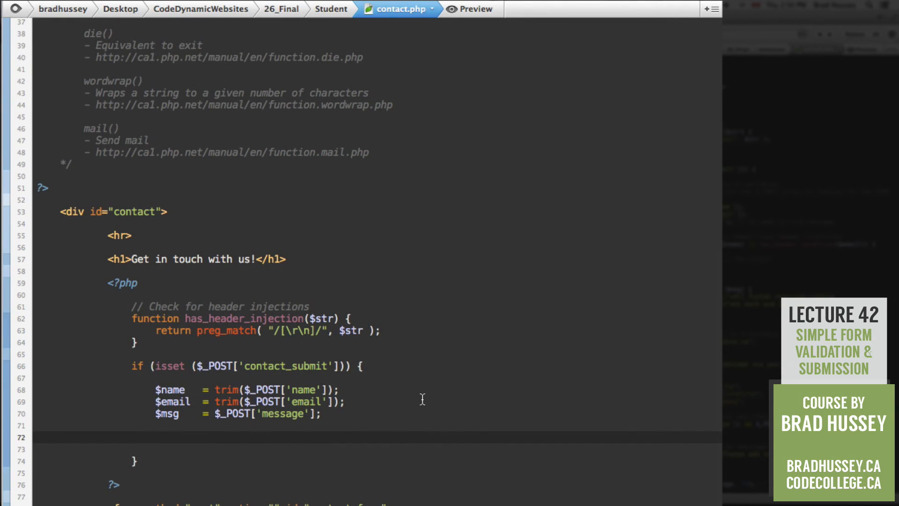
pyautogui.write('// Check t')
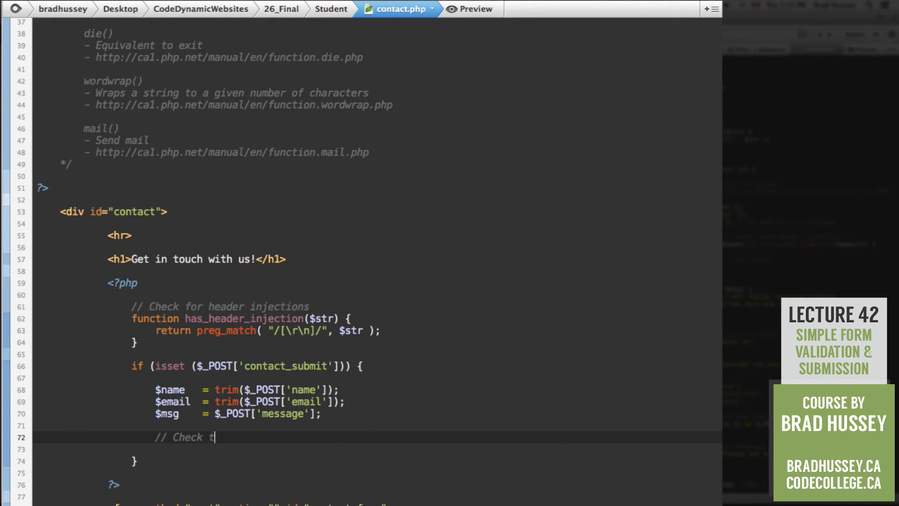
pyautogui.write('o see if $name')
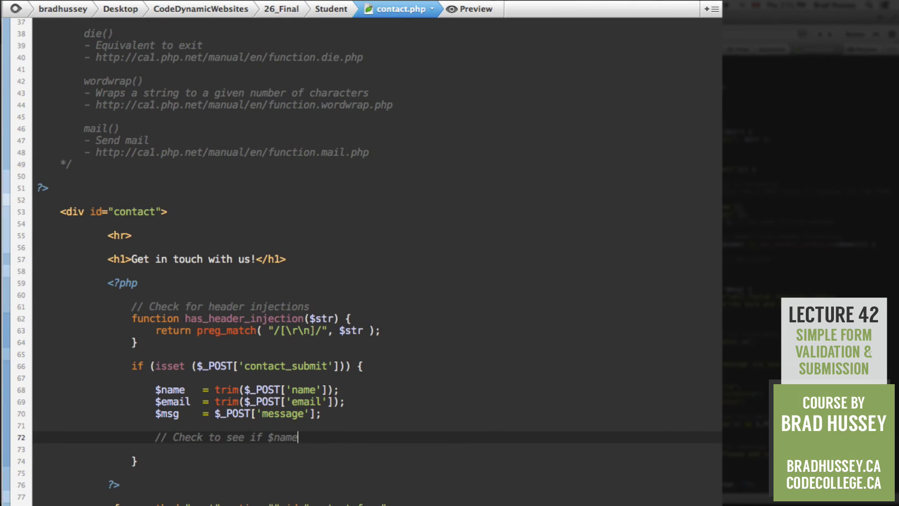
pyautogui.write('or')
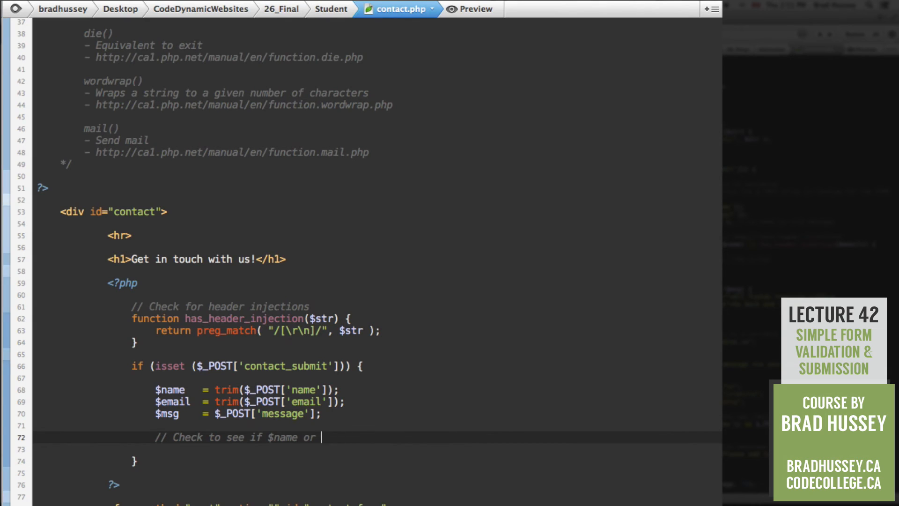
pyautogui.write('$email have herader injcetio')
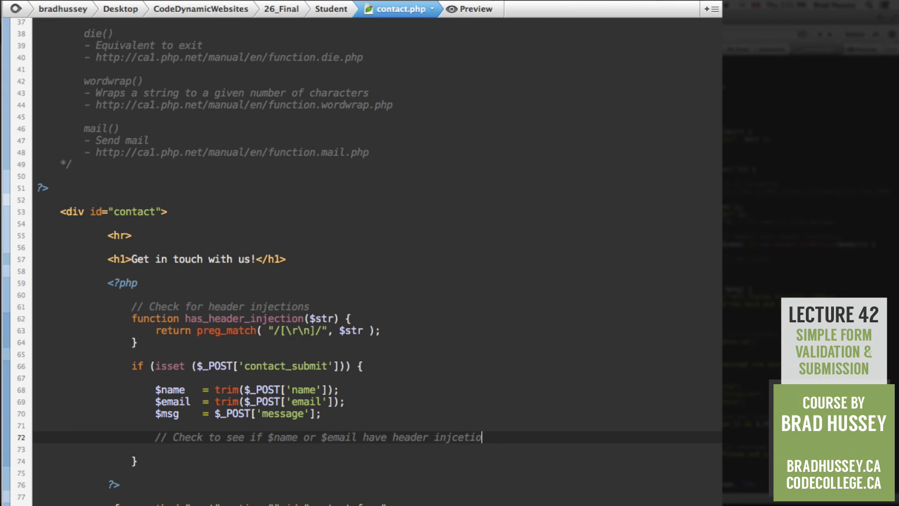
pyautogui.press('Backspace')
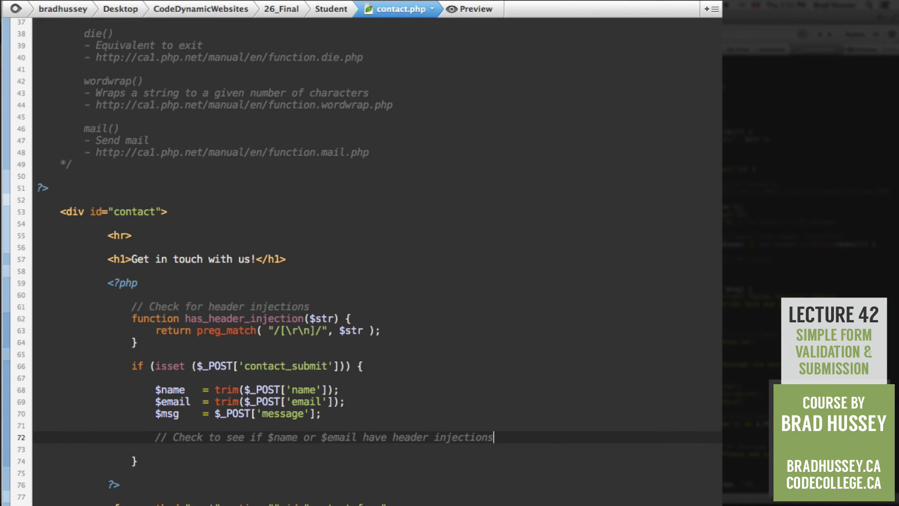
# - Write if (has_header_injection($name) || has_header_injection($email)) { die(); // If true, kill the script }
pyautogui.write('if')
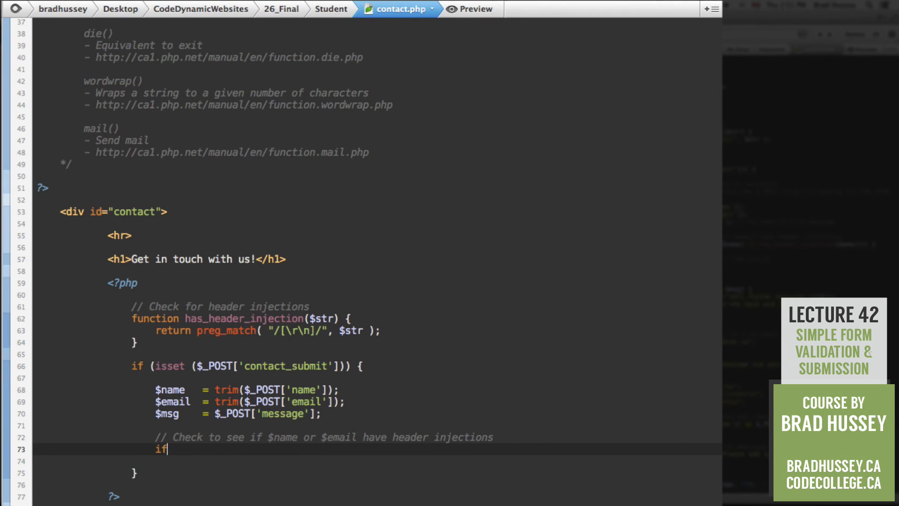
pyautogui.write('(has_header_injection($str')
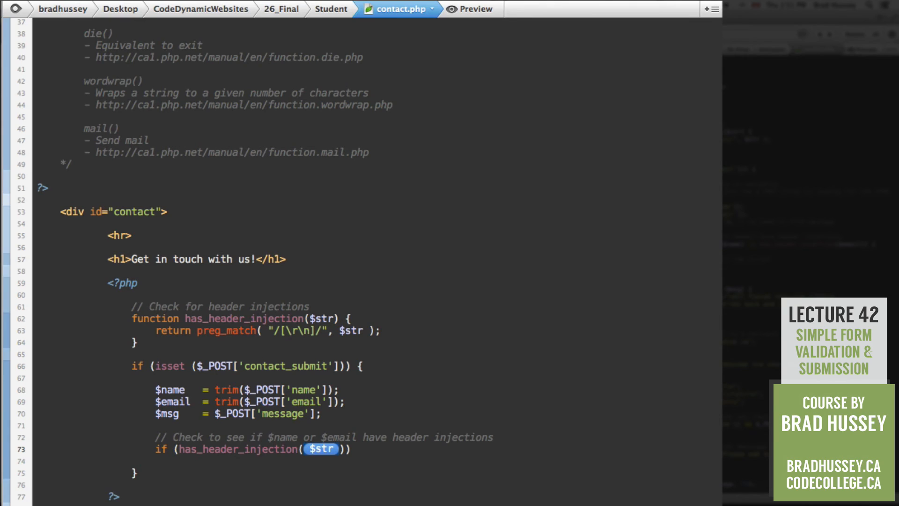
pyautogui.write('$')
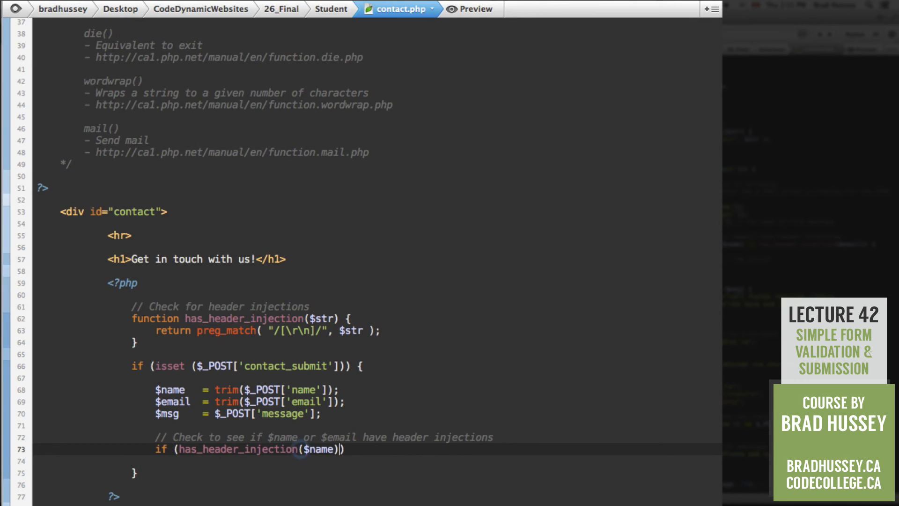
pyautogui.write('|| has_header_injection($str')
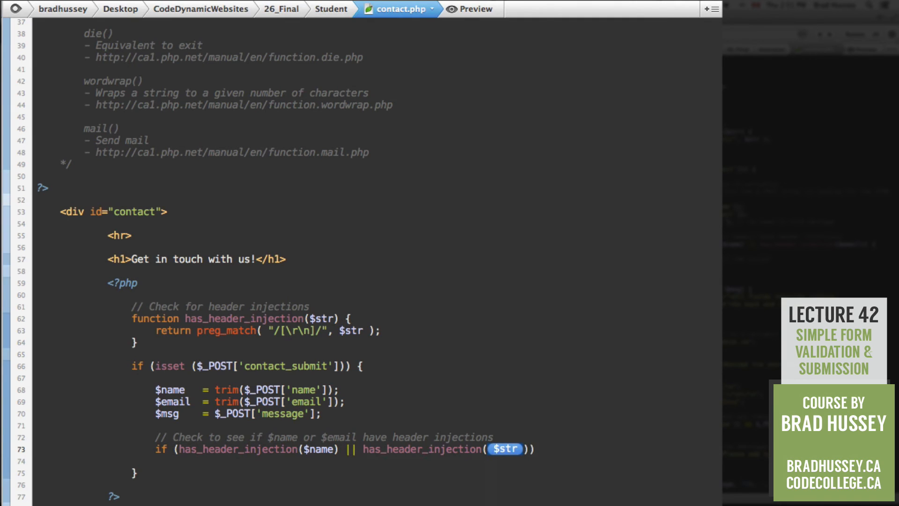
pyautogui.write('$email')
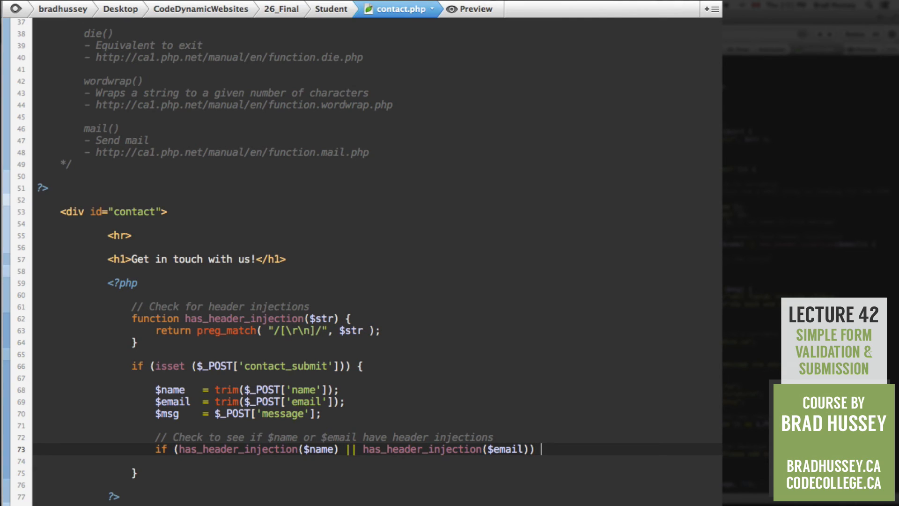
pyautogui.write('{')
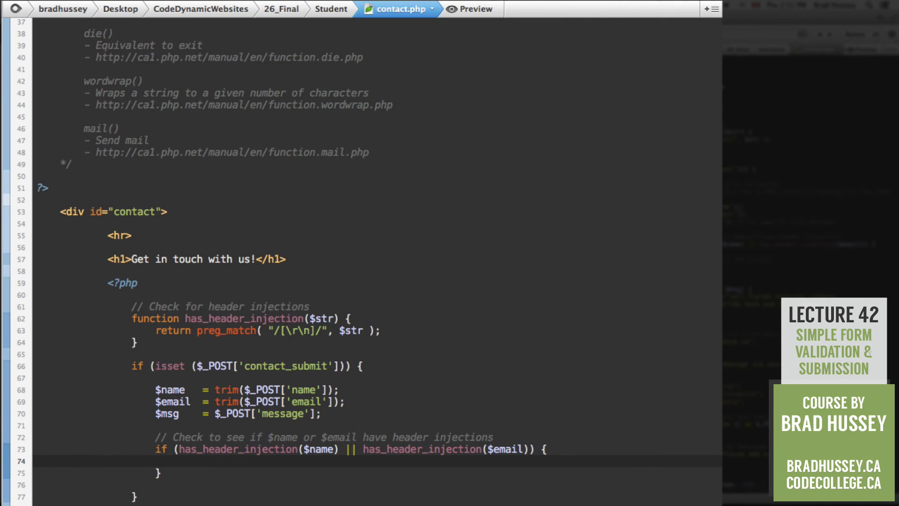
pyautogui.write('die()')
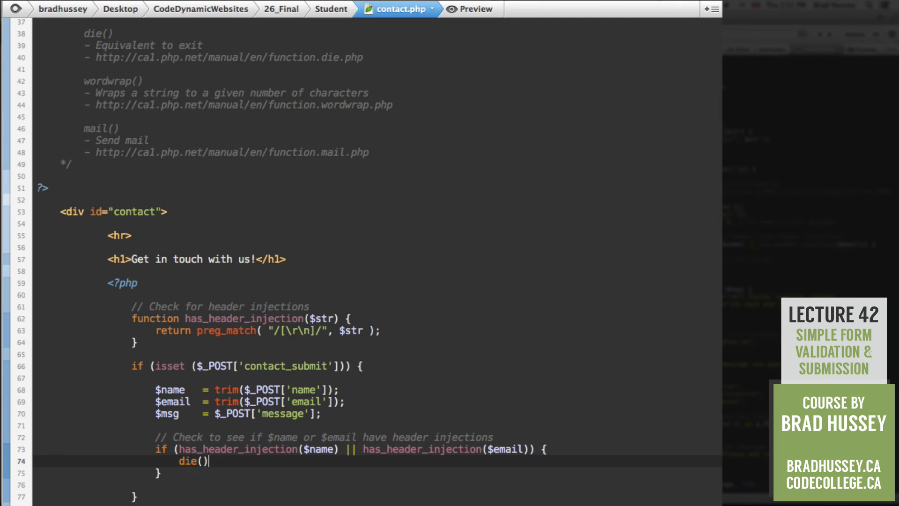
pyautogui.write('; // I')
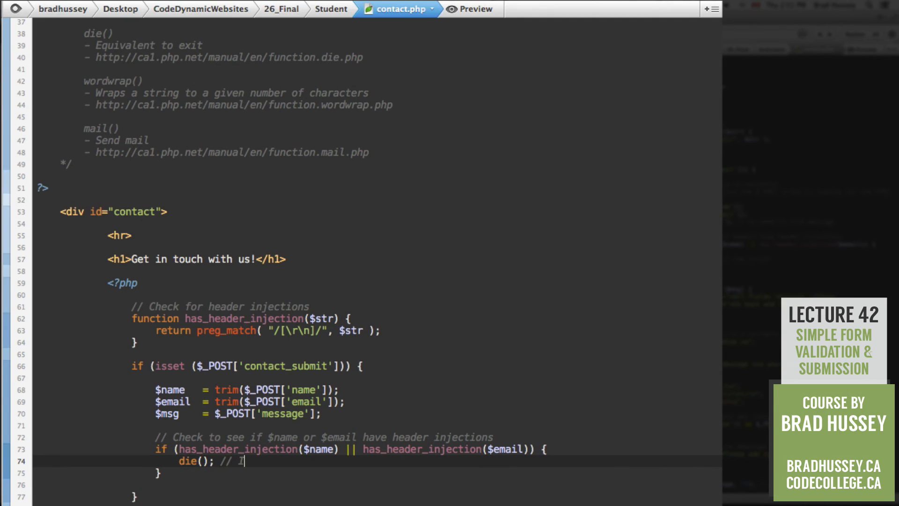
pyautogui.write('f true, kil')
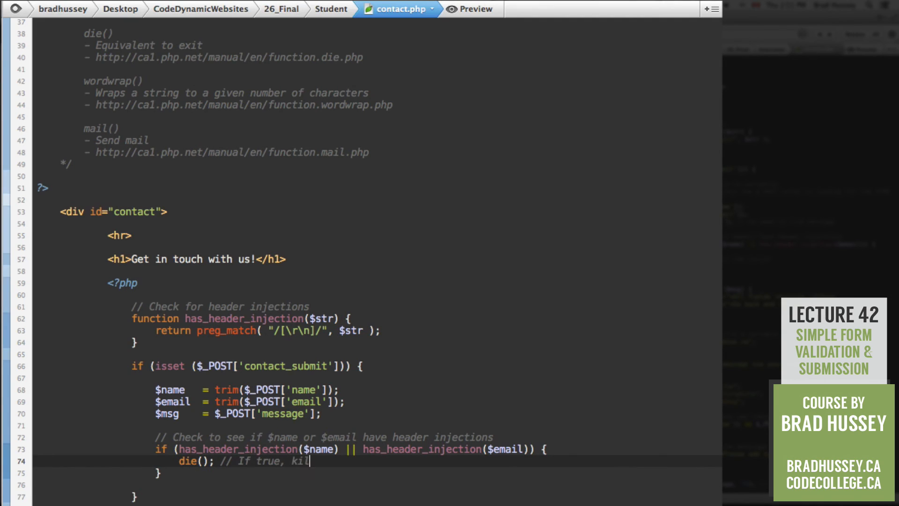
pyautogui.write('l the script')
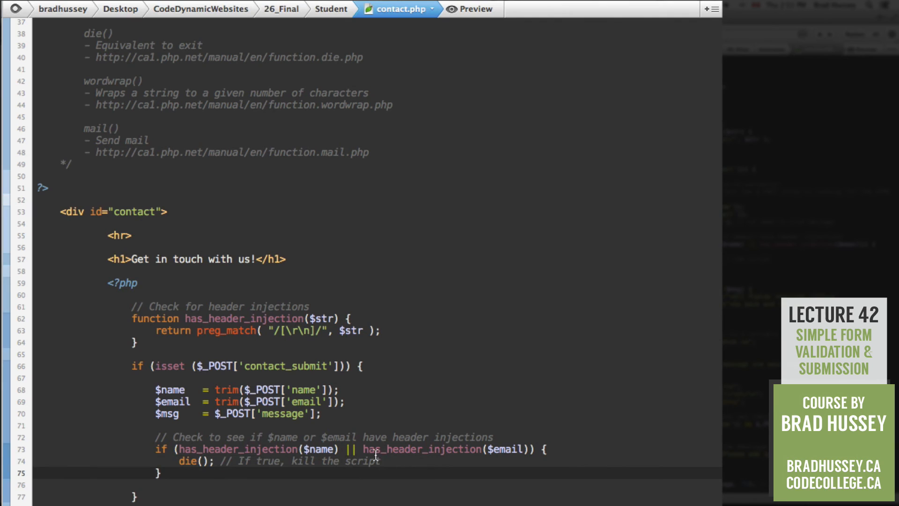
pyautogui.scroll(-3)
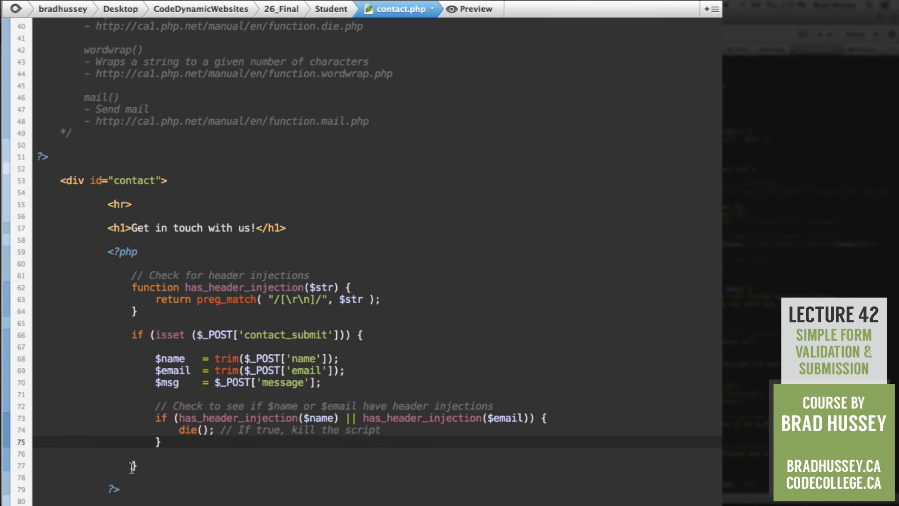
# - Add an empty if ( ) { } statement on a new line below the injection check
pyautogui.click(162, 441)
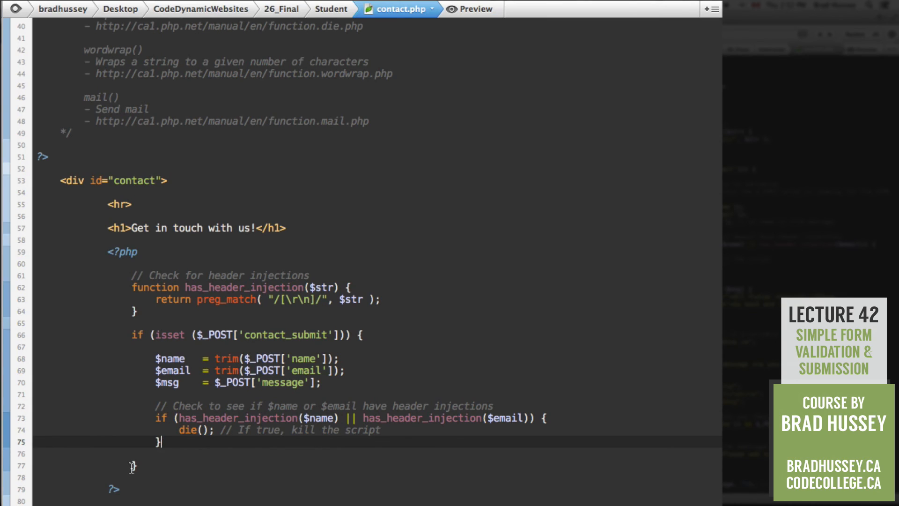
pyautogui.press('enter')
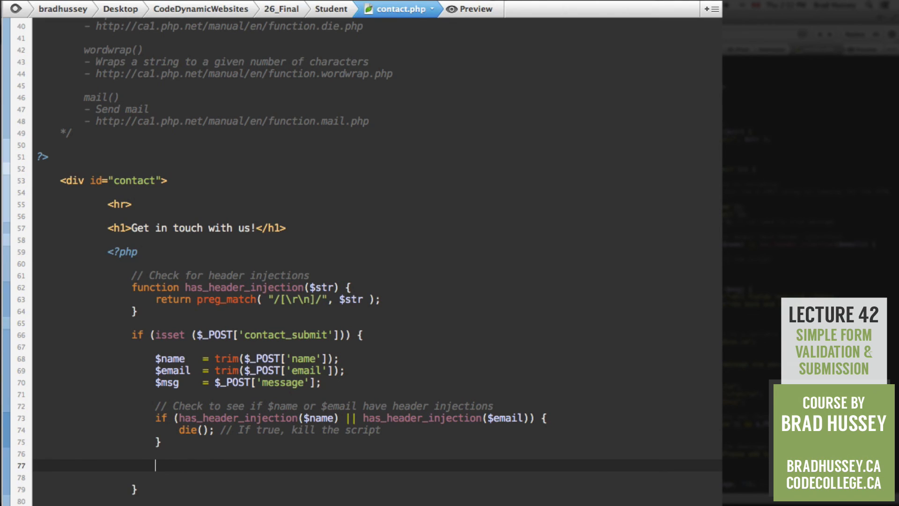
pyautogui.write('if')
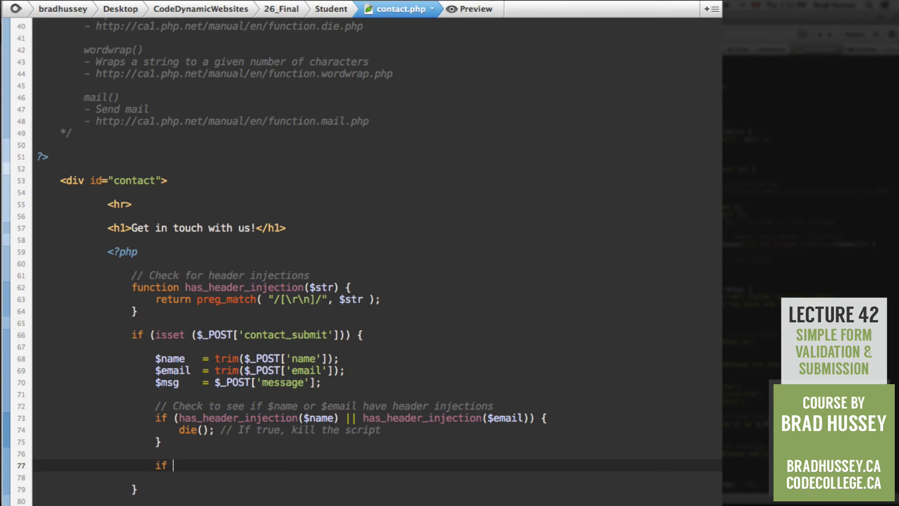
pyautogui.write('() {}')
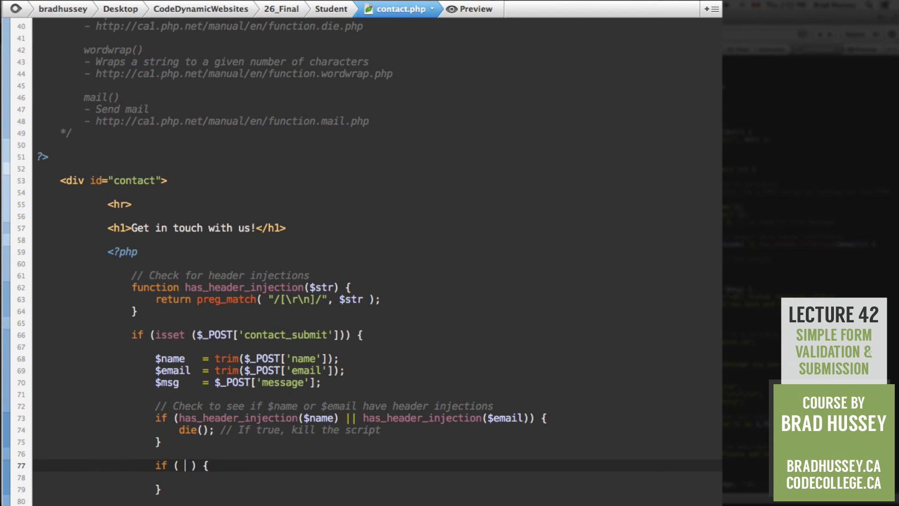
pyautogui.press('BackSpace')
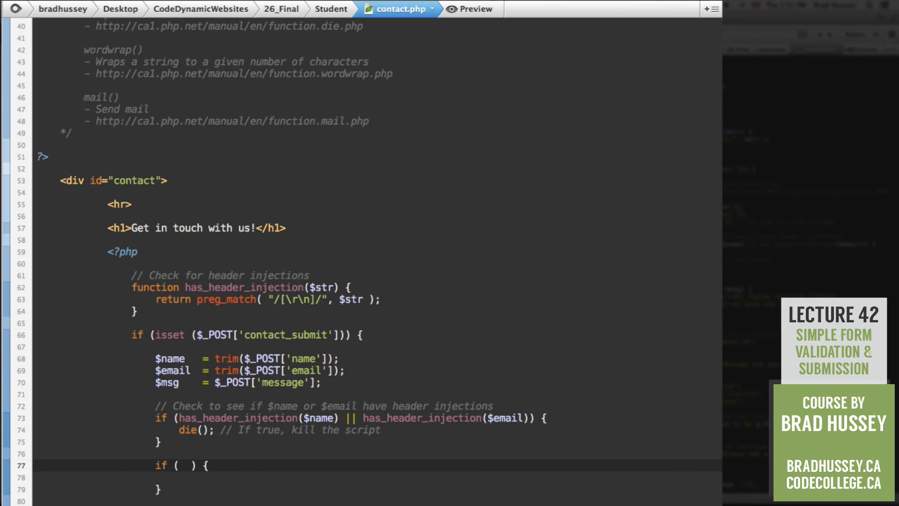
# - Fill the condition with !$name || !$email || !$msg, fixing the 'ms' typo
pyautogui.write('!')
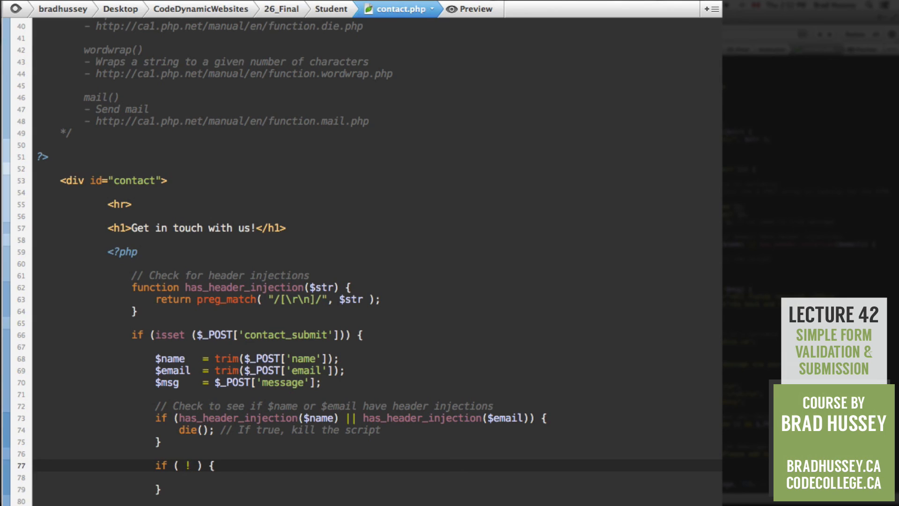
pyautogui.write('$name')
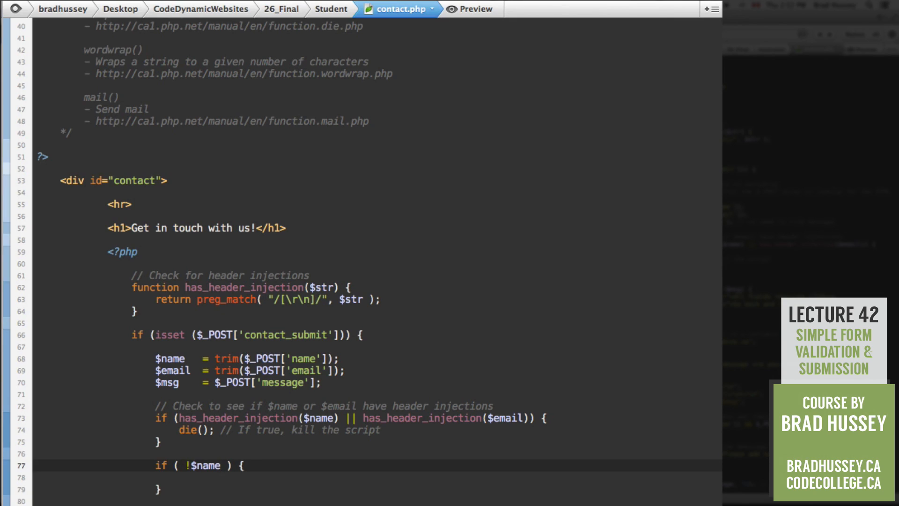
pyautogui.click(219, 465)
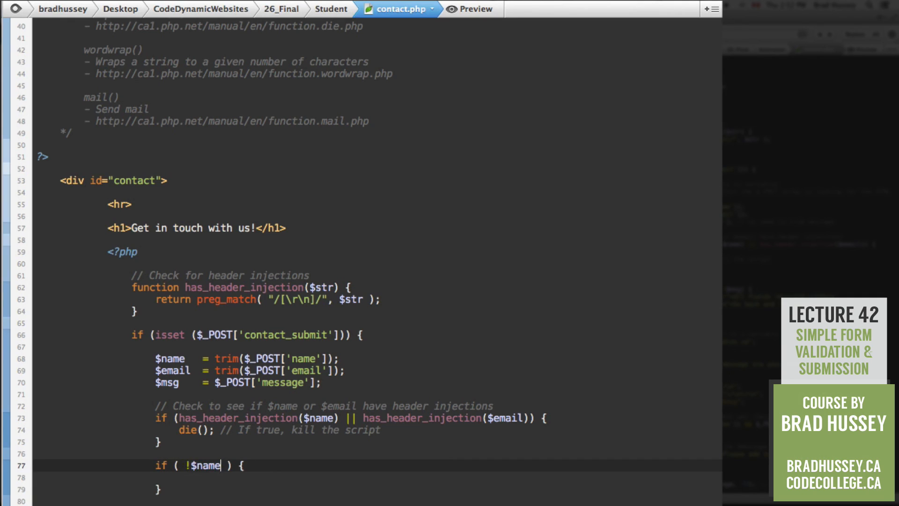
pyautogui.write('|| !')
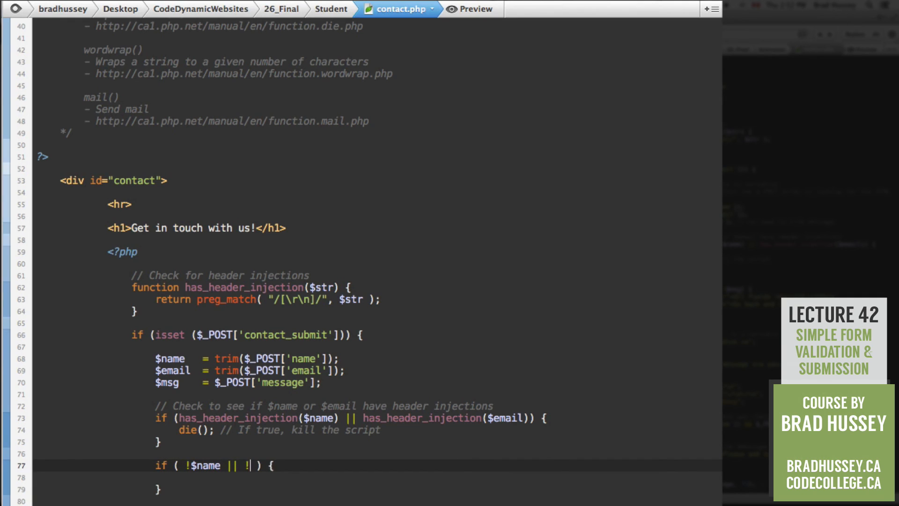
pyautogui.write('$email ||')
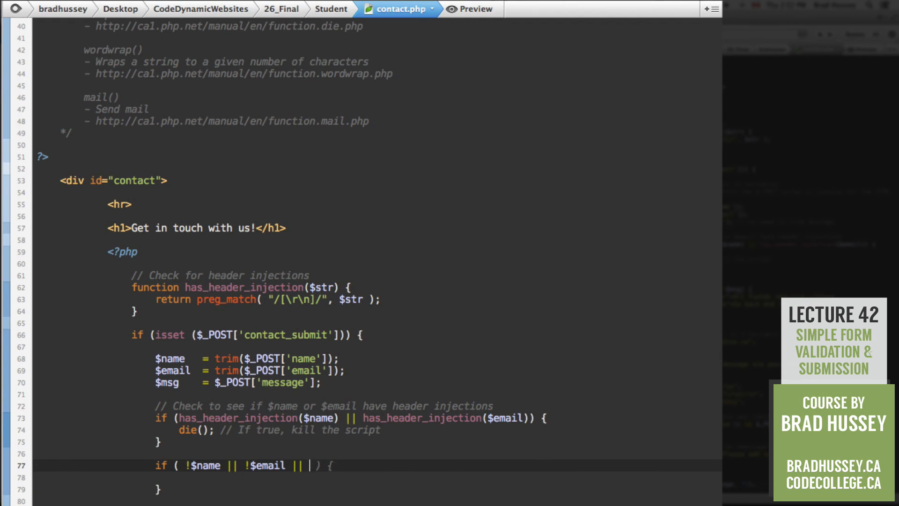
pyautogui.write('ms')
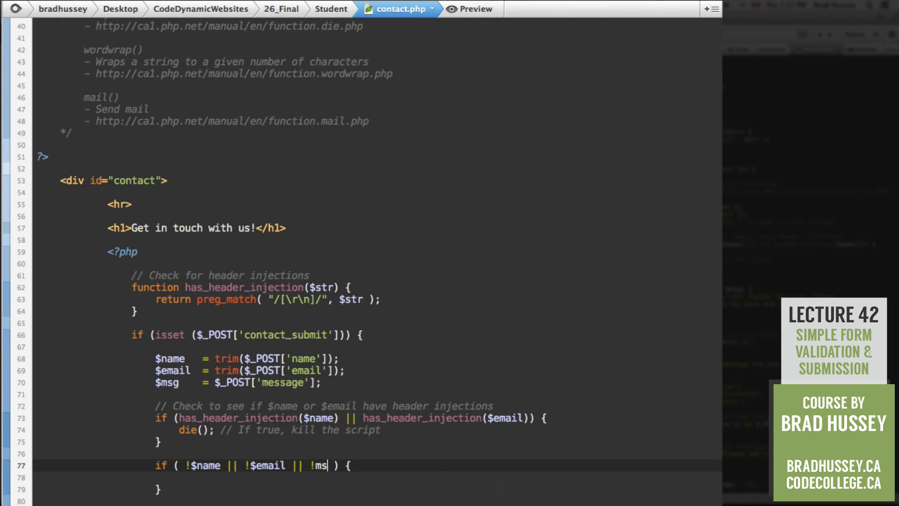
pyautogui.press('Backspace')
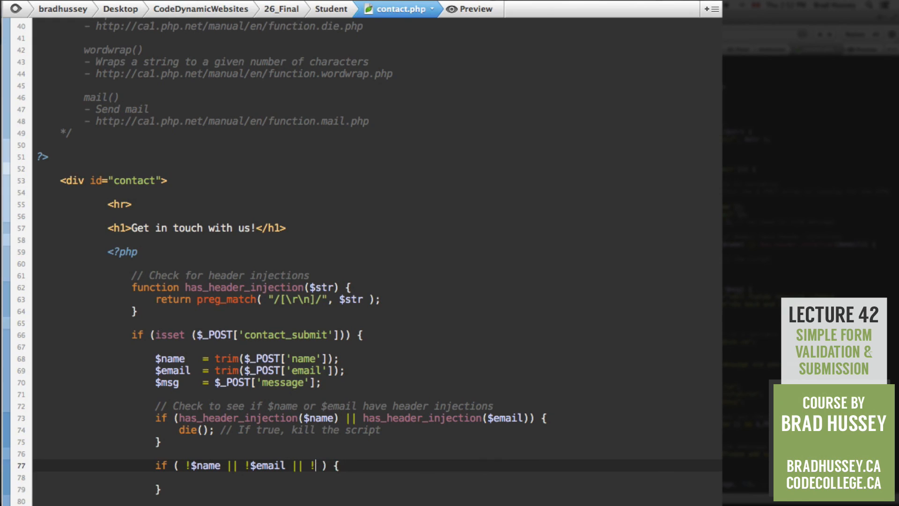
pyautogui.write('msg')
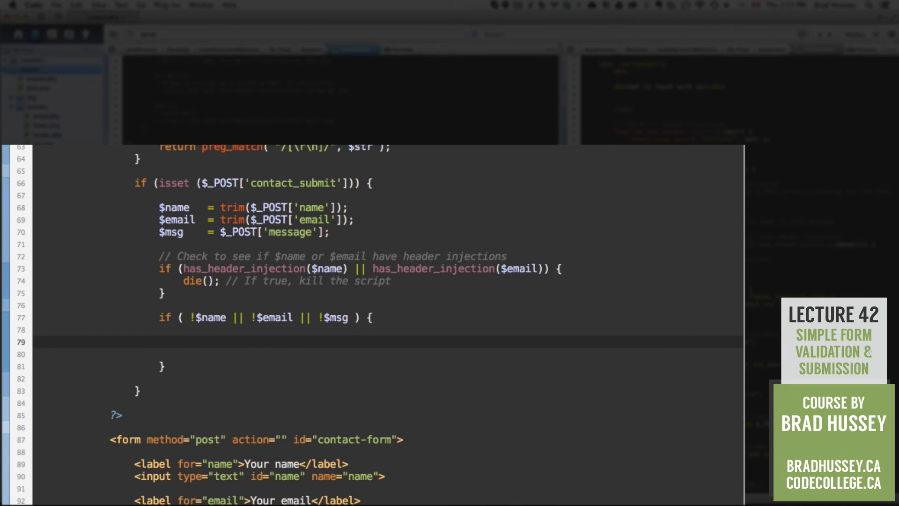
# - Echo an h4 with class "error" reading "All fields required."
pyautogui.write('echo(')
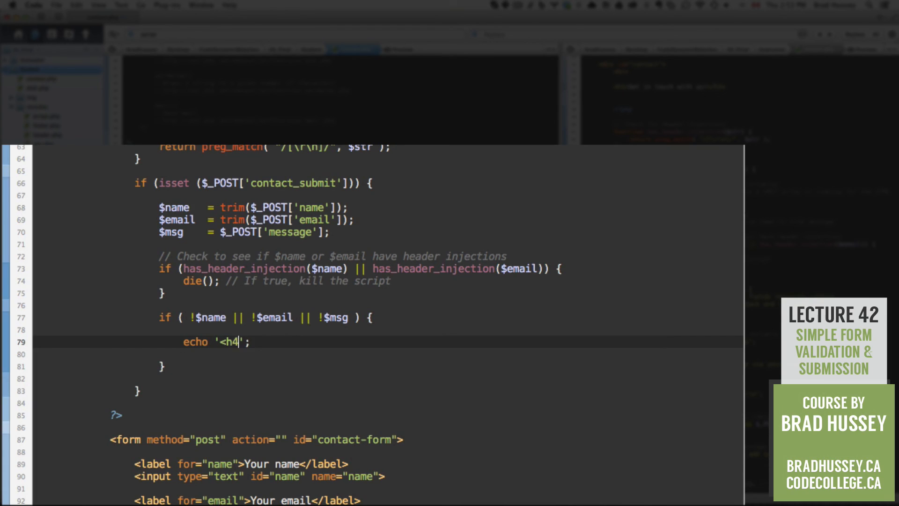
pyautogui.write('>')
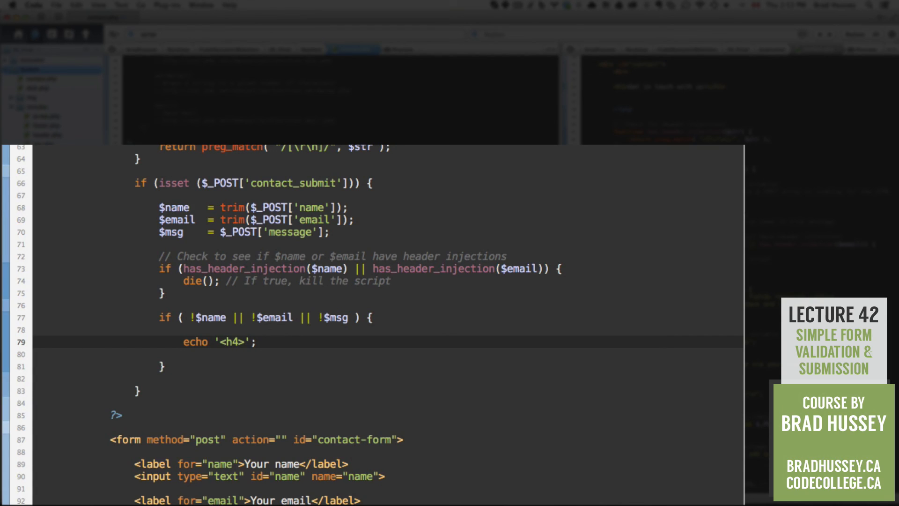
pyautogui.write('</h4>')
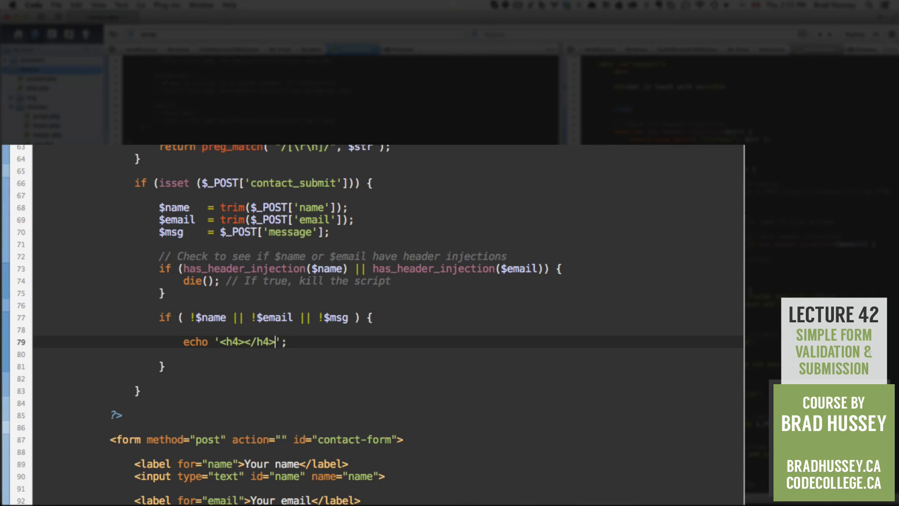
pyautogui.write('class')
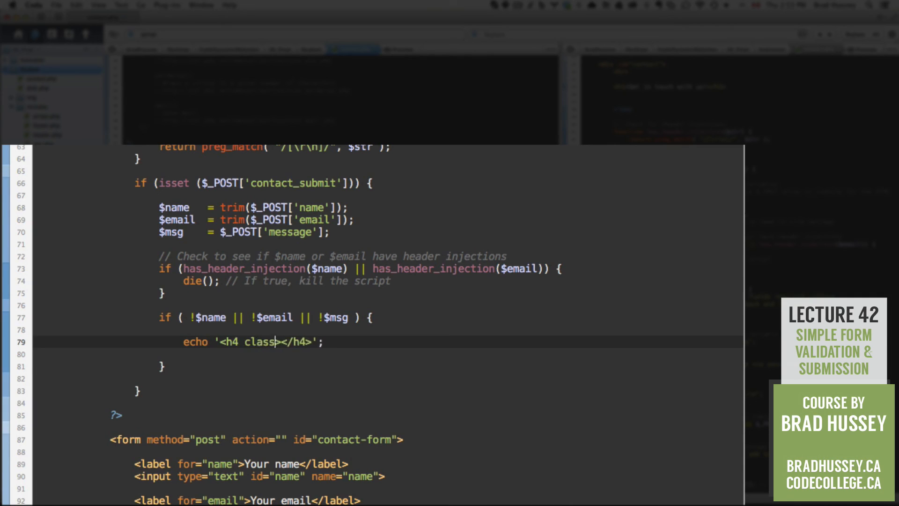
pyautogui.write('="error"')
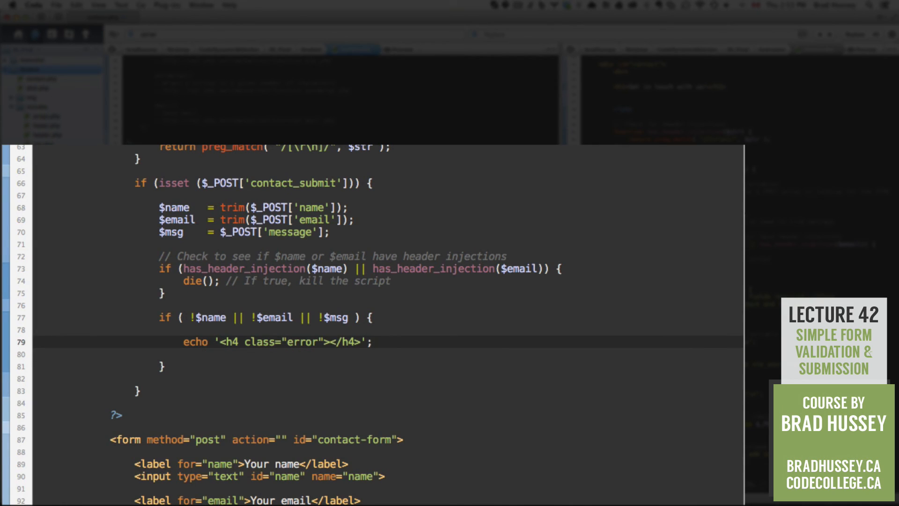
pyautogui.write('All fields required.')
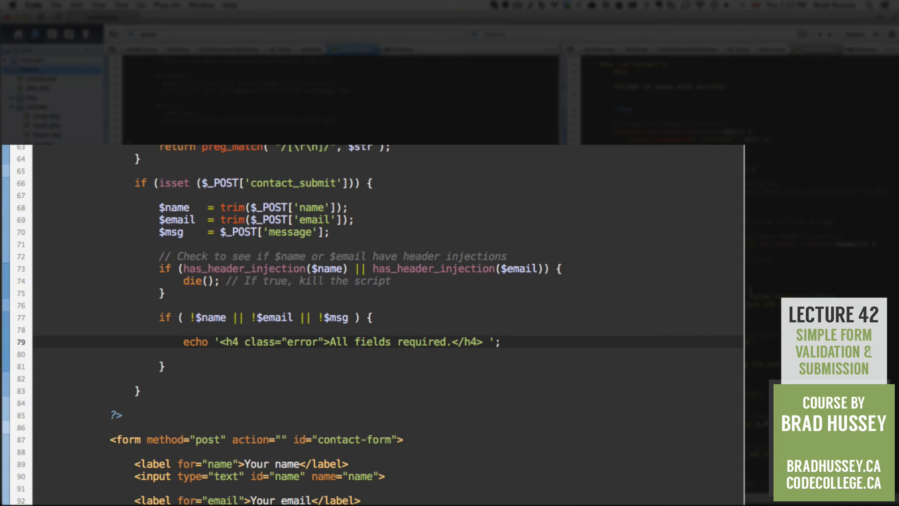
# - Add a "Go back and try again" link to contact.php with class "button block", then exit;
pyautogui.write('<a')
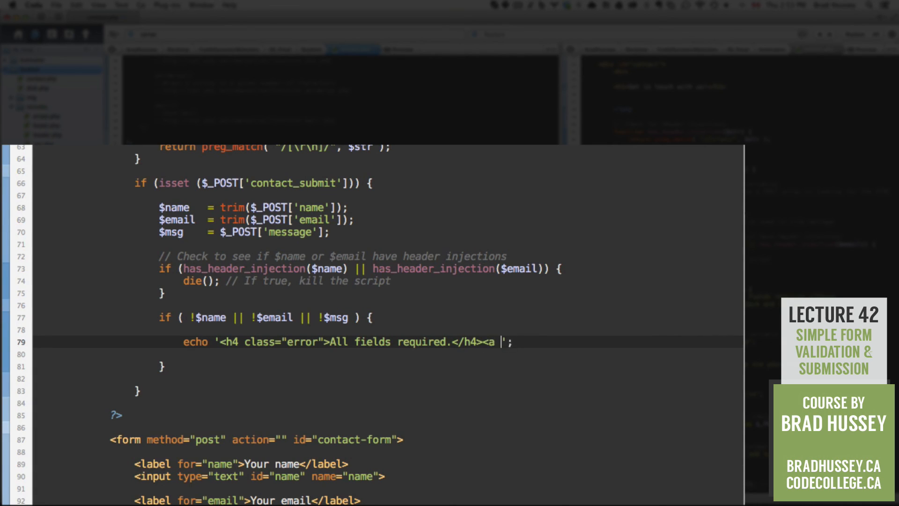
pyautogui.write('href=""')
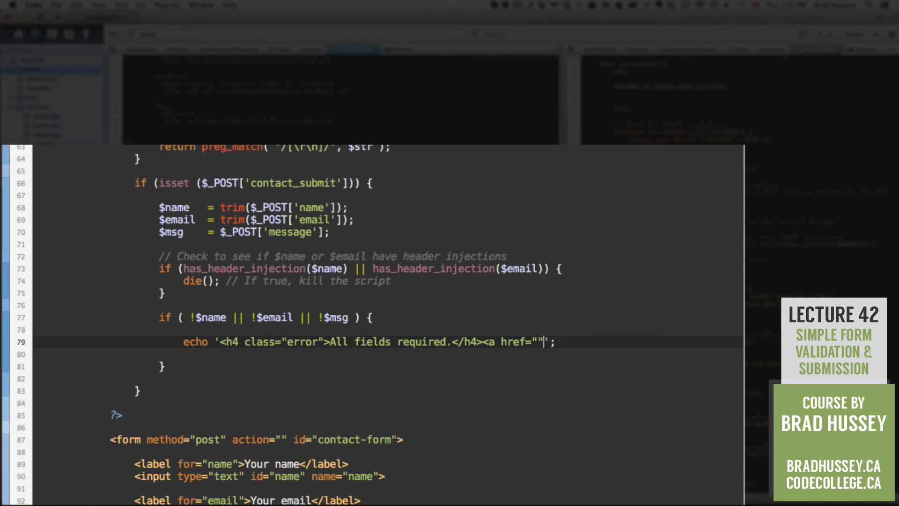
pyautogui.write('class=""')
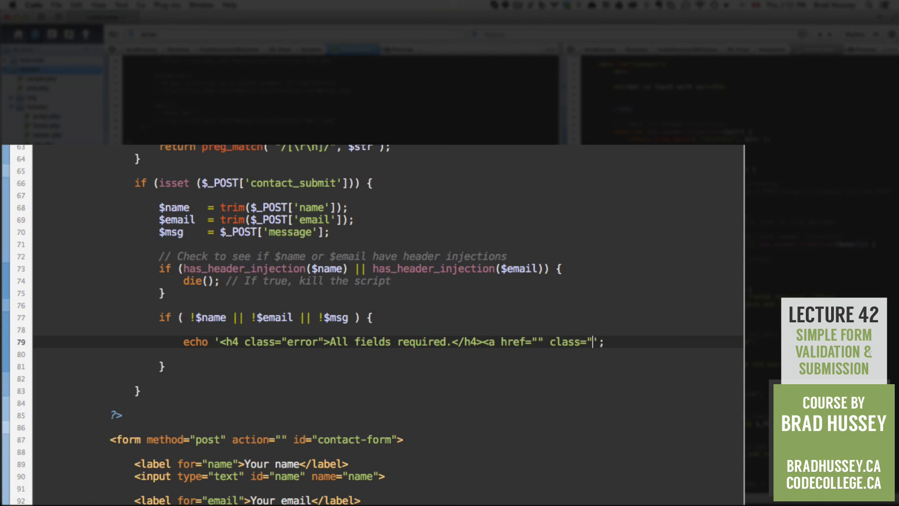
pyautogui.write('"')
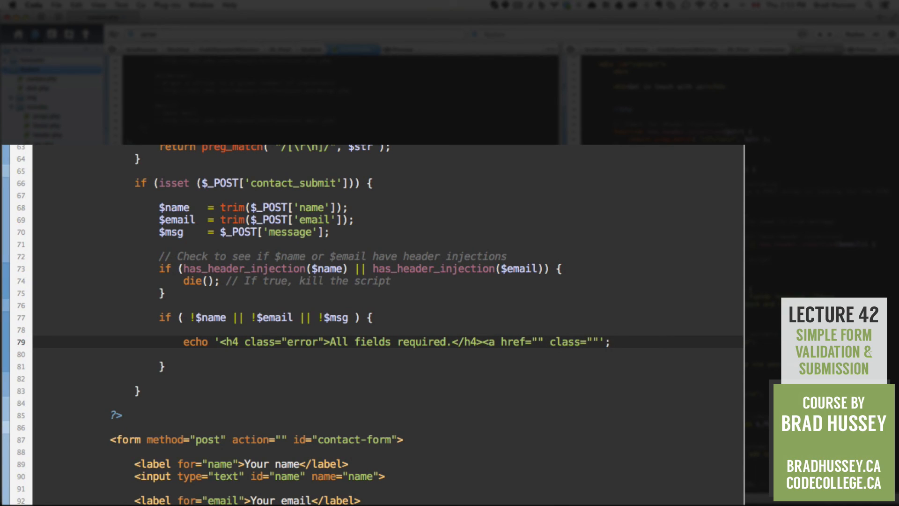
pyautogui.write('></a>')
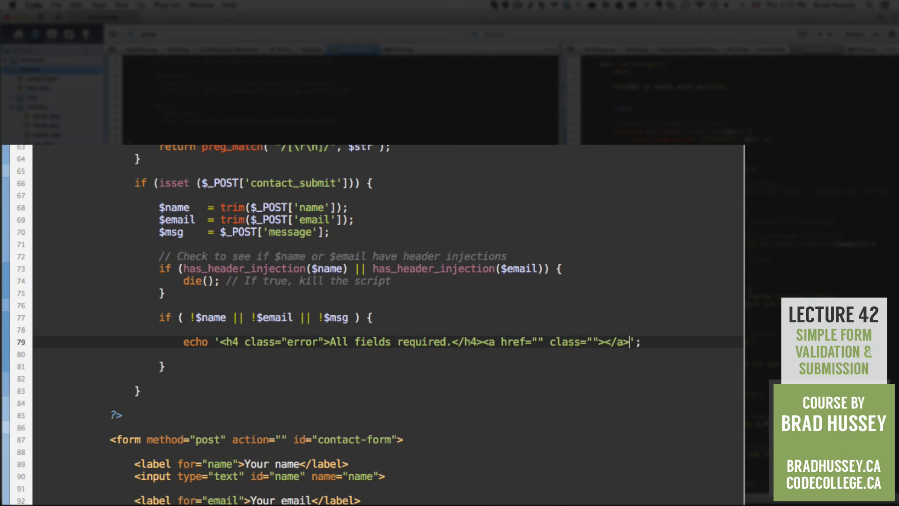
pyautogui.write('cont')
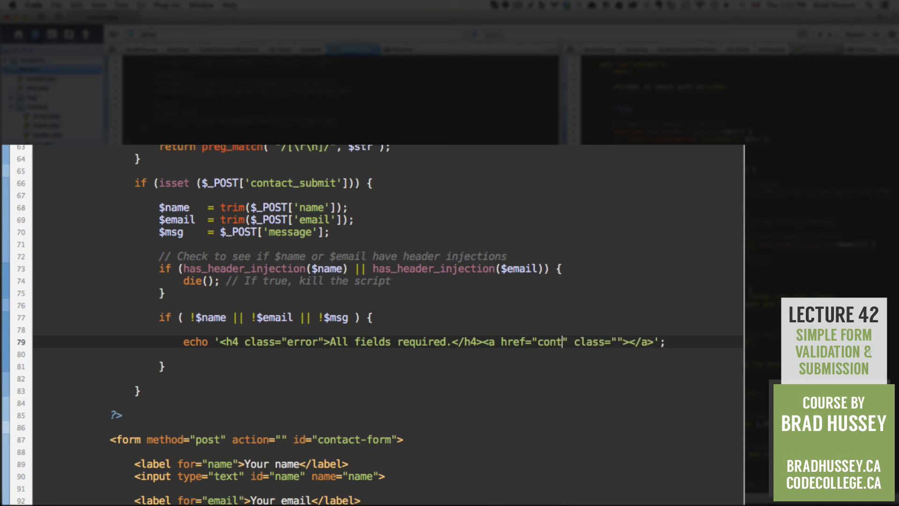
pyautogui.write('act.php')
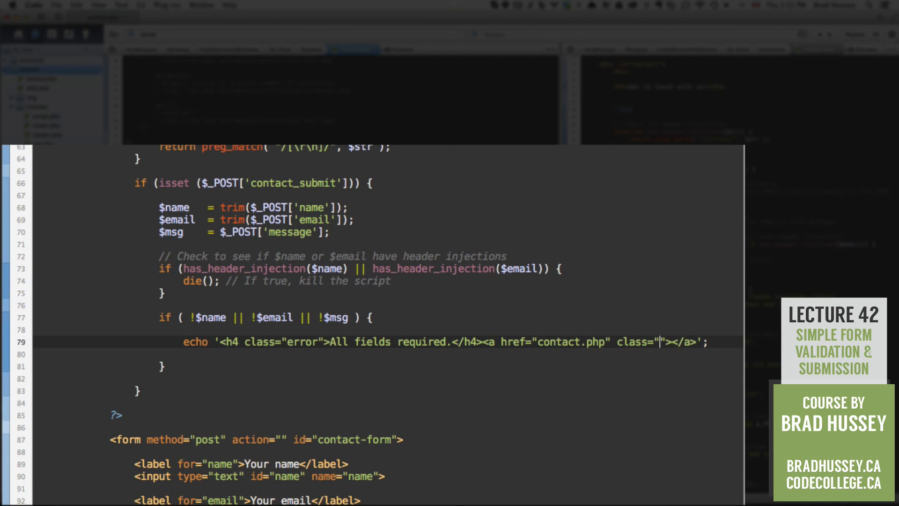
pyautogui.write('button block')
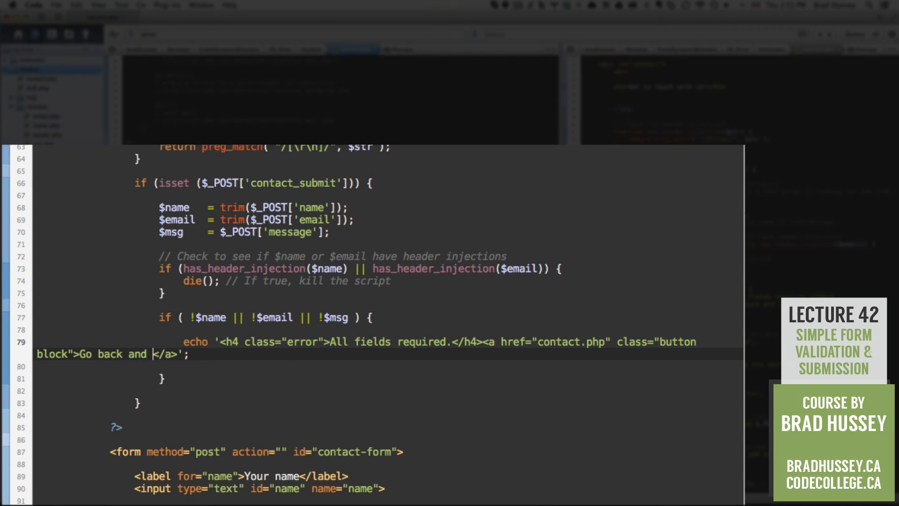
pyautogui.write('try again')
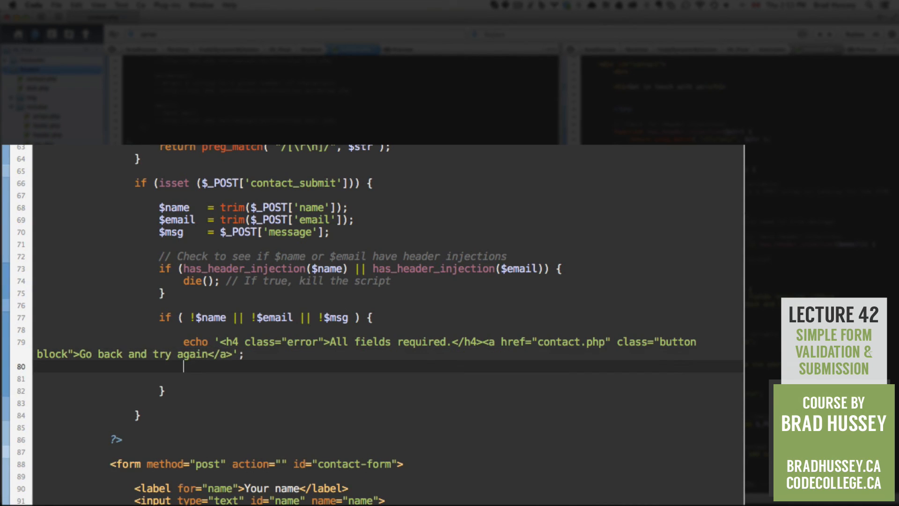
pyautogui.write('exit;')
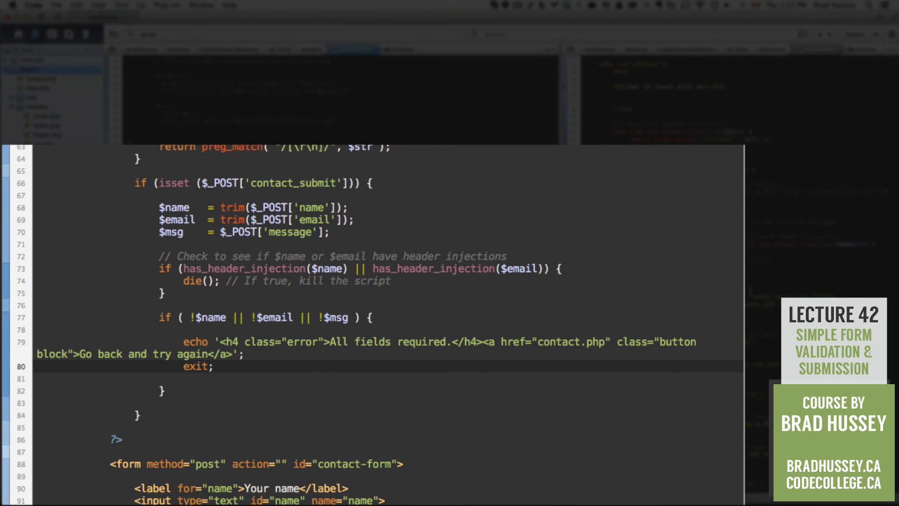
pyautogui.click(213, 366)
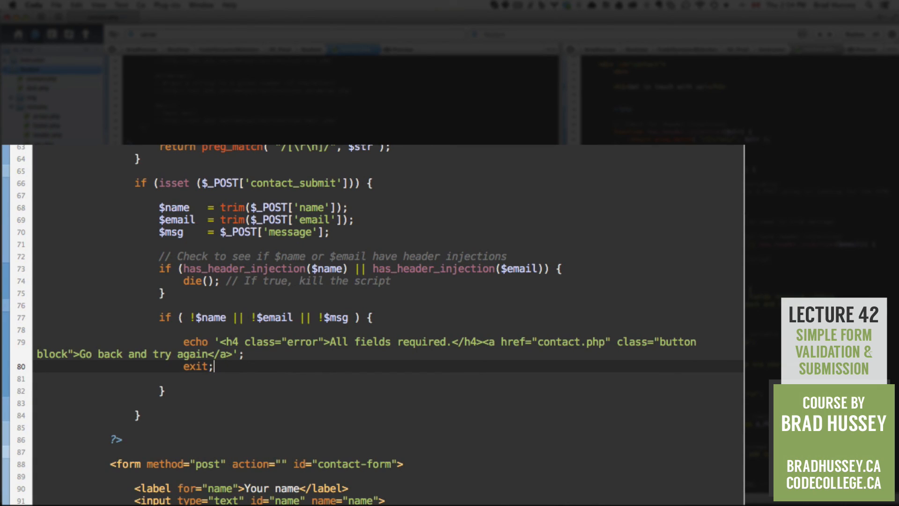